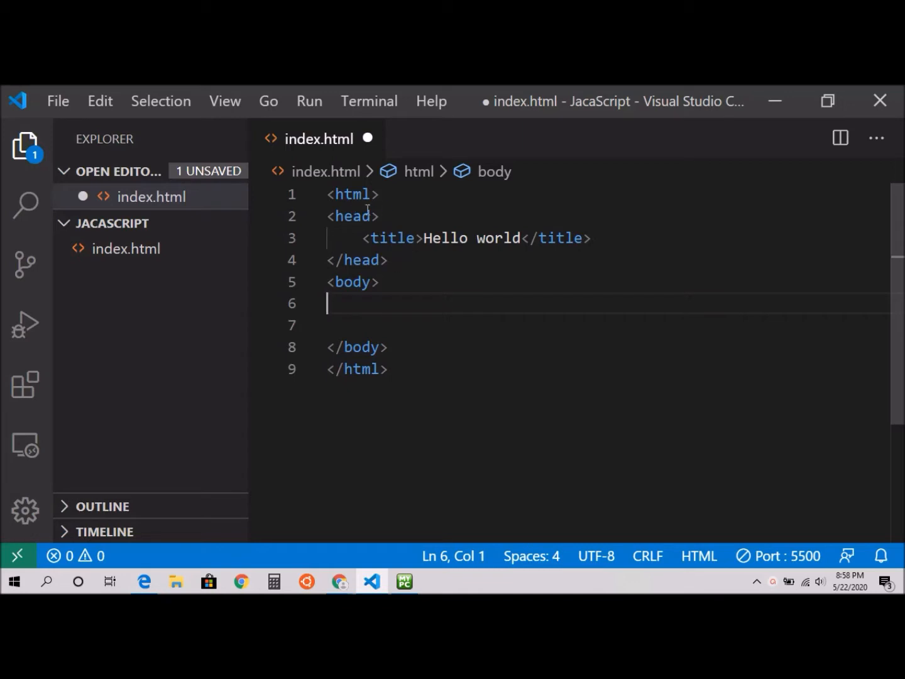
pyautogui.moveTo(293, 191)
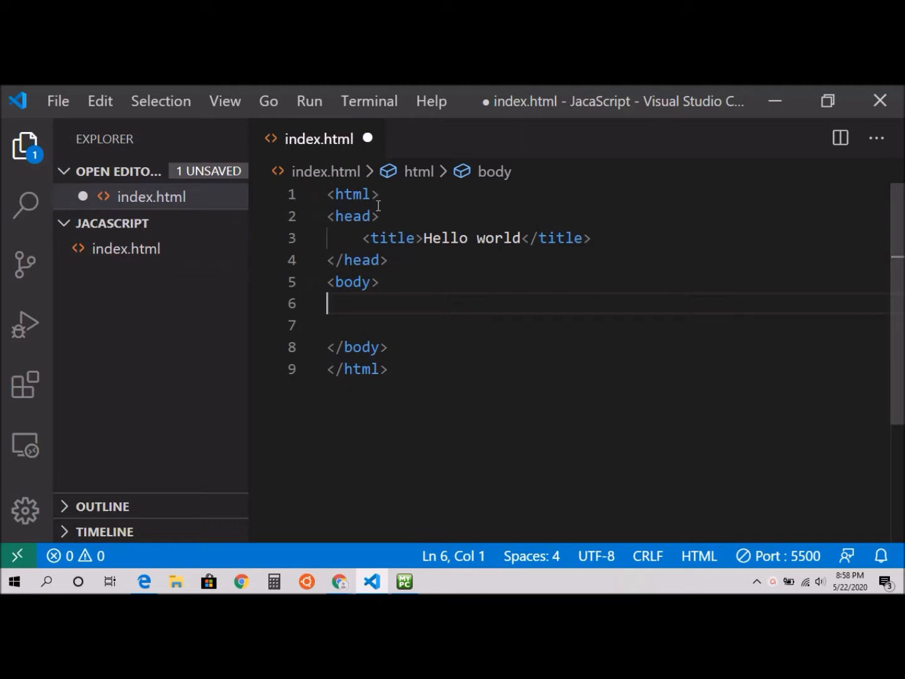
pyautogui.moveTo(327, 378)
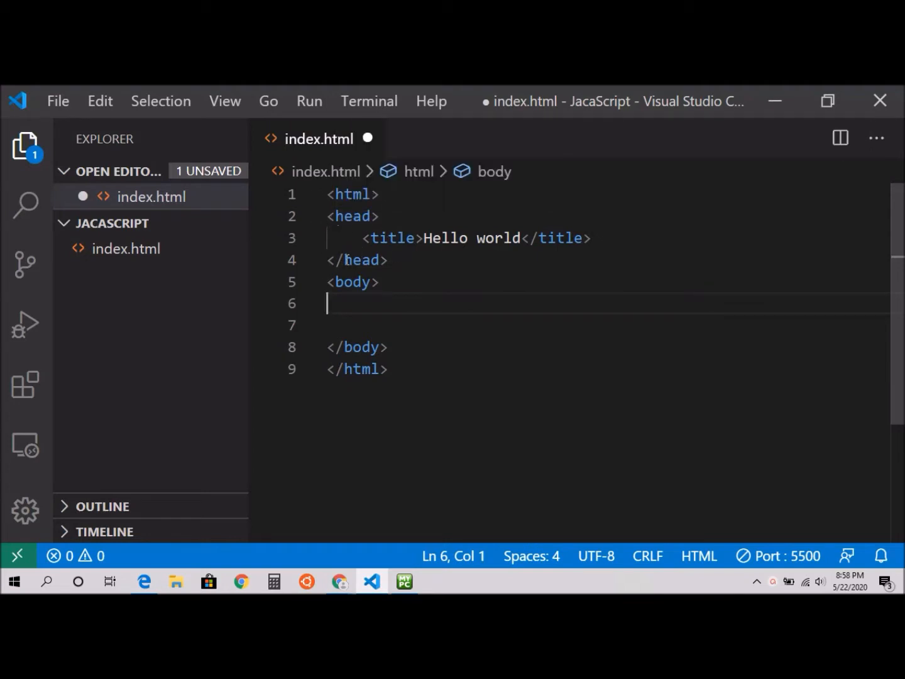
pyautogui.moveTo(470, 227)
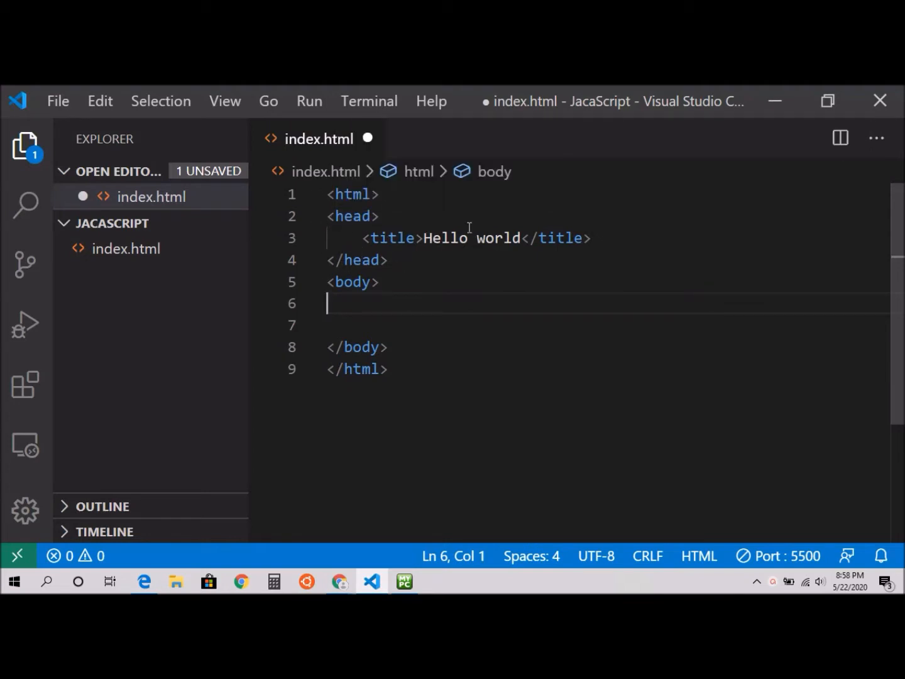
pyautogui.moveTo(532, 254)
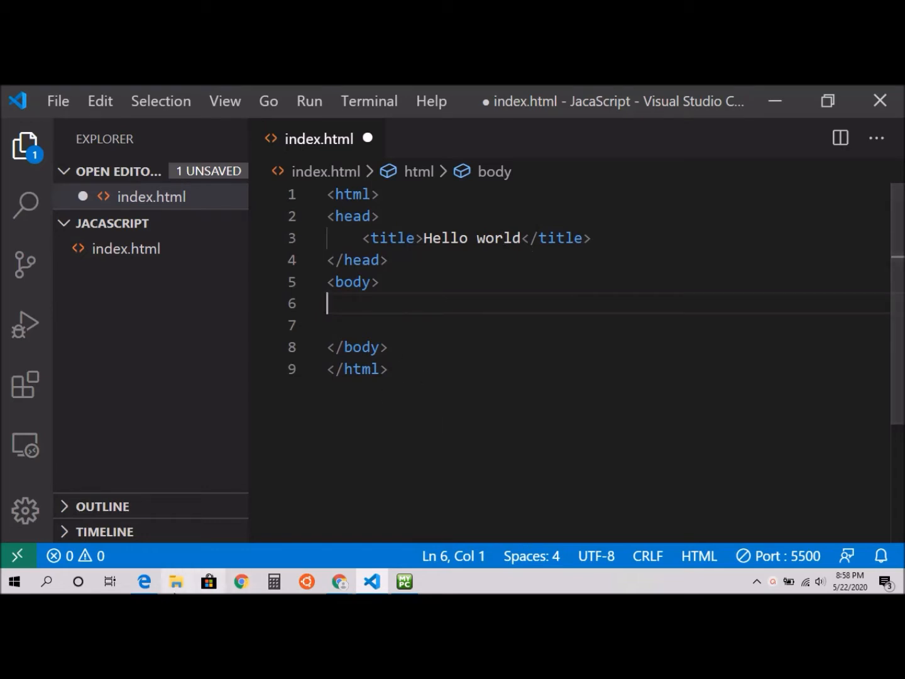
pyautogui.moveTo(401, 276)
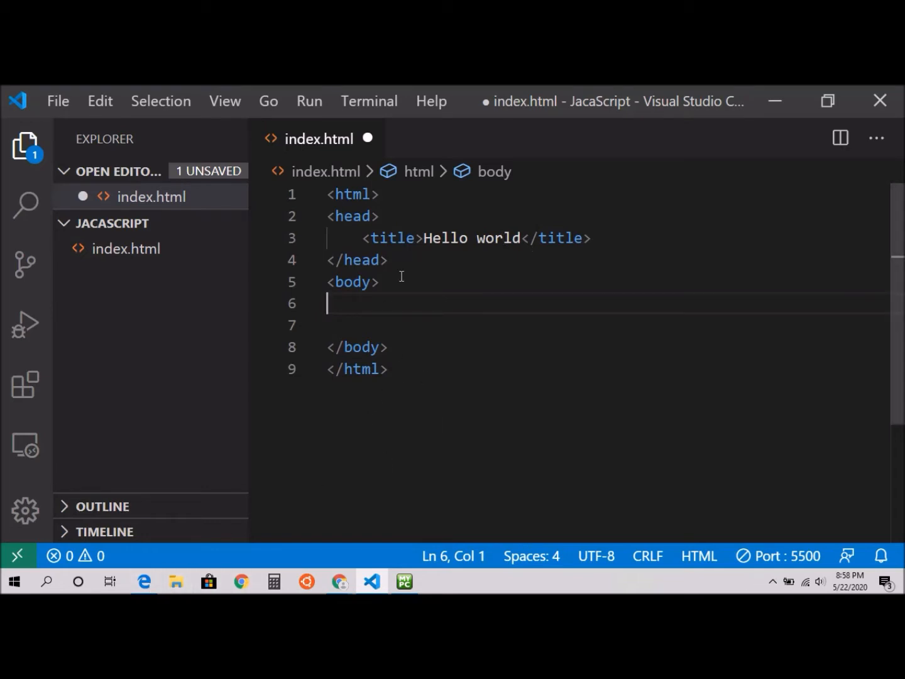
# Open index.html with Live Server to serve it locally.
pyautogui.click(126, 249)
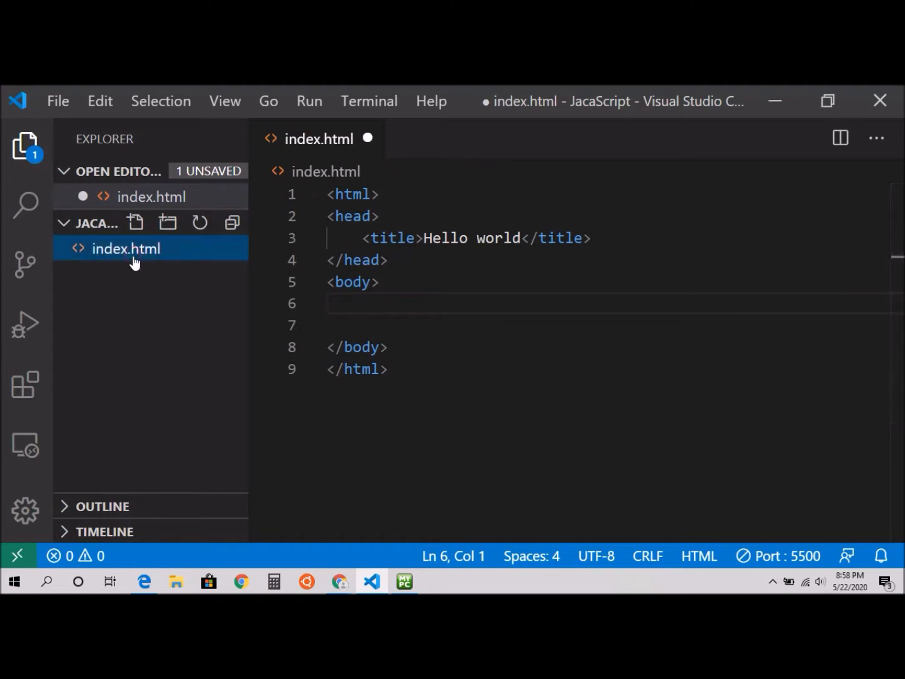
pyautogui.rightClick(126, 247)
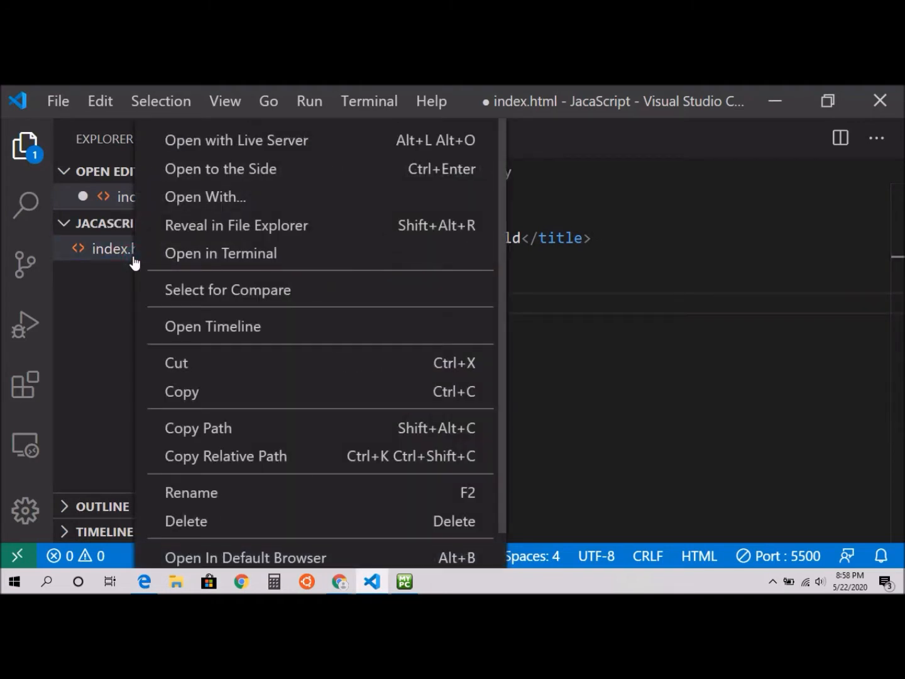
pyautogui.moveTo(352, 391)
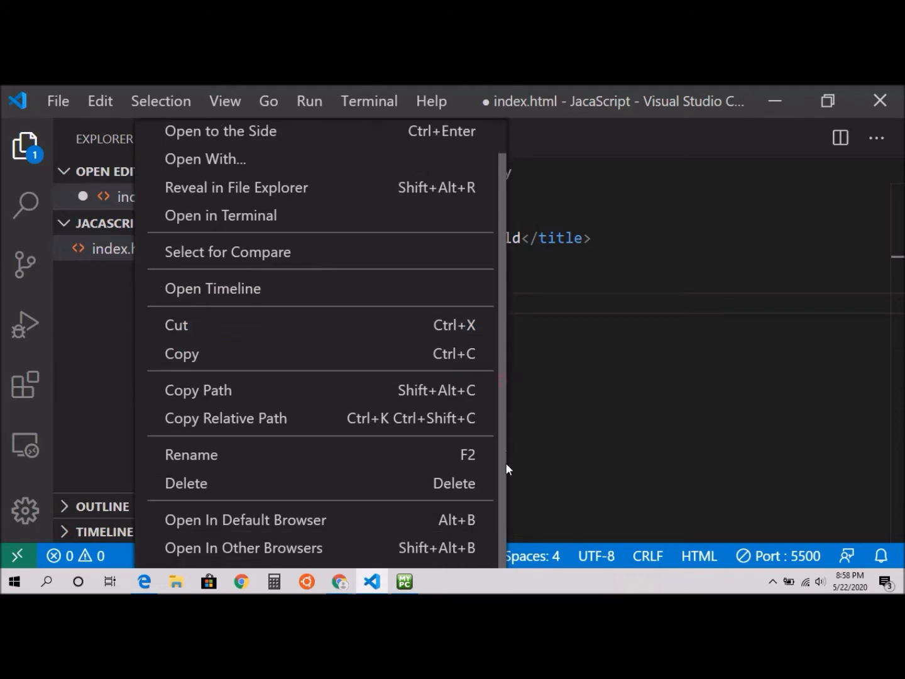
pyautogui.moveTo(245, 519)
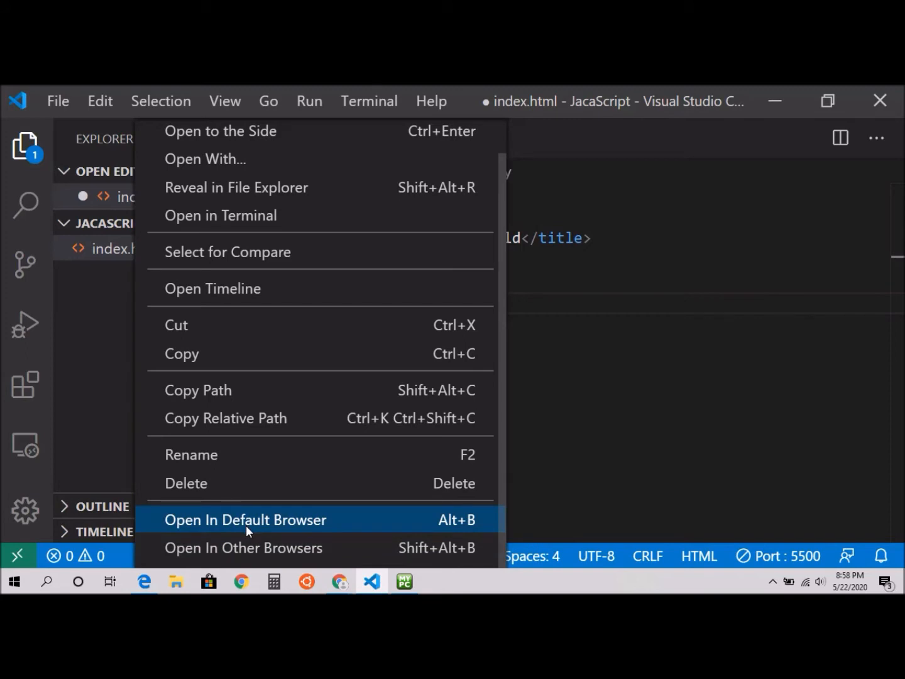
pyautogui.moveTo(332, 525)
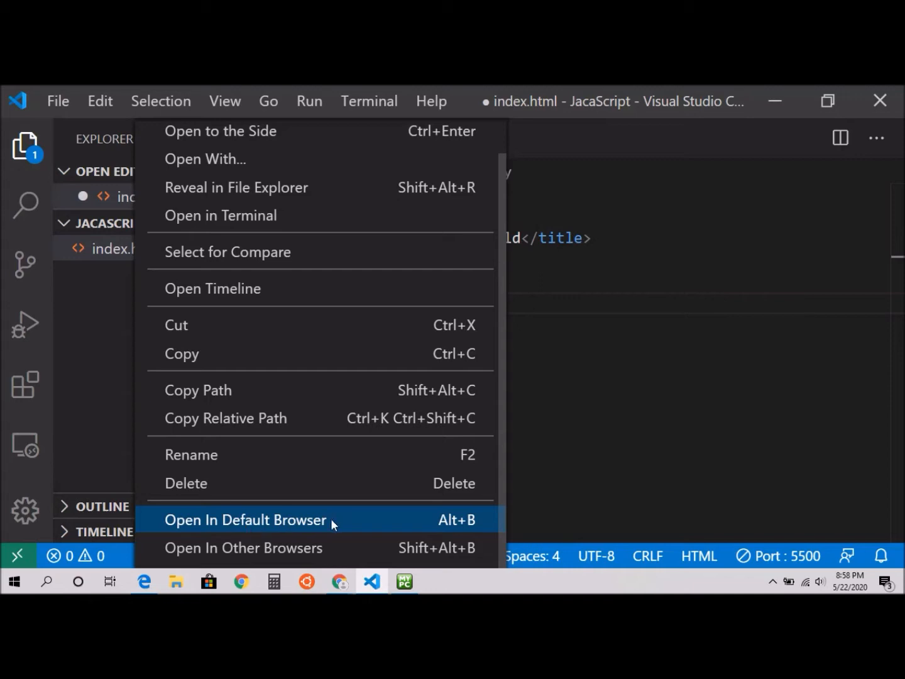
pyautogui.moveTo(264, 547)
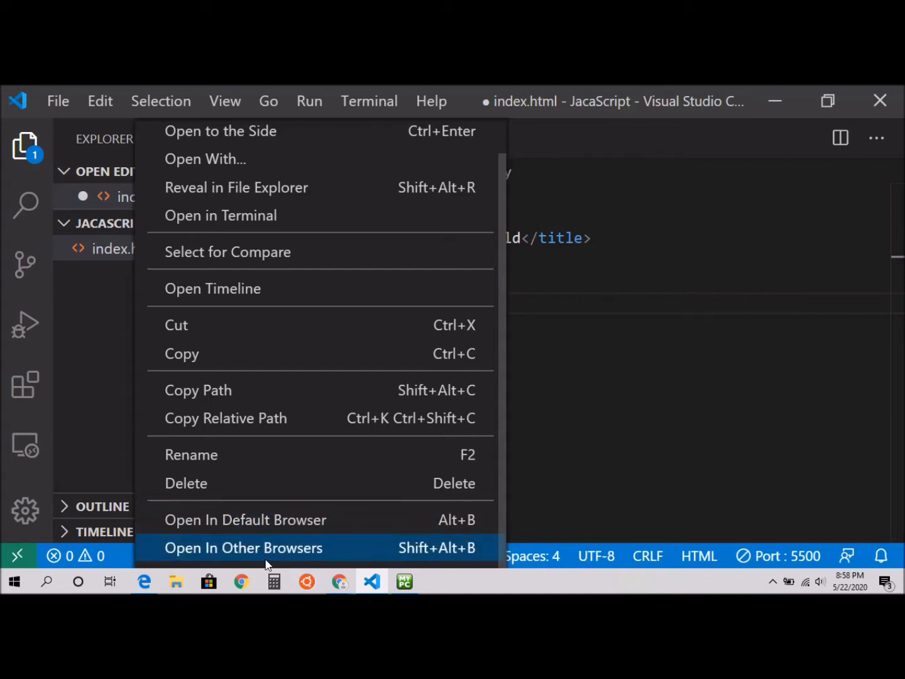
pyautogui.moveTo(602, 453)
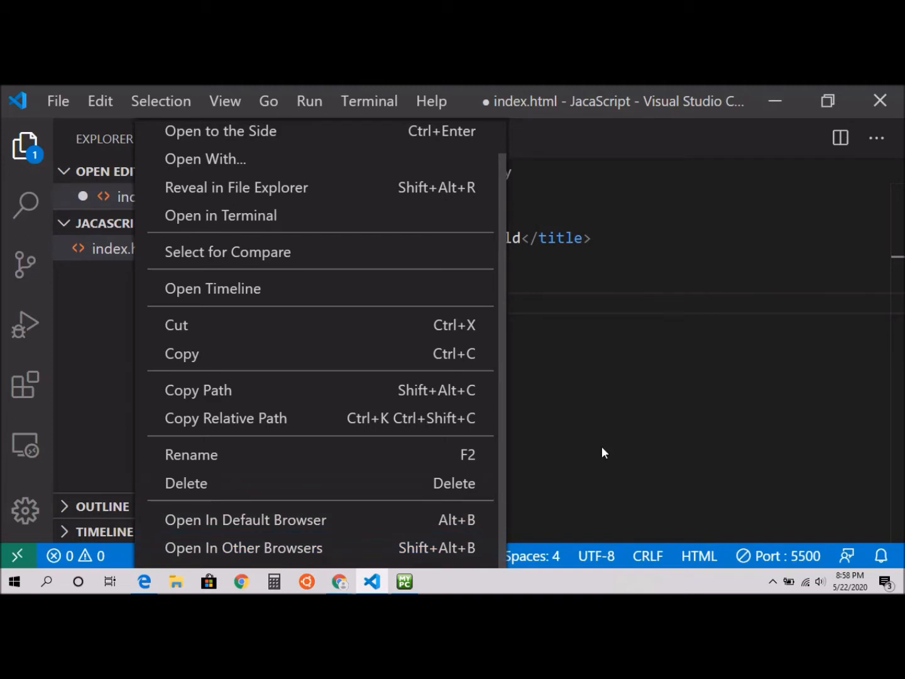
pyautogui.moveTo(501, 412)
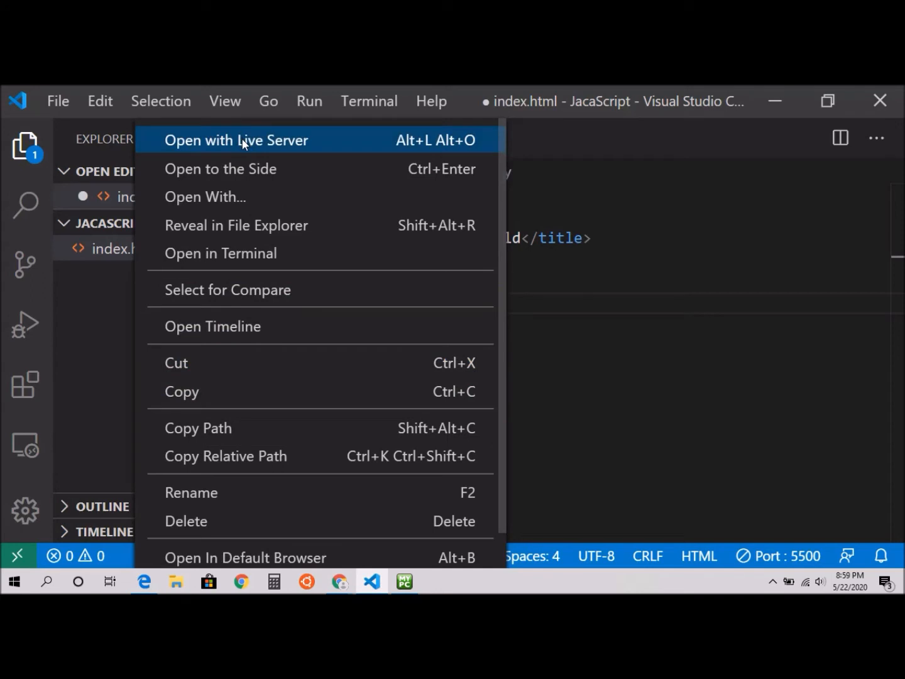
pyautogui.click(236, 139)
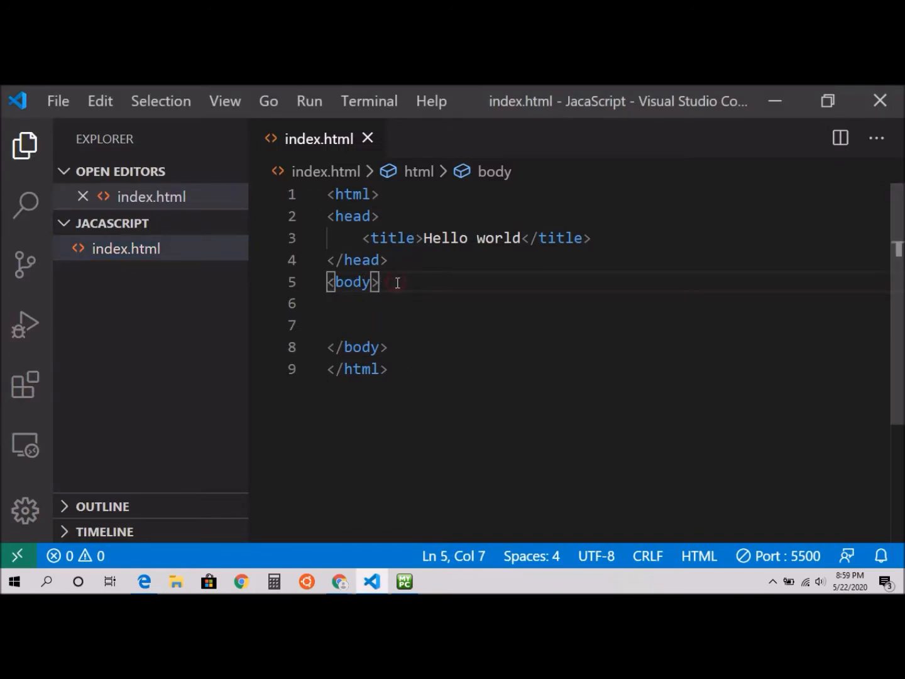
# Insert an empty <script></script> block in the body, tags on separate lines.
pyautogui.press('enter')
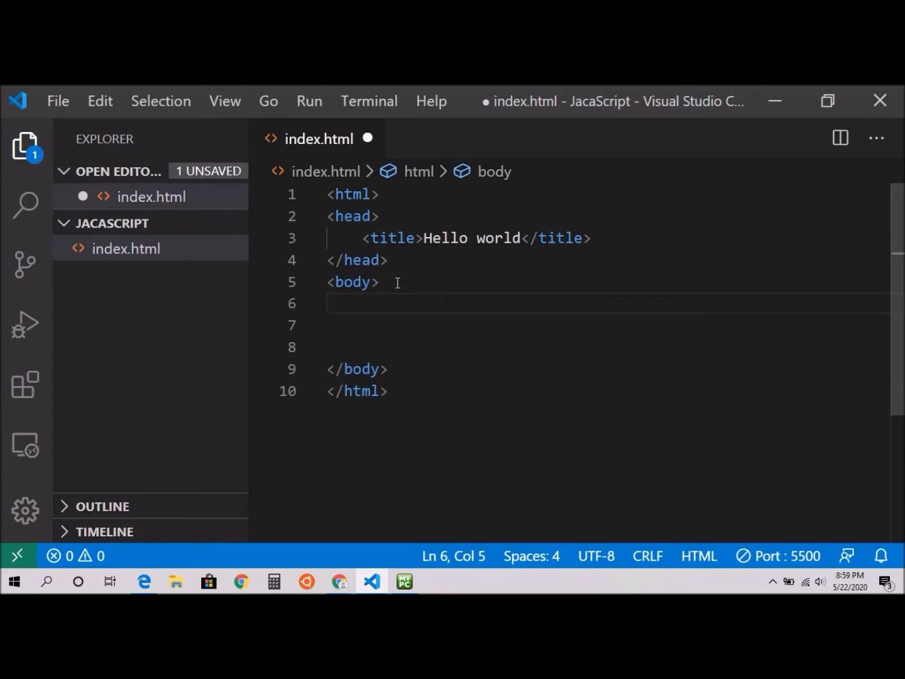
pyautogui.write('<')
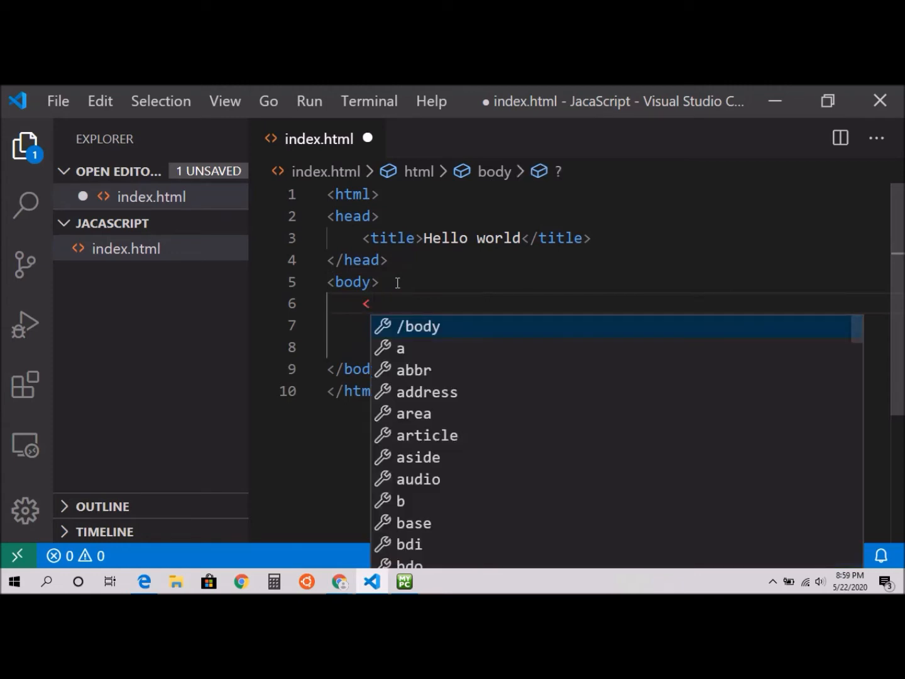
pyautogui.write('sc')
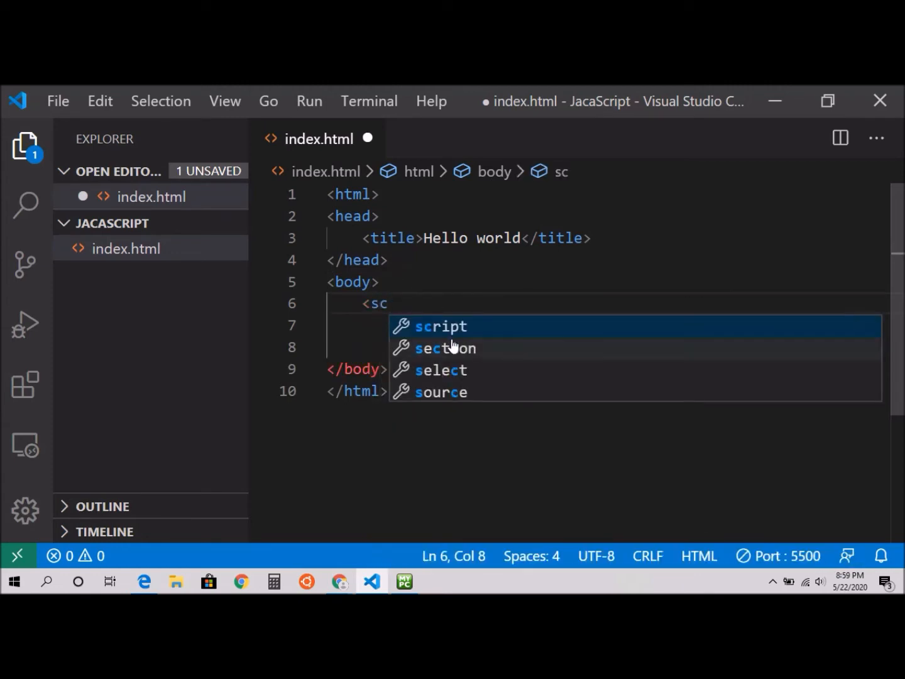
pyautogui.click(440, 325)
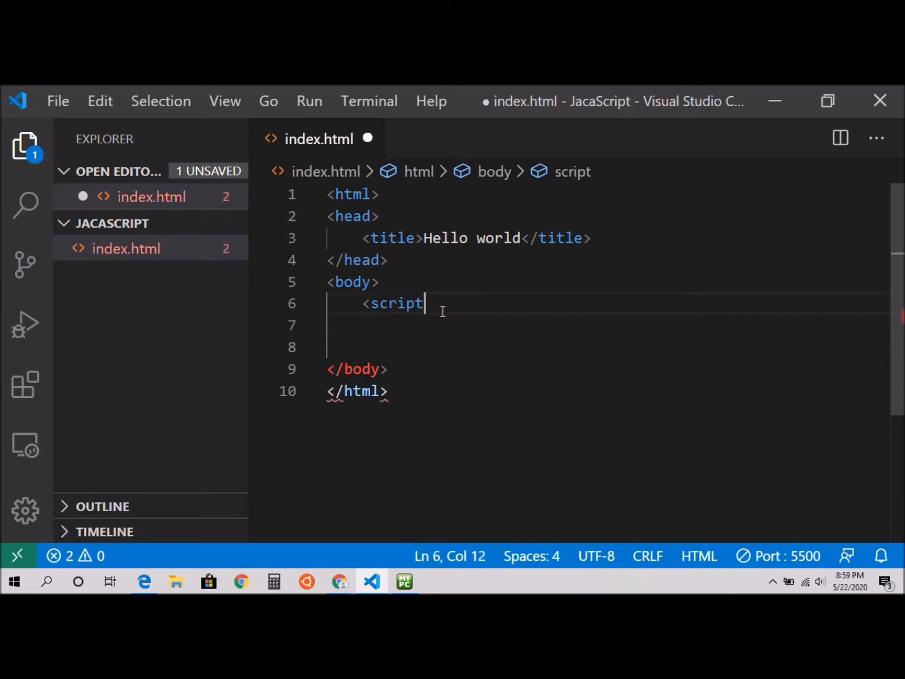
pyautogui.write('></script>')
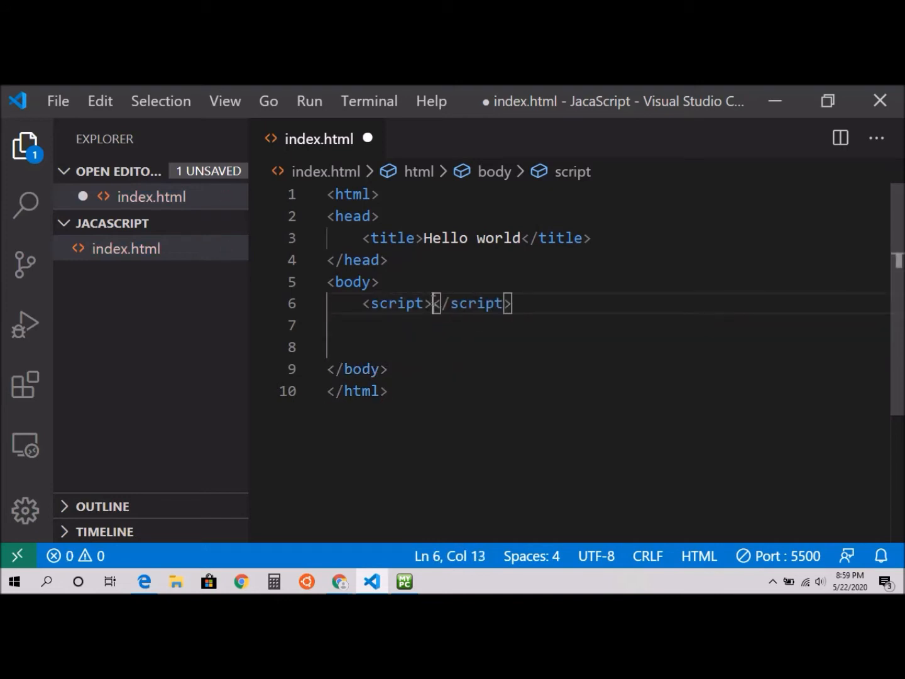
pyautogui.press('Enter')
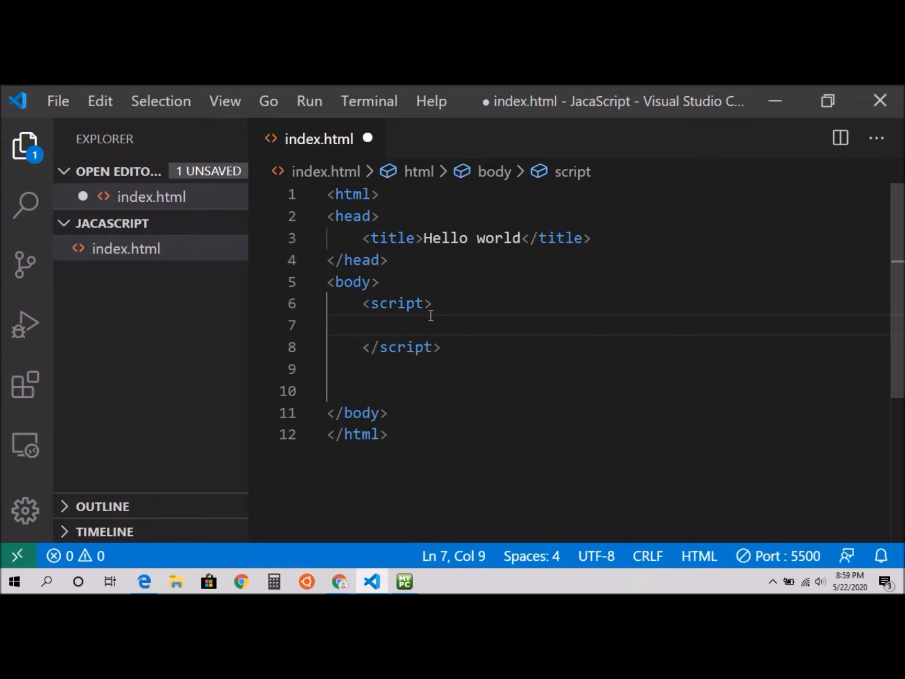
pyautogui.moveTo(417, 326)
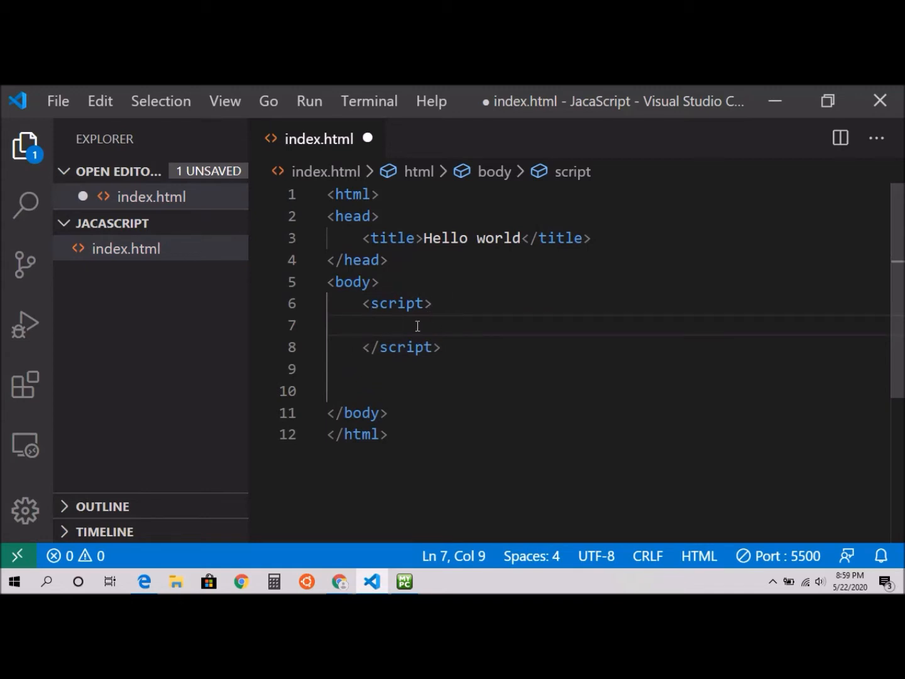
# Declare let num0=5; and let num1=10; inside the script block.
pyautogui.write('let')
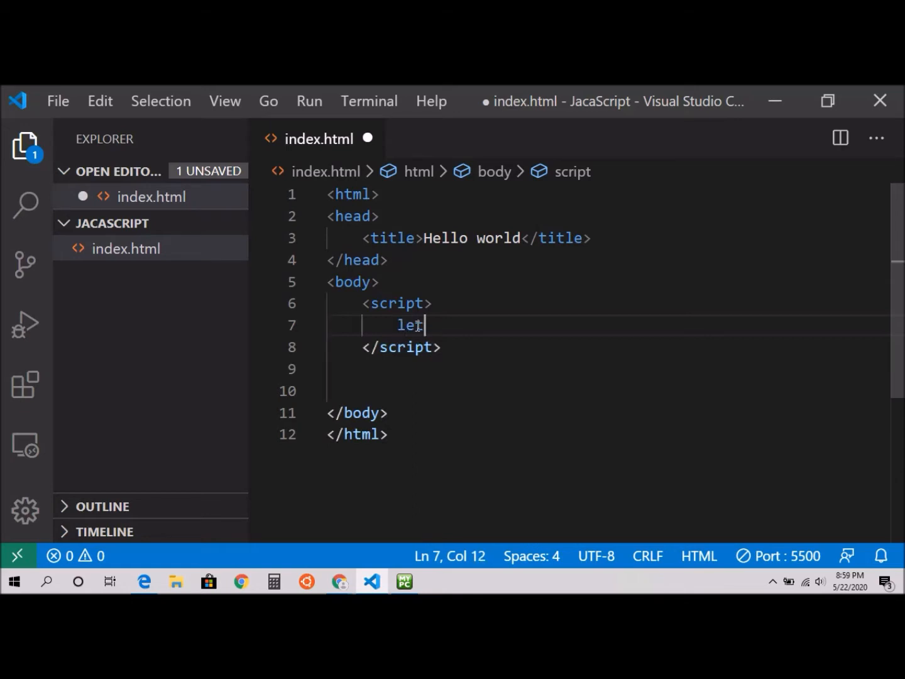
pyautogui.write('num')
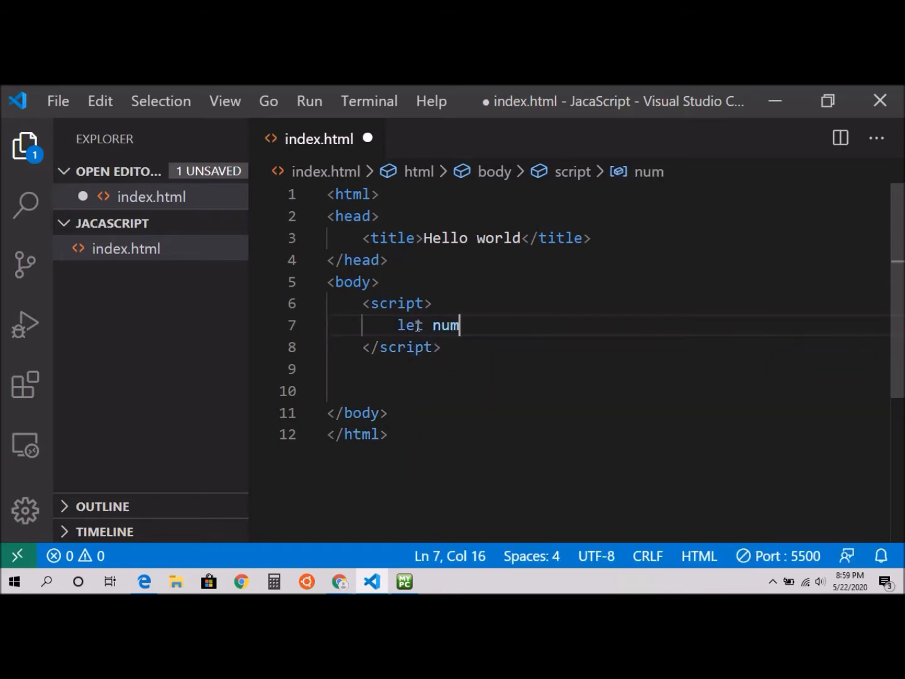
pyautogui.write('0=')
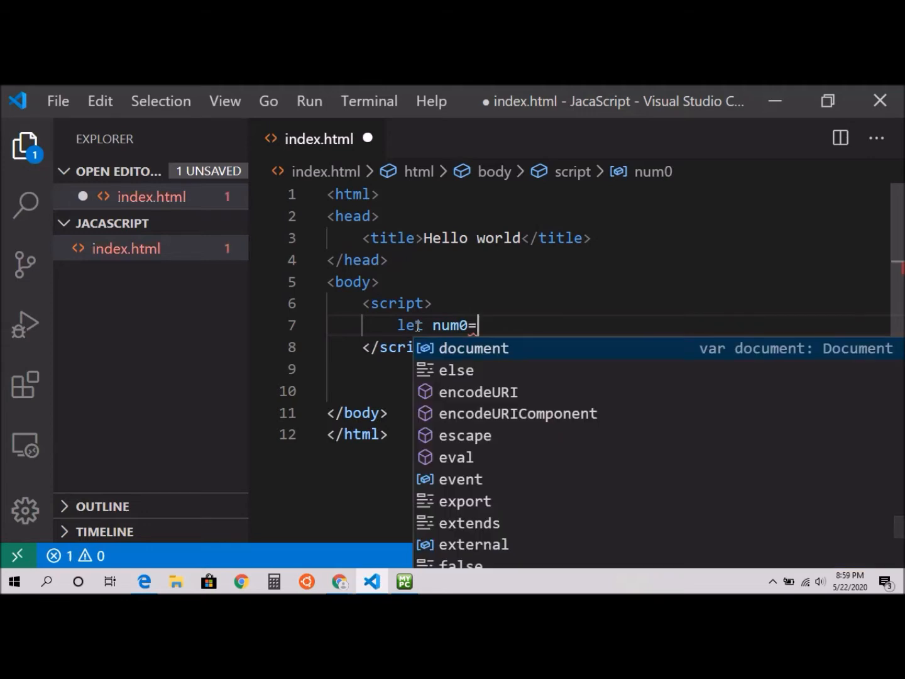
pyautogui.write('5;')
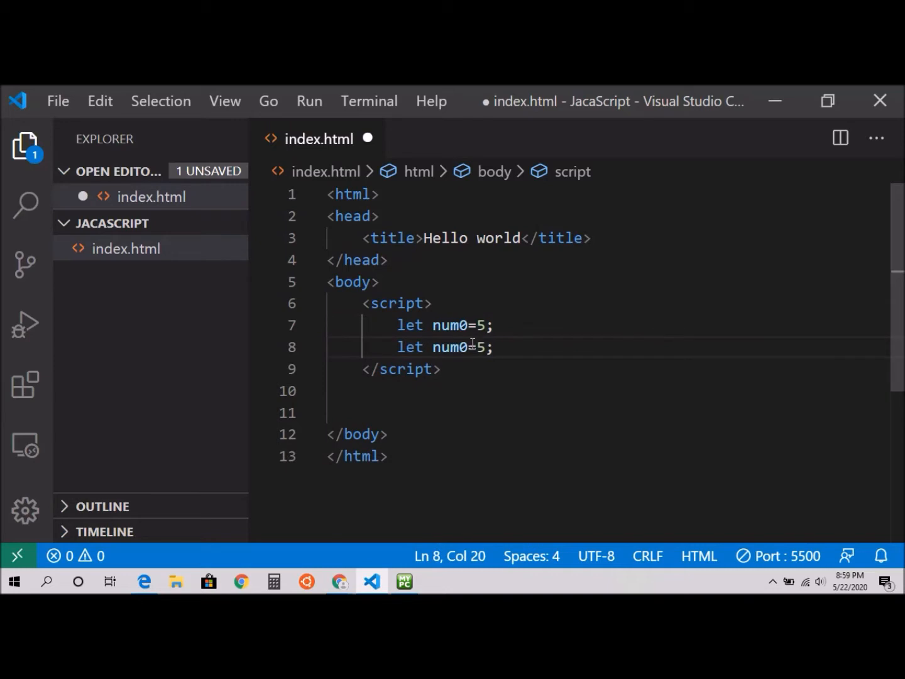
pyautogui.write('1')
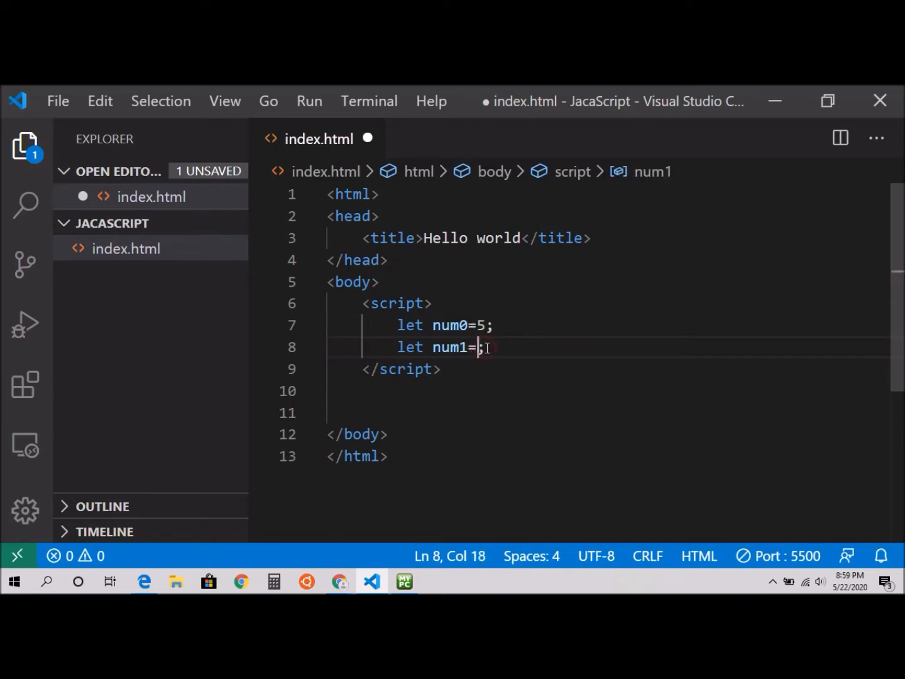
pyautogui.write('10')
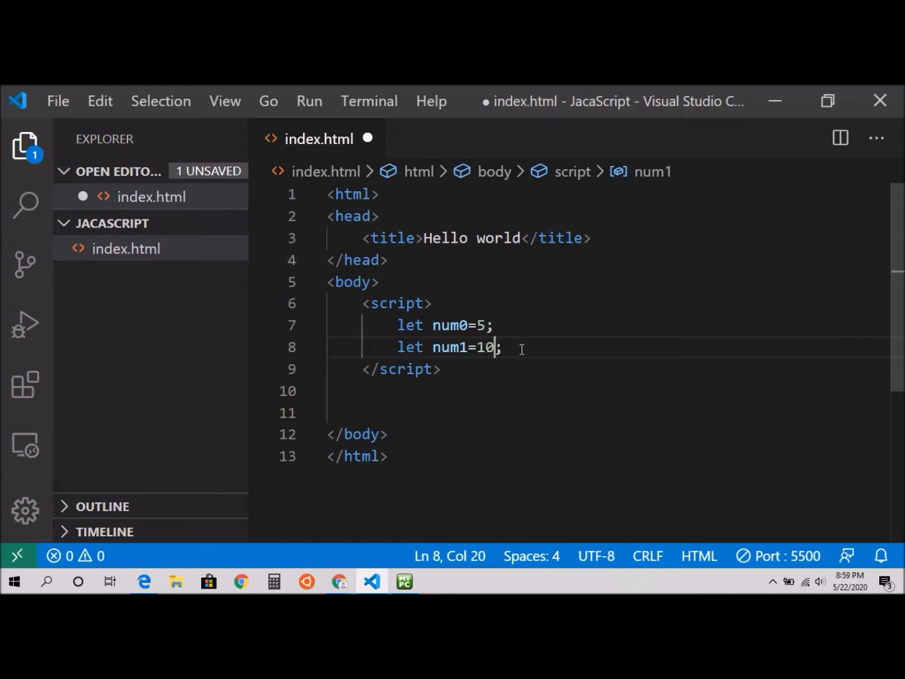
pyautogui.press('Return')
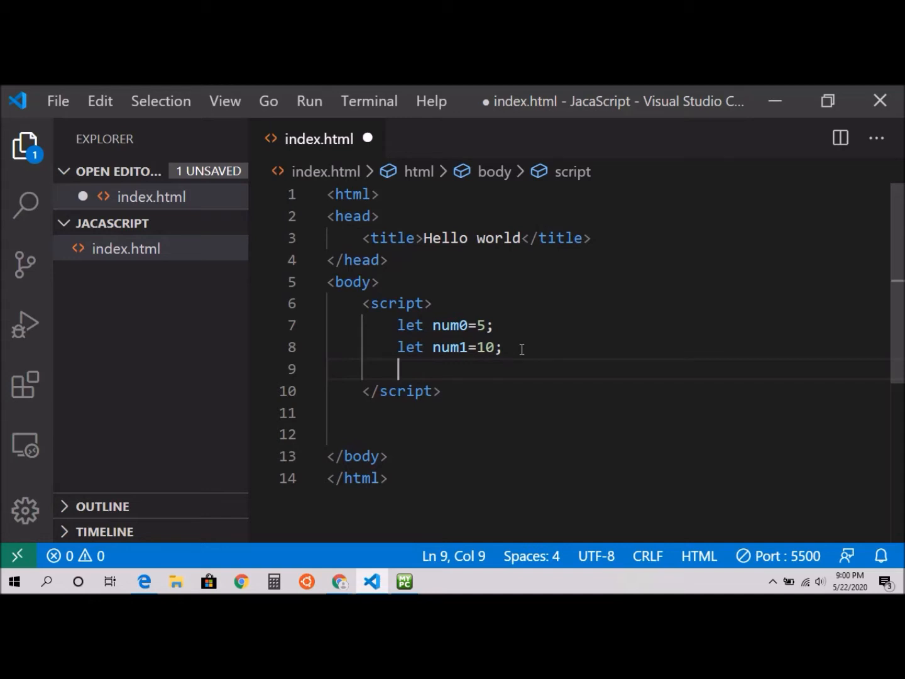
# Add the statement let add=5+10; on line 9 of the script.
pyautogui.write('let')
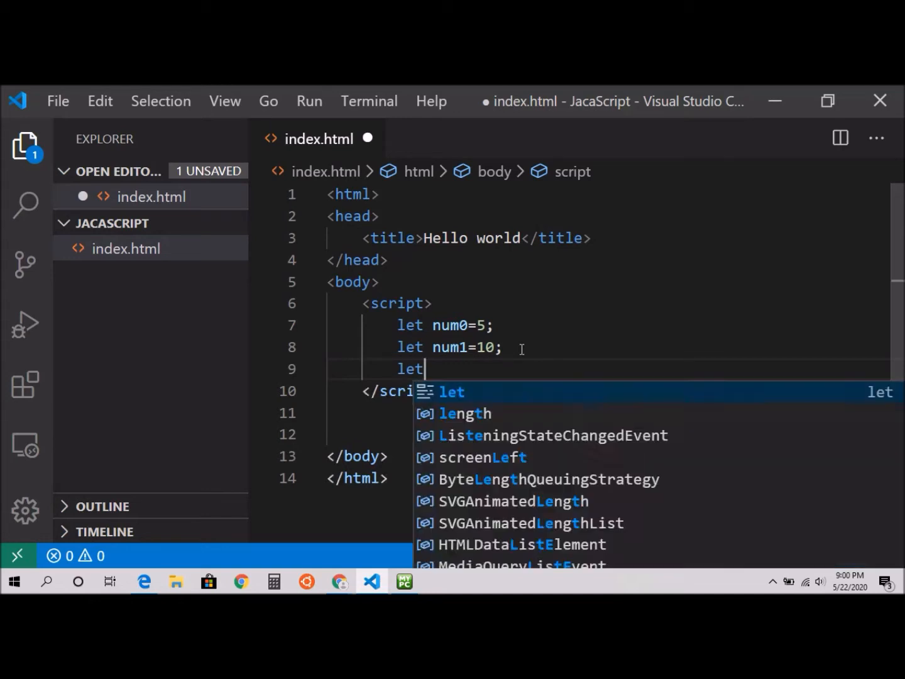
pyautogui.write('add=')
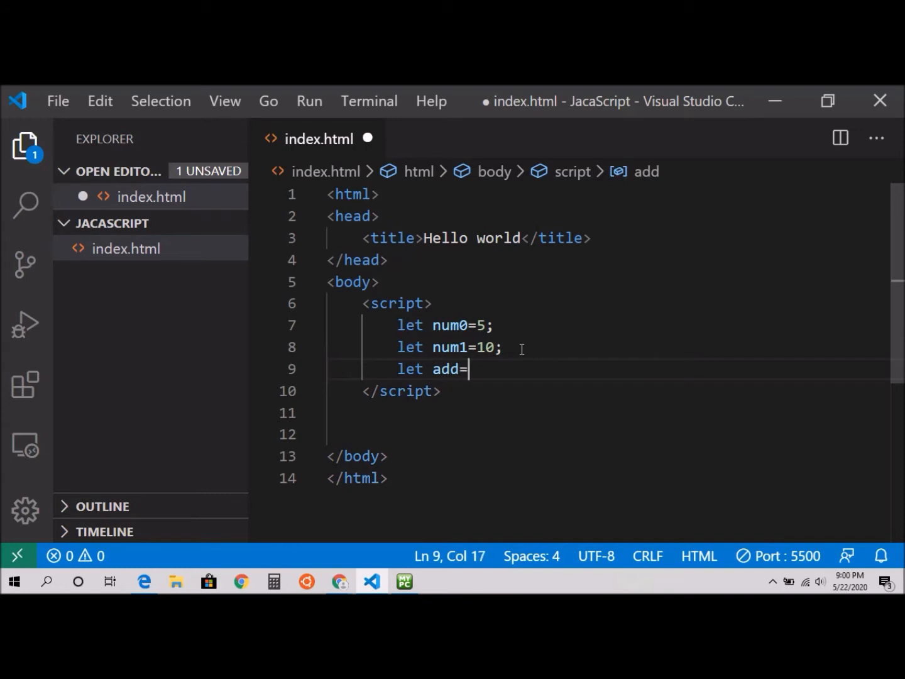
pyautogui.write('=')
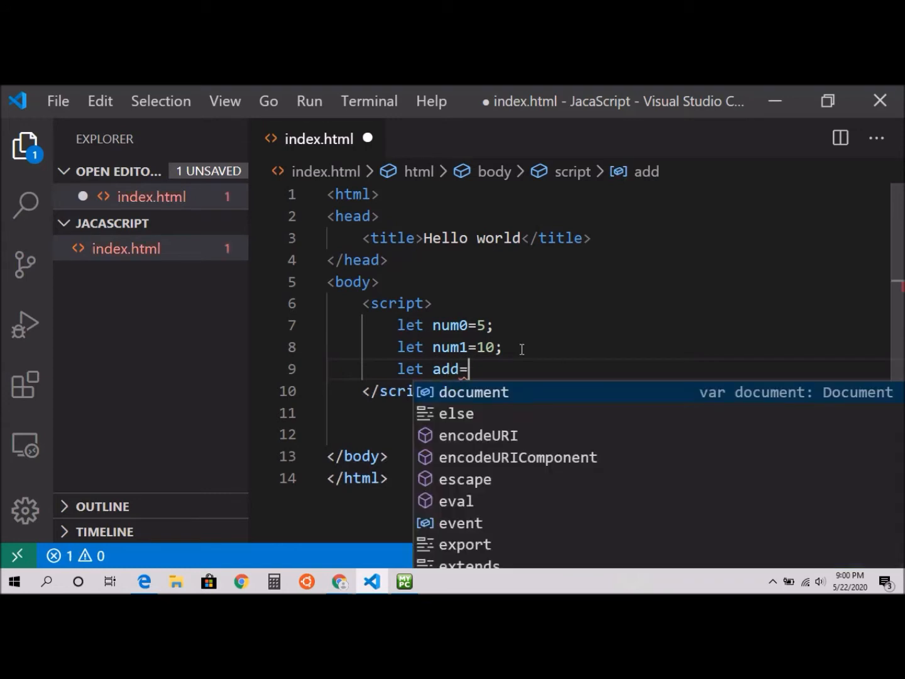
pyautogui.write('5+')
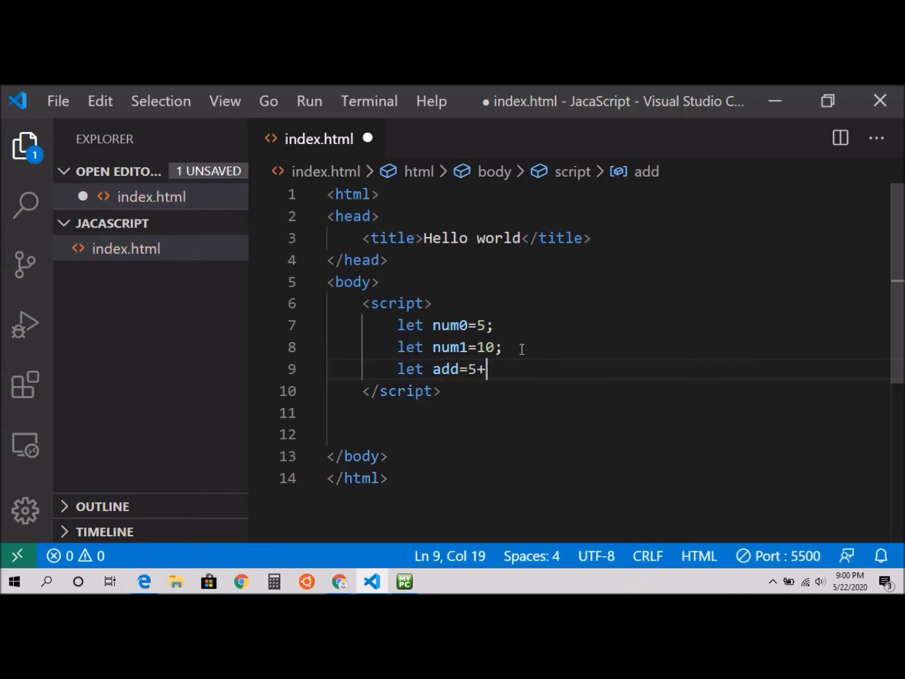
pyautogui.write('10')
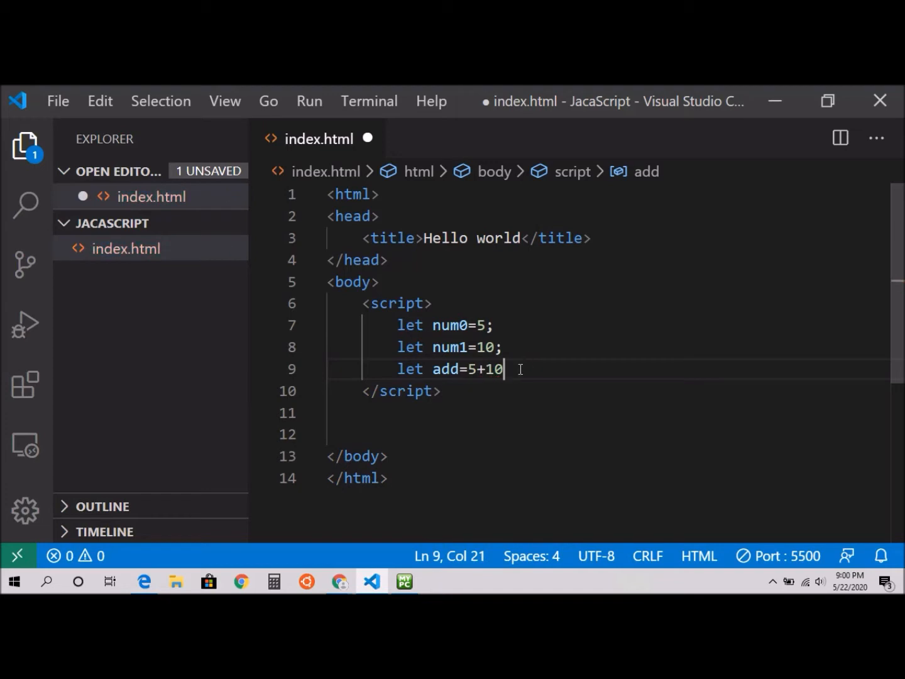
pyautogui.write(';')
pyautogui.write('con')
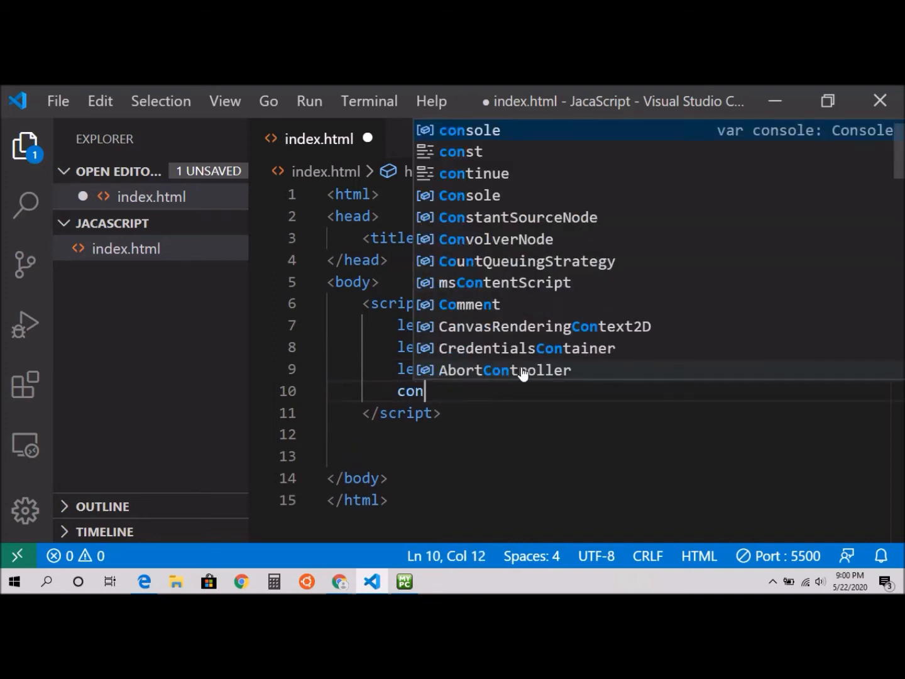
pyautogui.moveTo(494, 131)
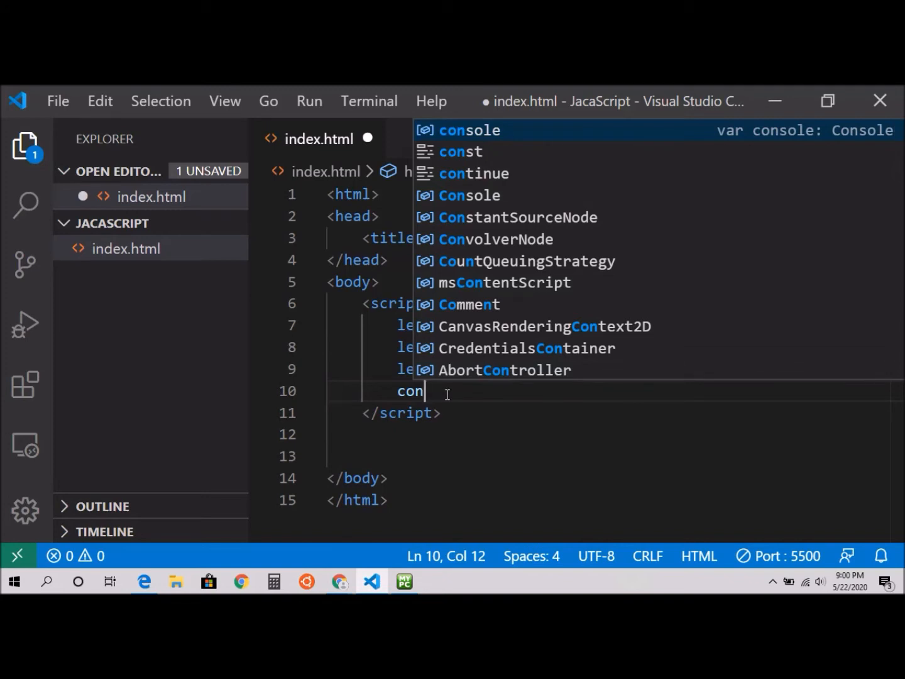
# Write document.write(add); on line 10 and save index.html.
pyautogui.press('Escape')
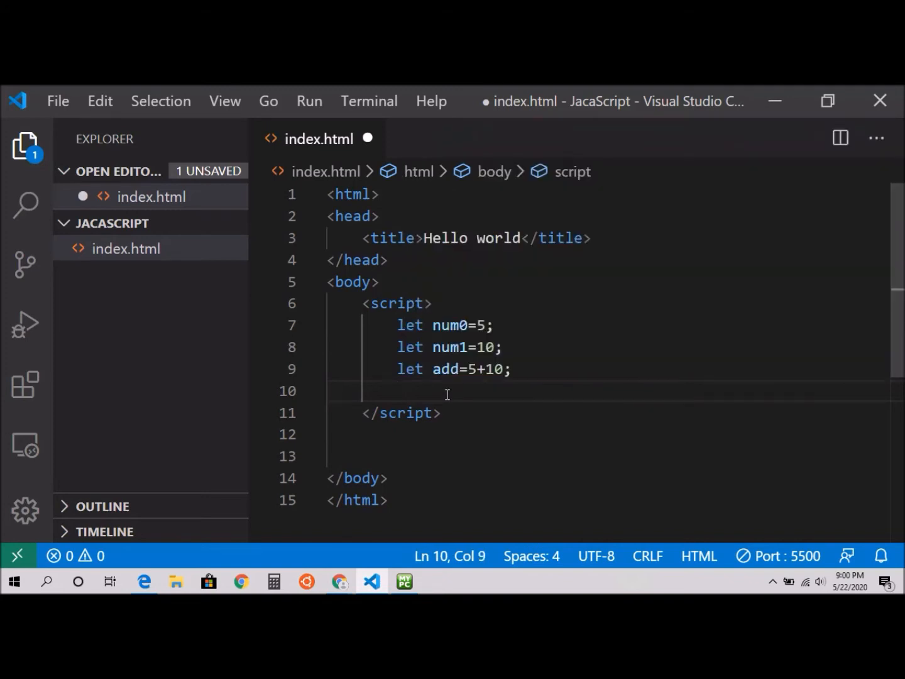
pyautogui.write('d')
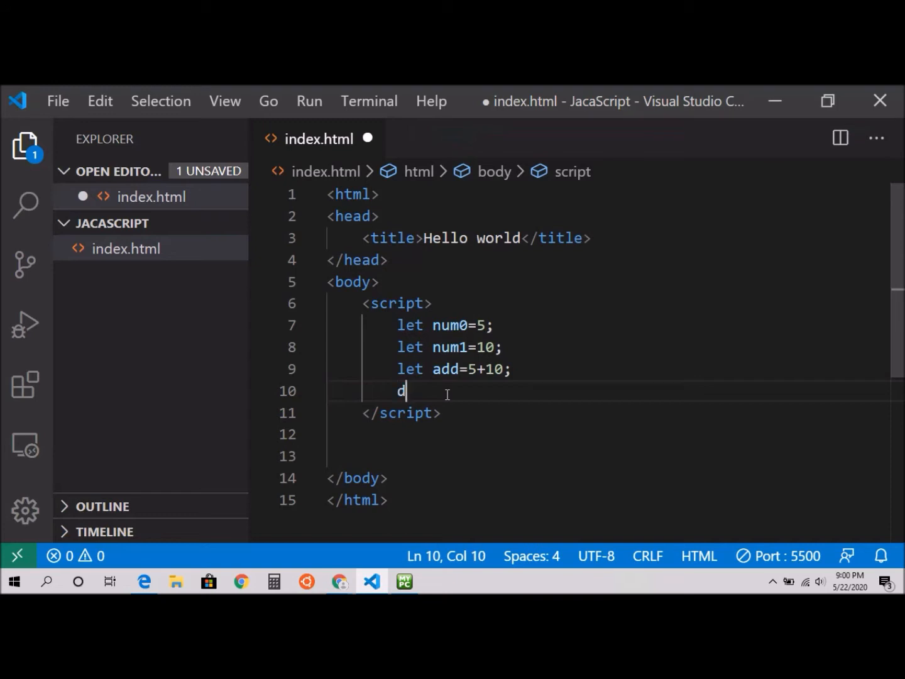
pyautogui.write('o')
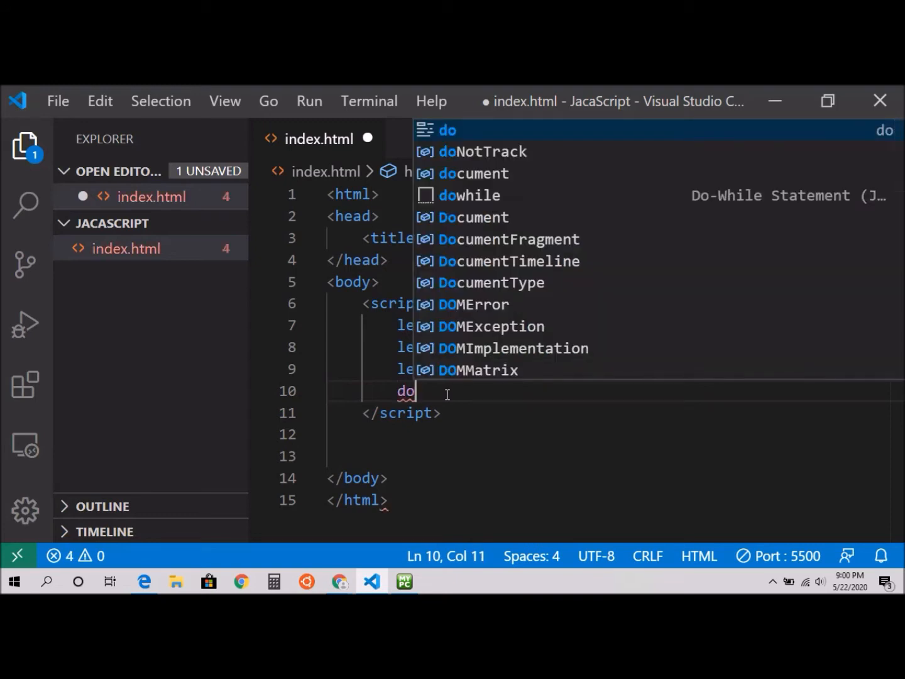
pyautogui.write('ument')
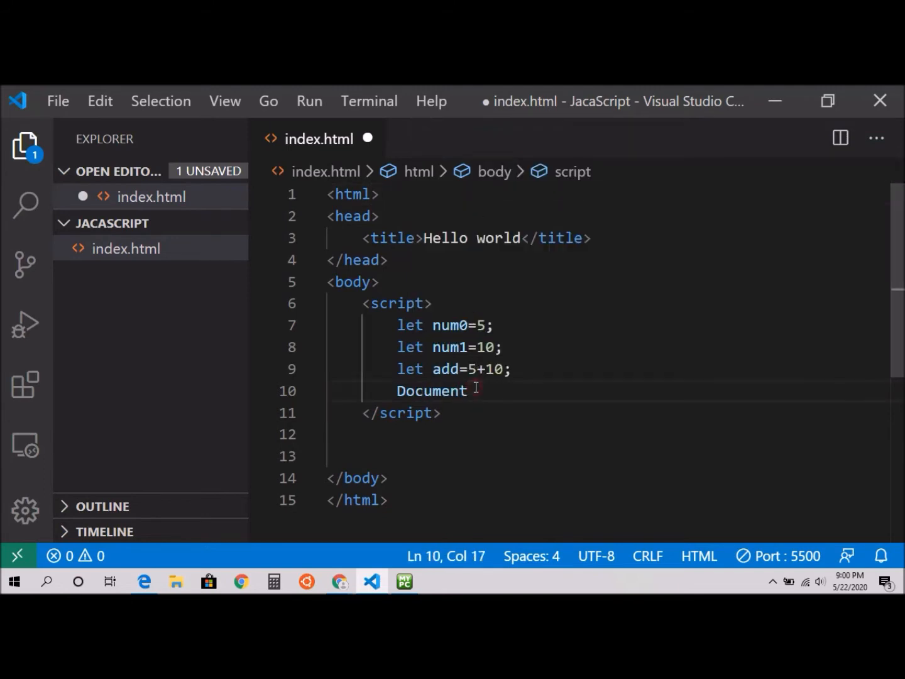
pyautogui.write('.w')
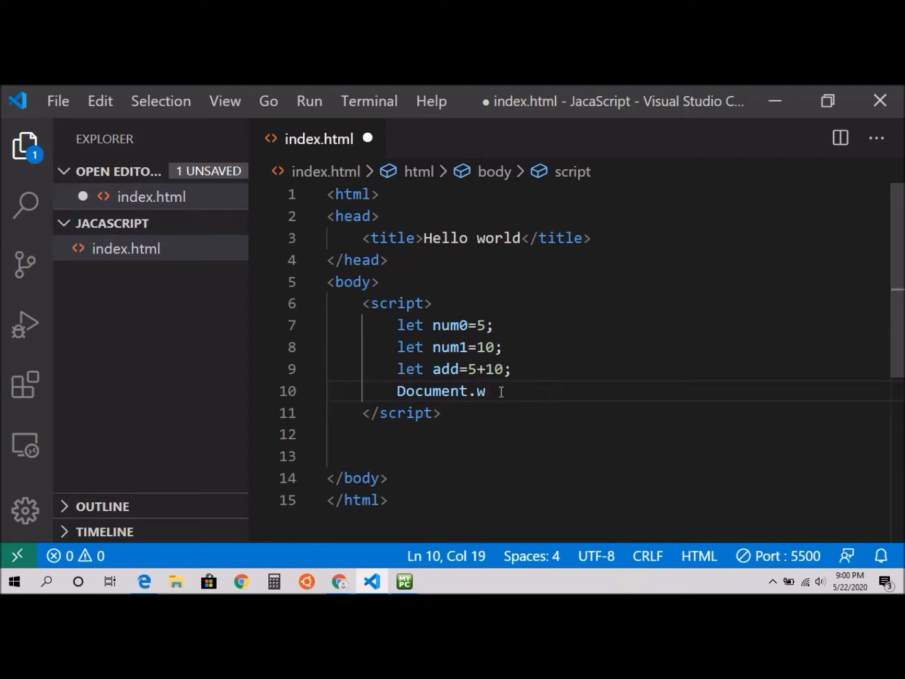
pyautogui.press('BackSpace')
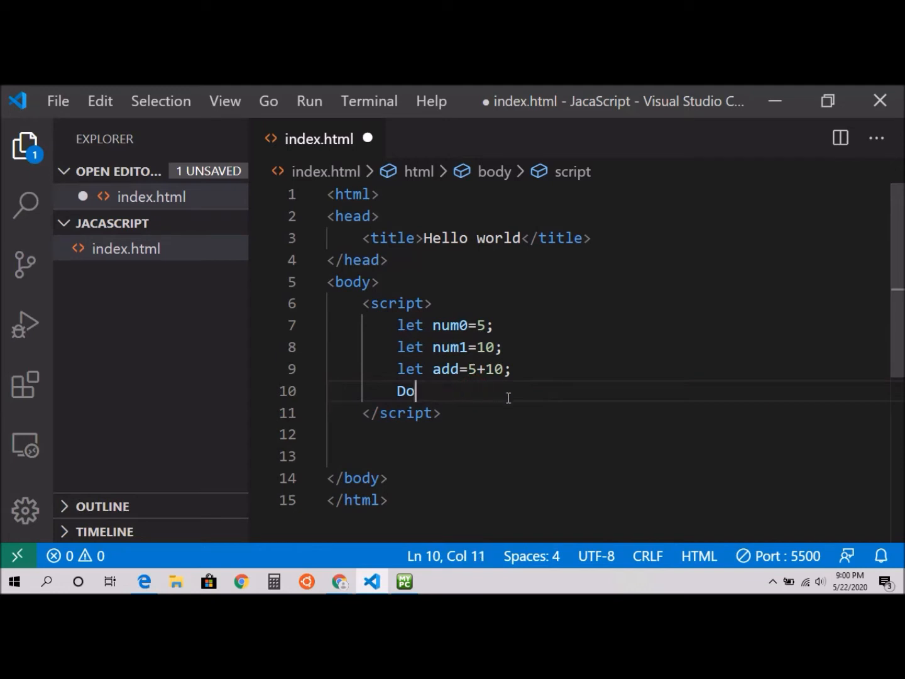
pyautogui.write('do')
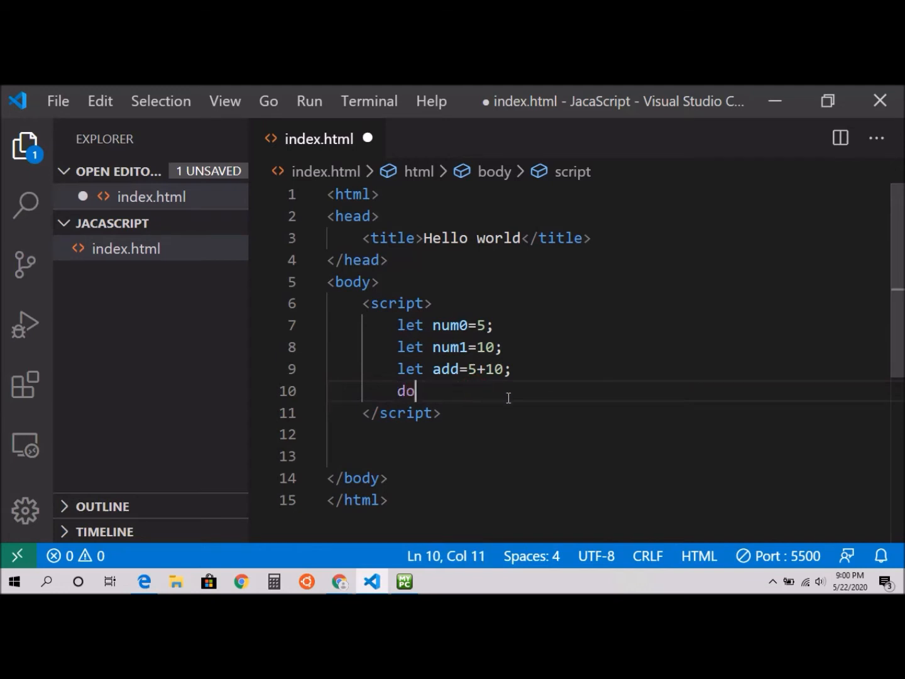
pyautogui.write('cument')
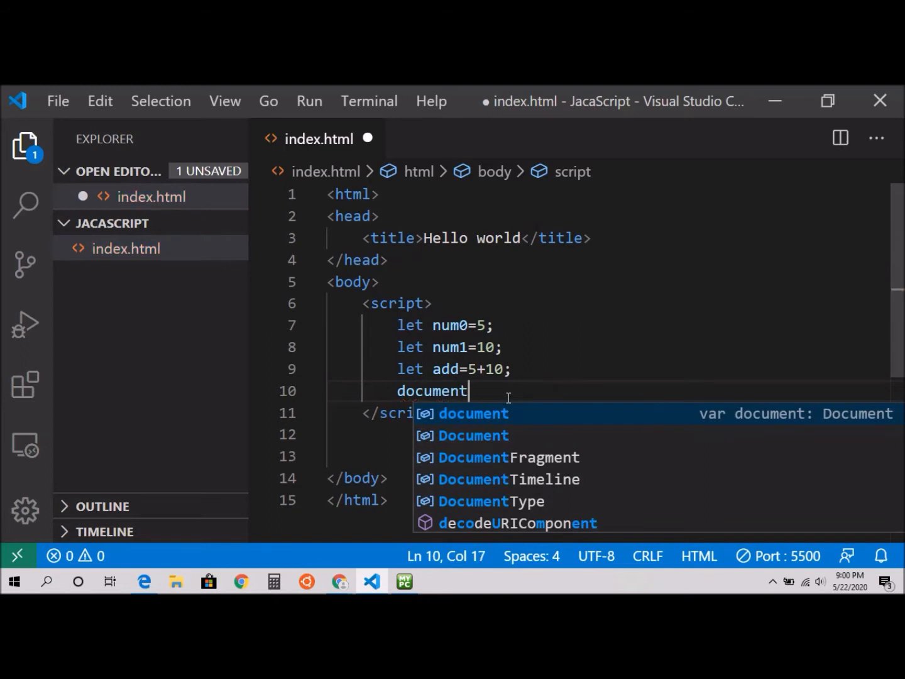
pyautogui.write('.write')
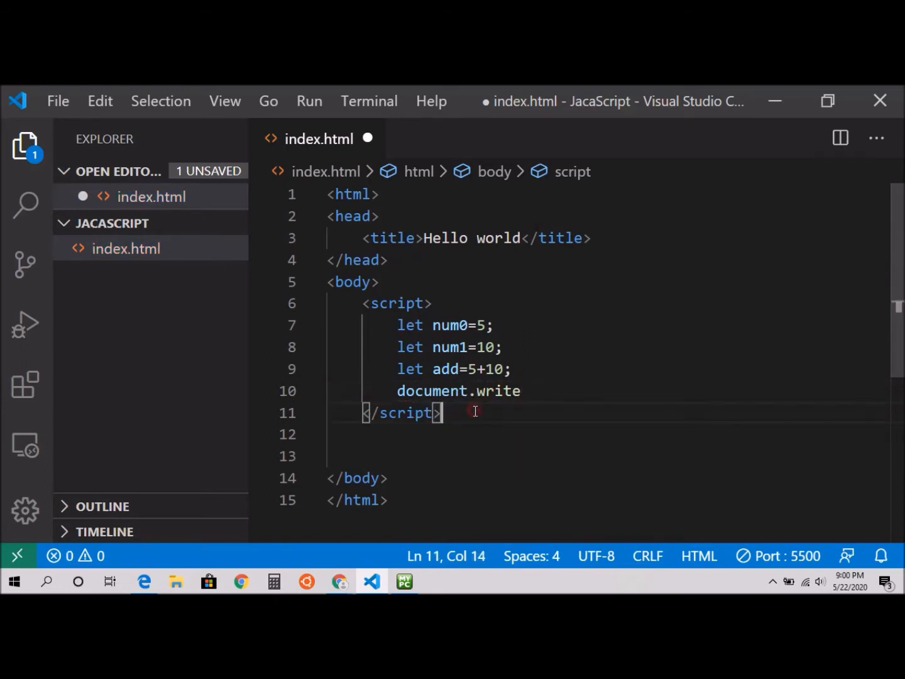
pyautogui.write('()')
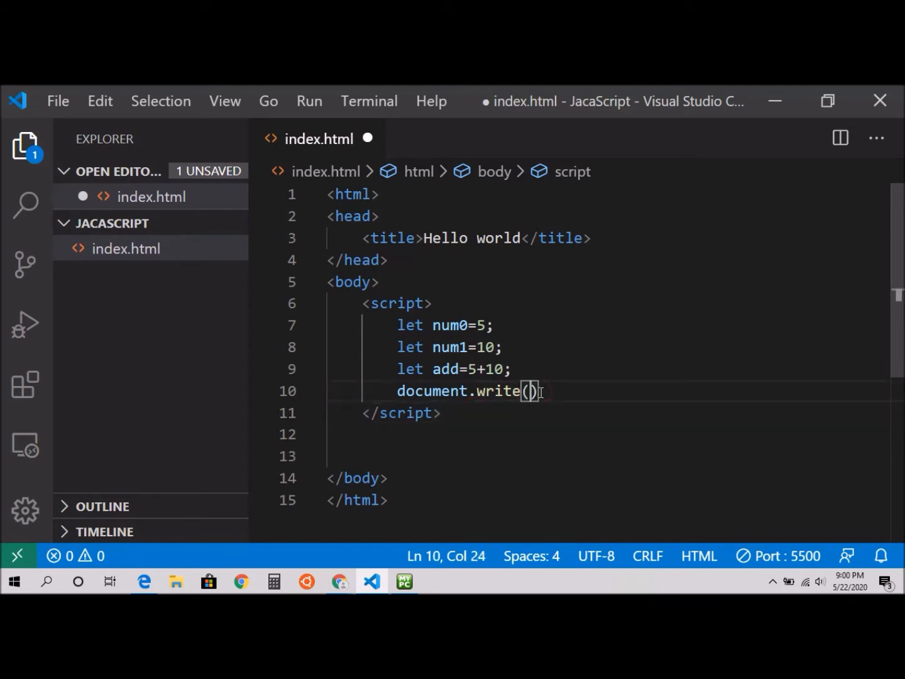
pyautogui.write('add')
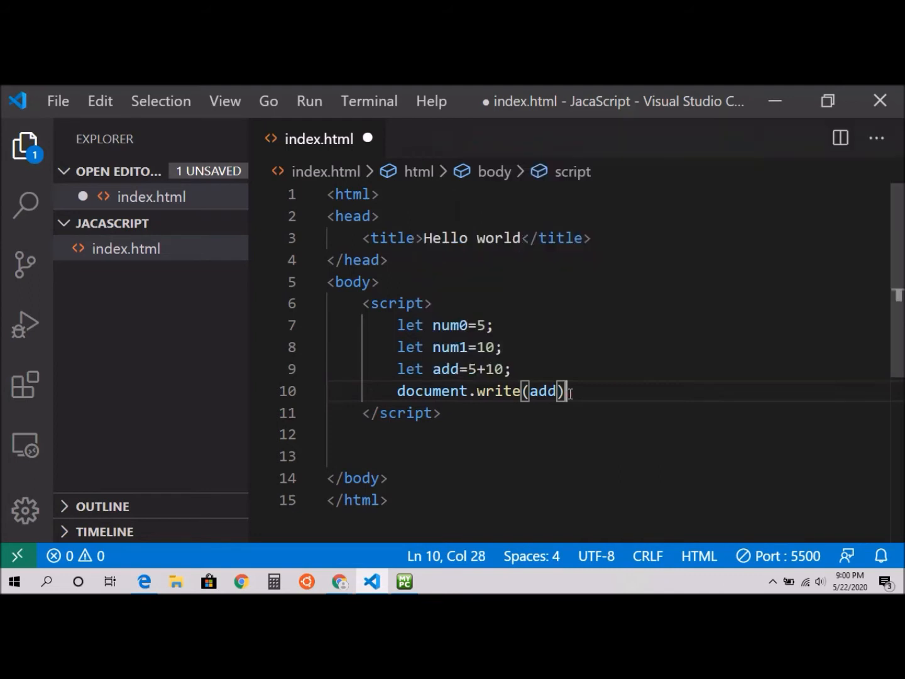
pyautogui.write(';')
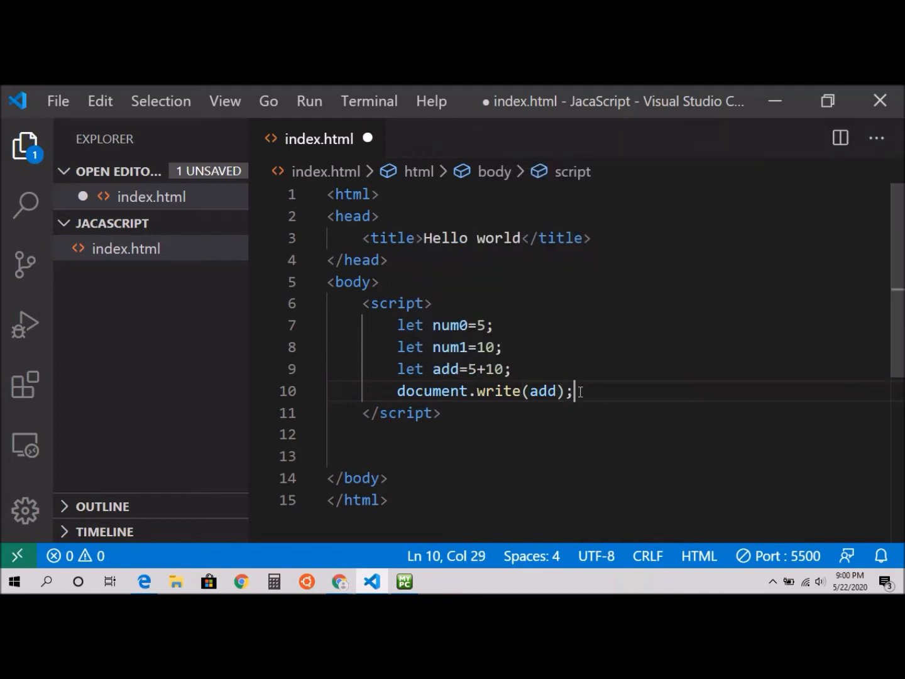
pyautogui.moveTo(605, 387)
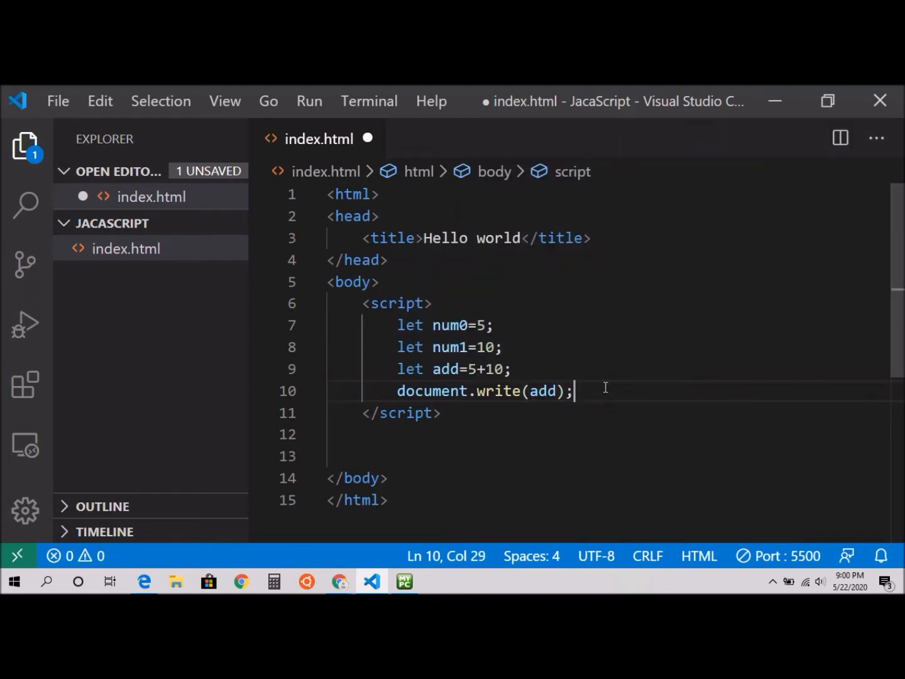
pyautogui.press('ctrl+s')
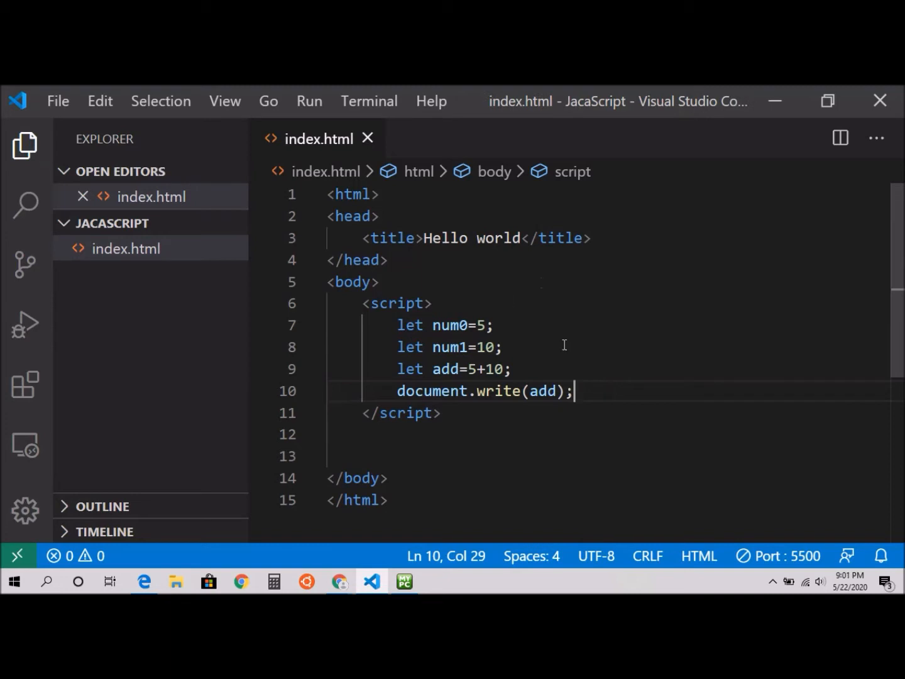
pyautogui.moveTo(594, 390)
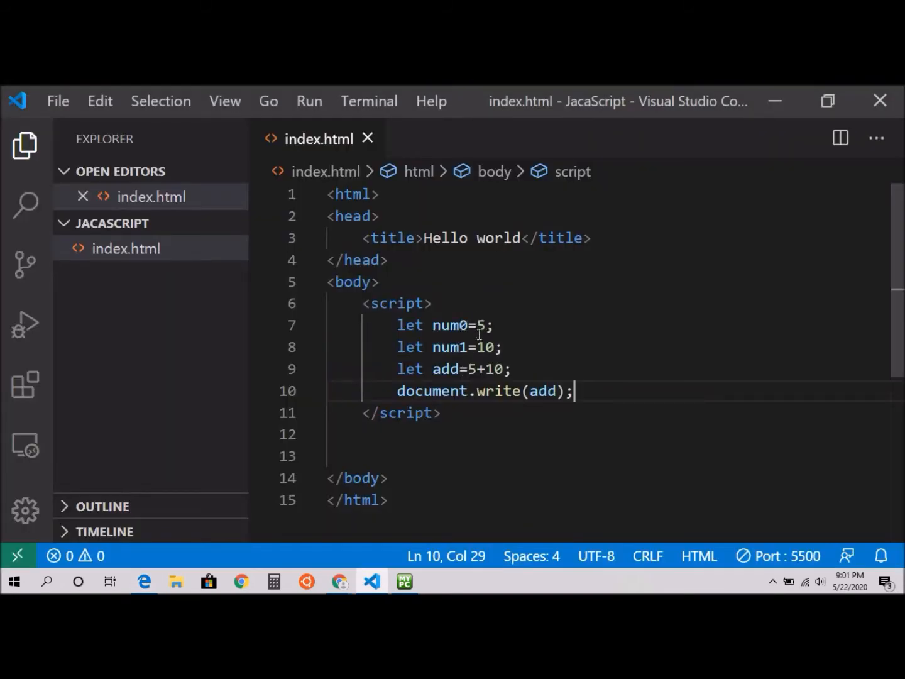
pyautogui.moveTo(534, 378)
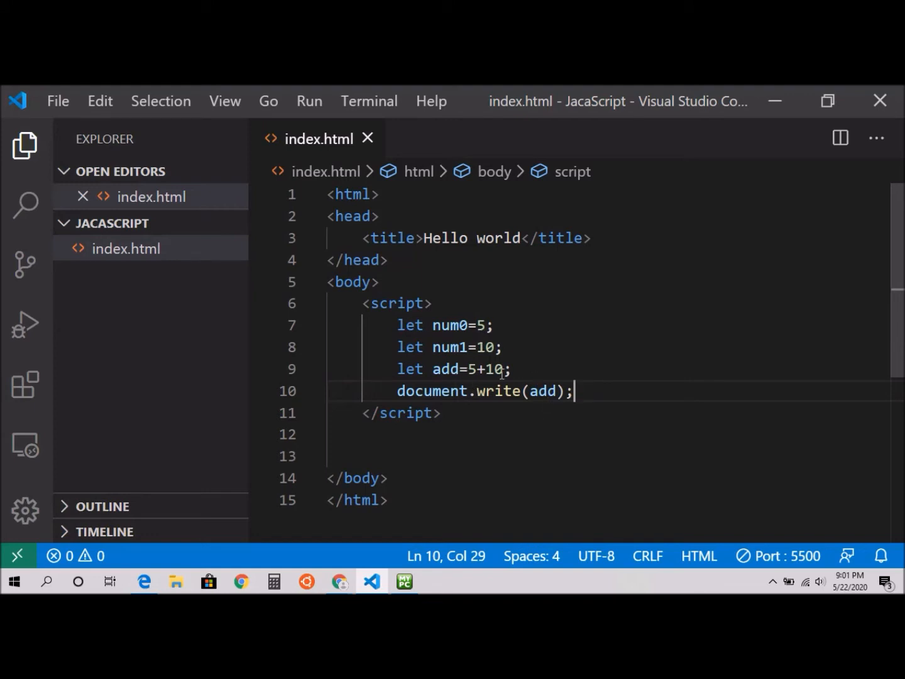
# Change the add expression to num0+num1 on line 9 and save.
pyautogui.click(503, 369)
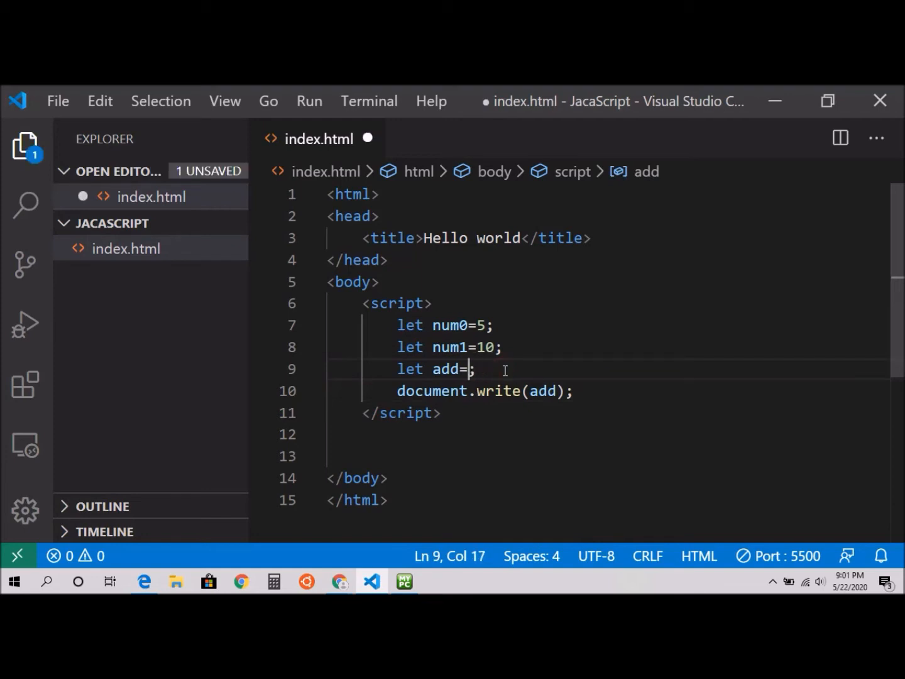
pyautogui.write('num0')
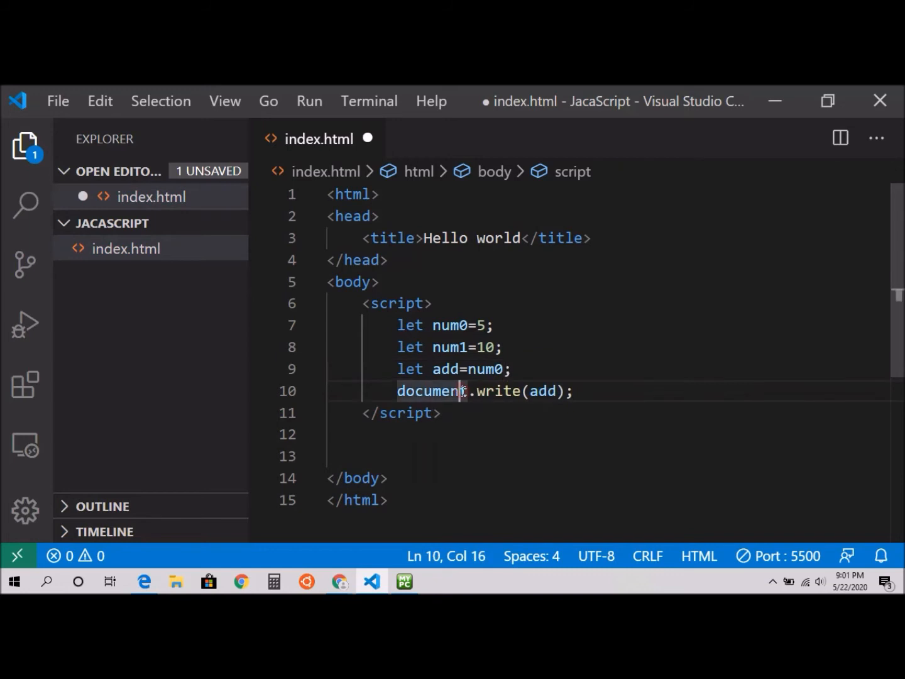
pyautogui.click(506, 369)
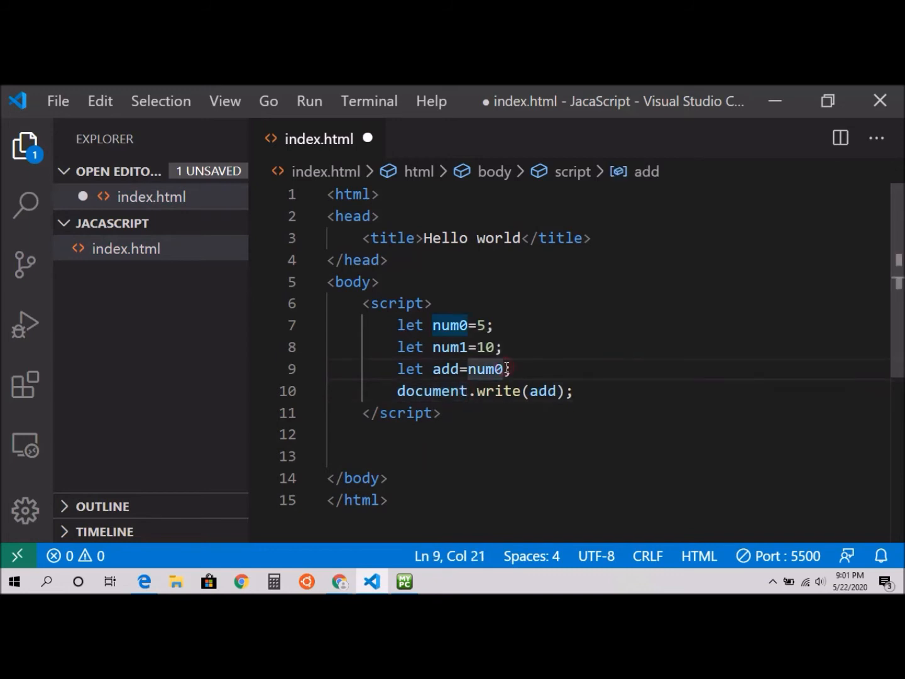
pyautogui.write('+n')
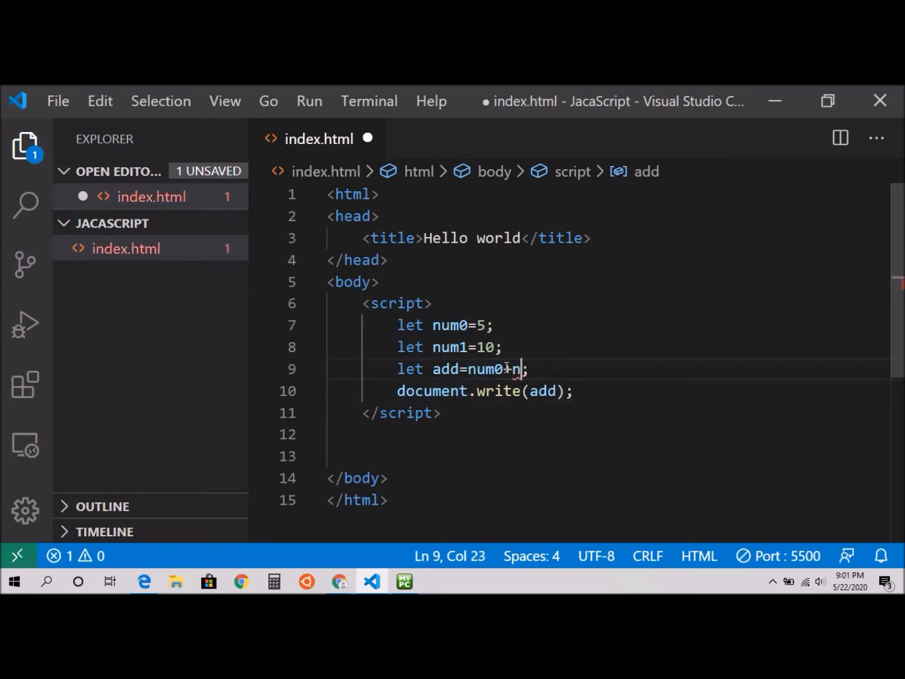
pyautogui.write('um1')
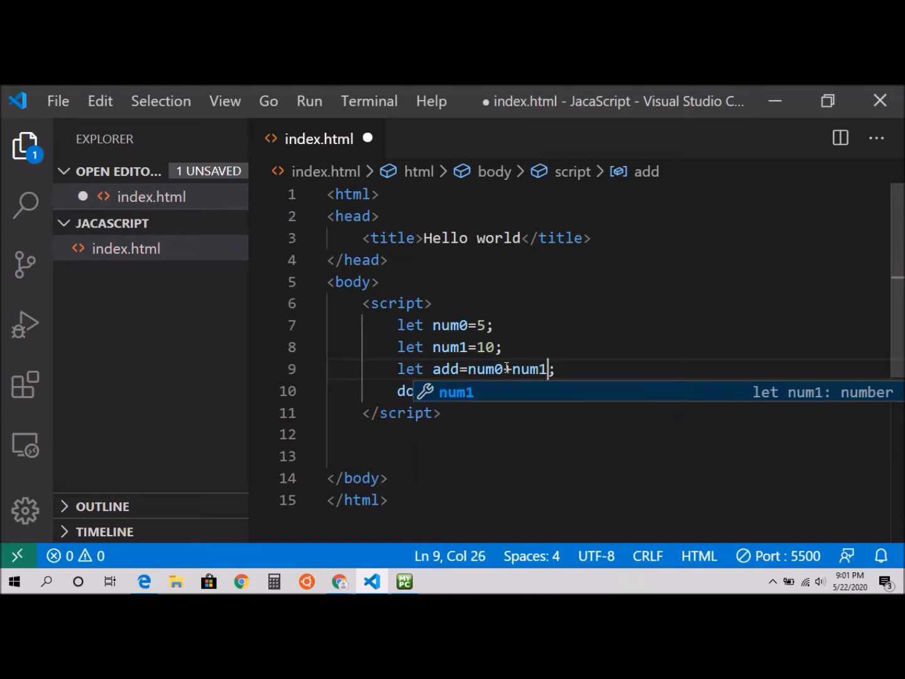
pyautogui.click(619, 345)
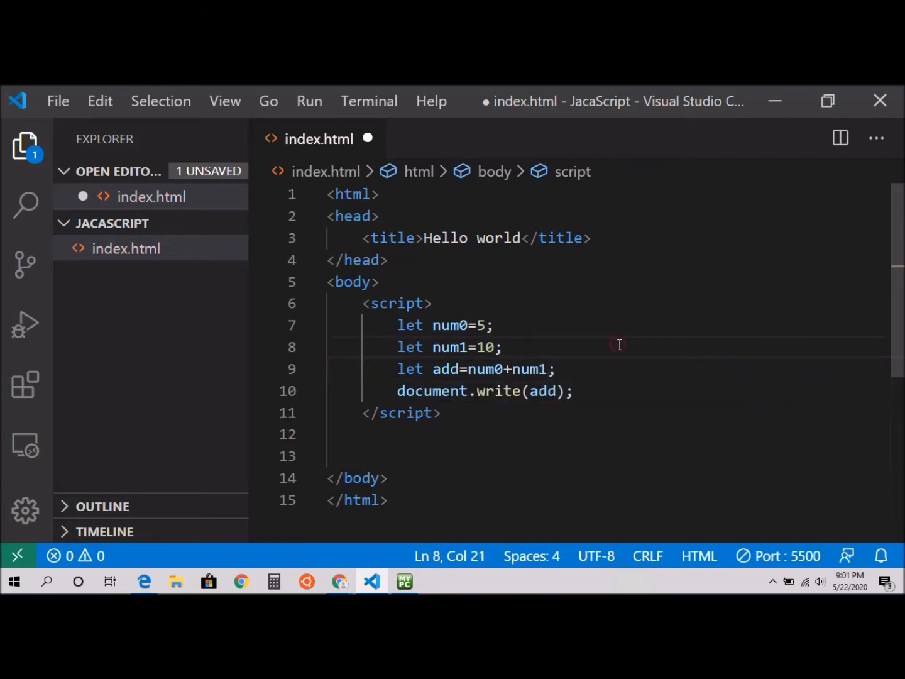
pyautogui.press('ctrl+s')
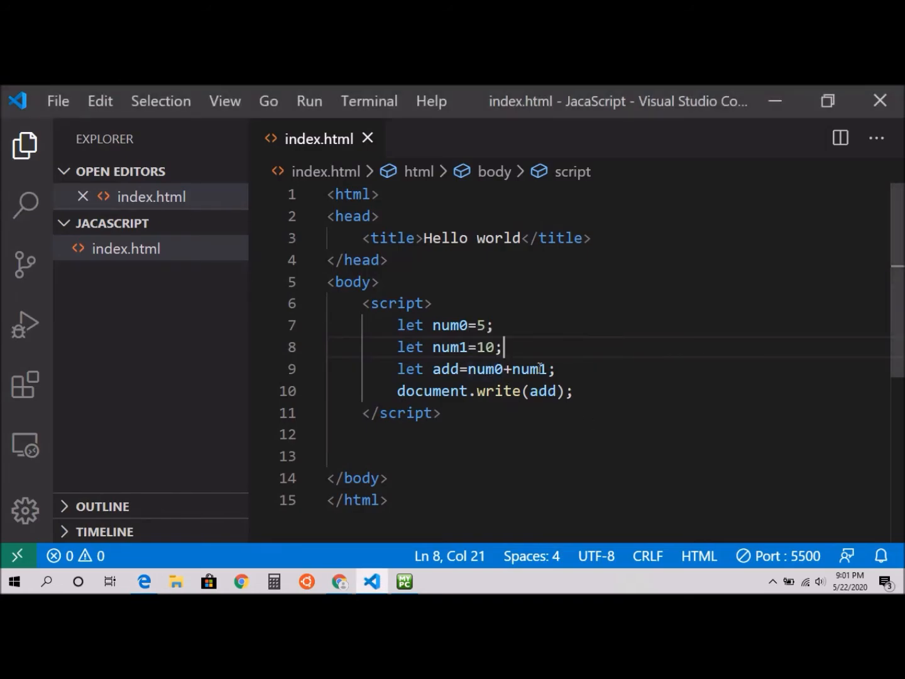
pyautogui.moveTo(599, 432)
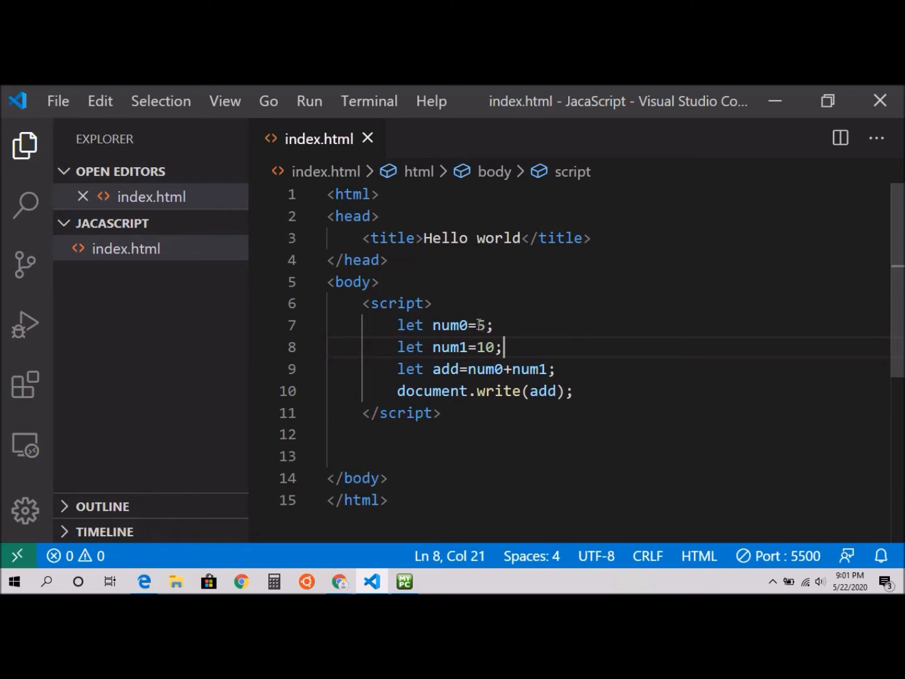
# Set num0 to 15, save, and add a blank line after document.write(add).
pyautogui.write('1')
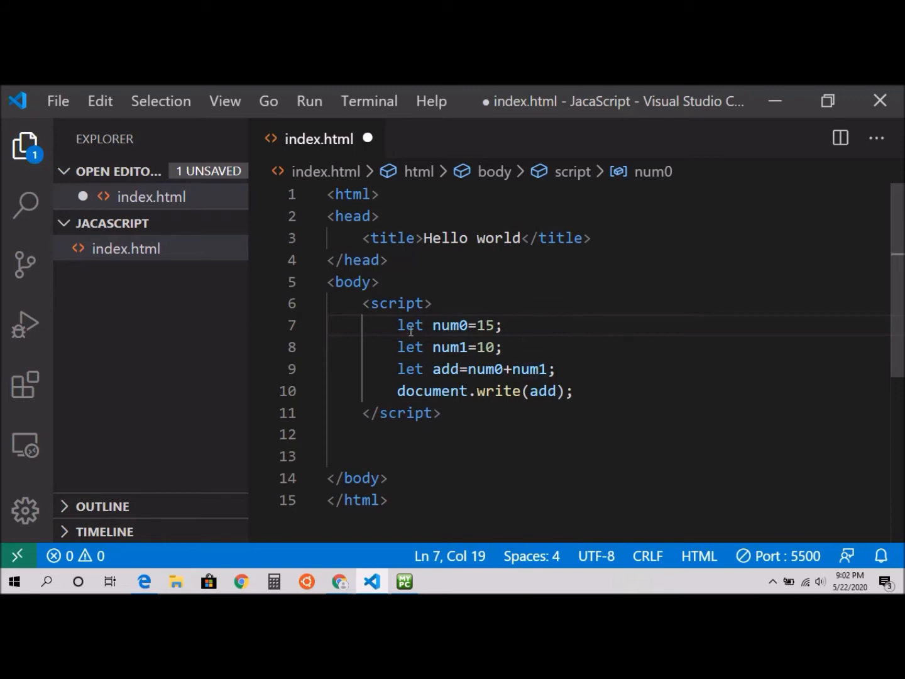
pyautogui.moveTo(462, 324)
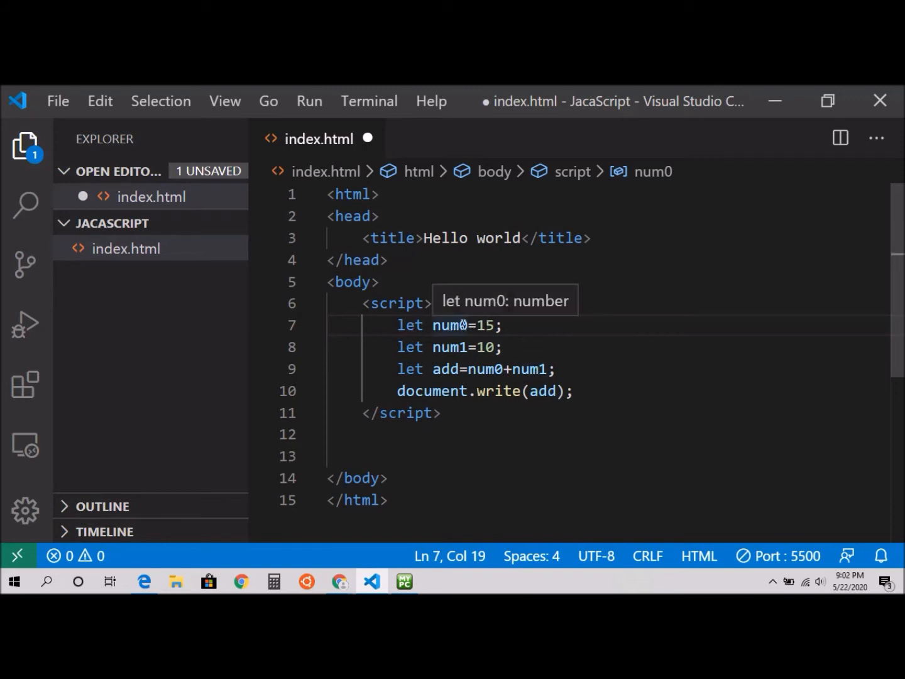
pyautogui.moveTo(564, 362)
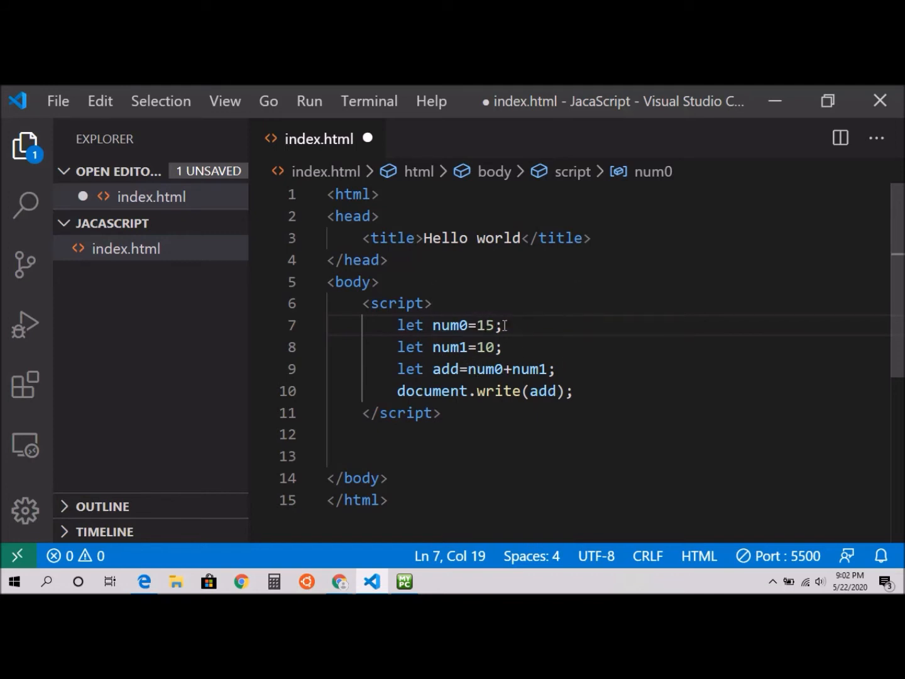
pyautogui.moveTo(450, 325)
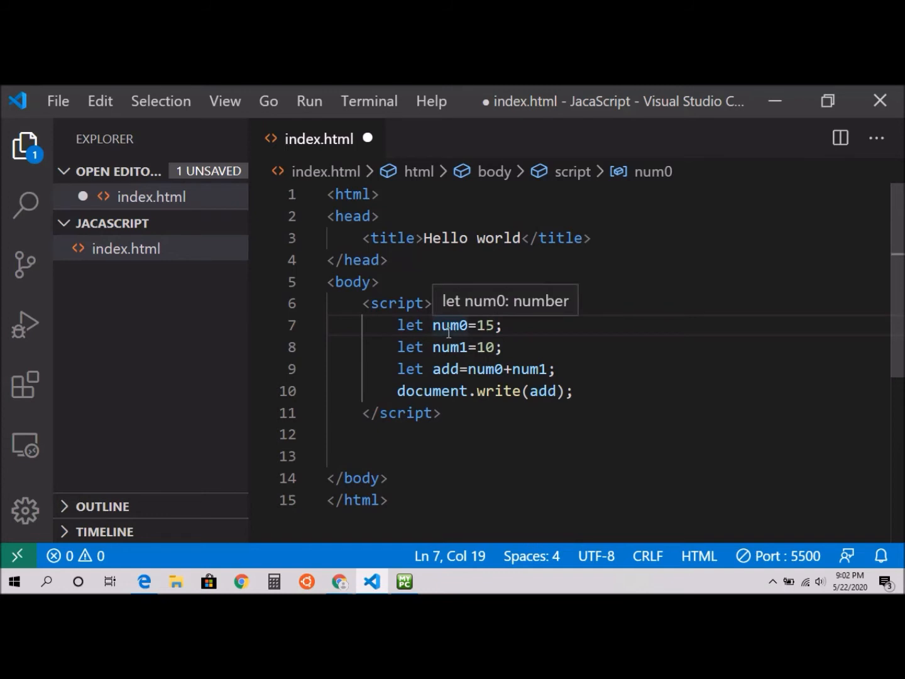
pyautogui.moveTo(551, 386)
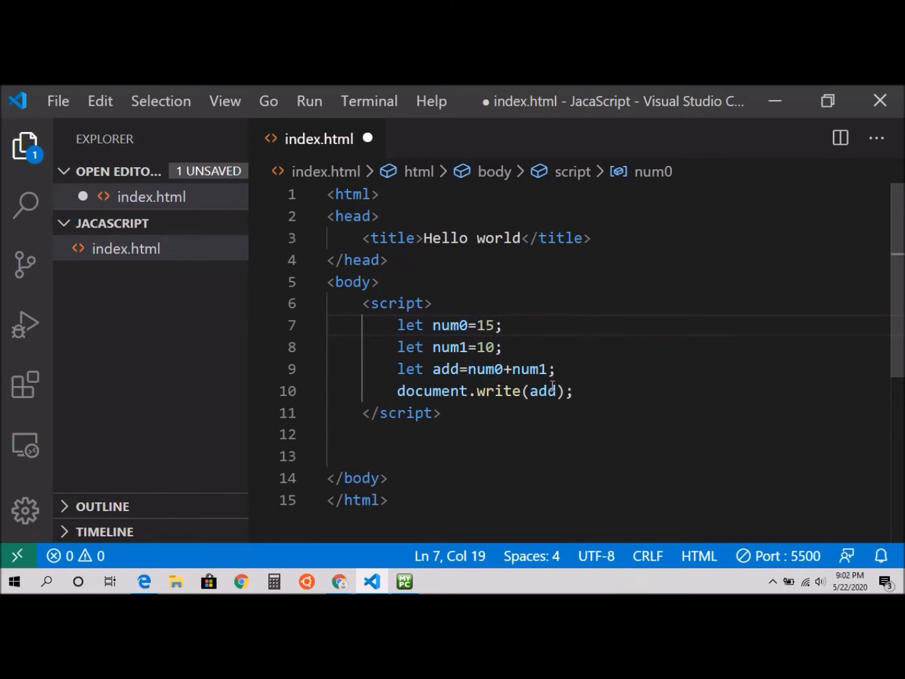
pyautogui.press('ctrl+s')
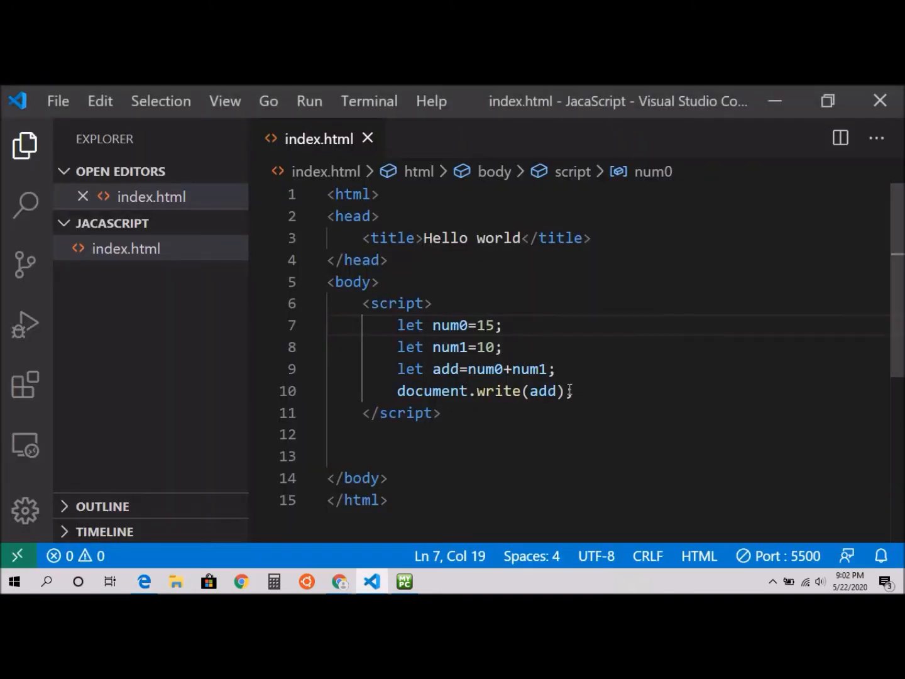
pyautogui.click(578, 390)
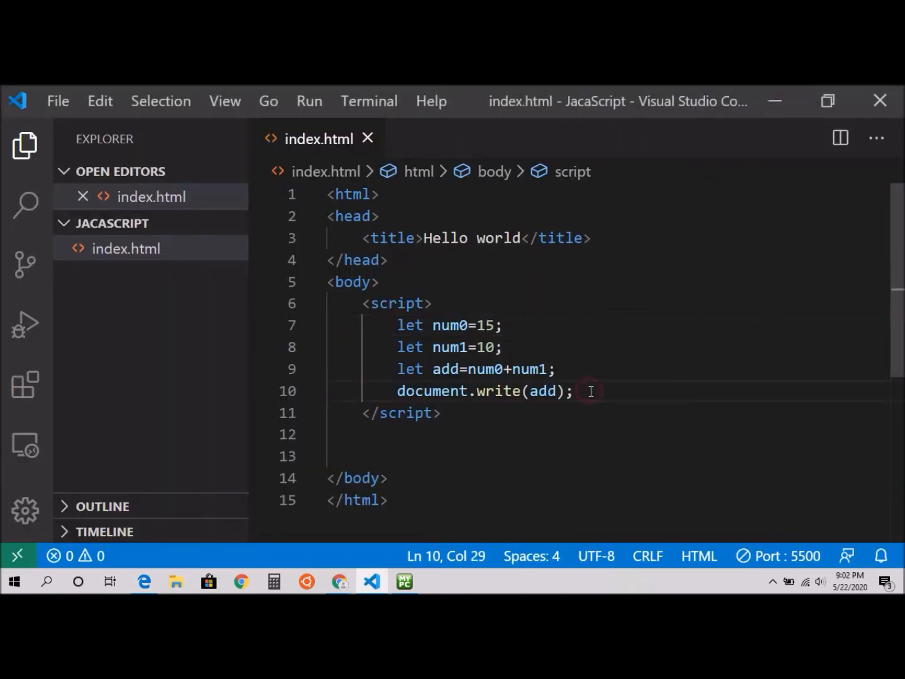
pyautogui.press('enter')
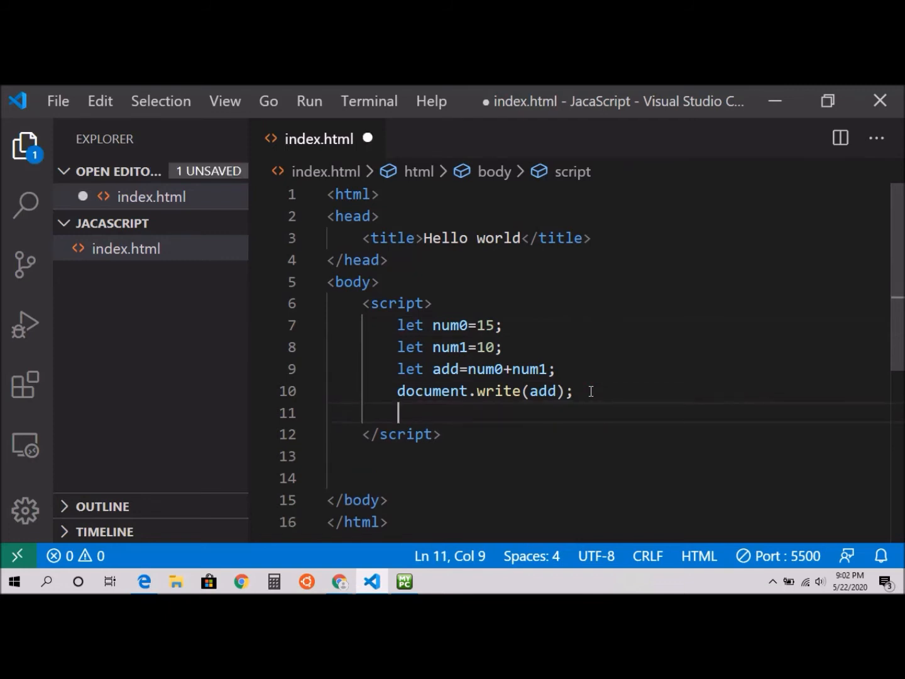
# Declare let sub0 = 10; and let sub1= 5; below the write statement.
pyautogui.write('le')
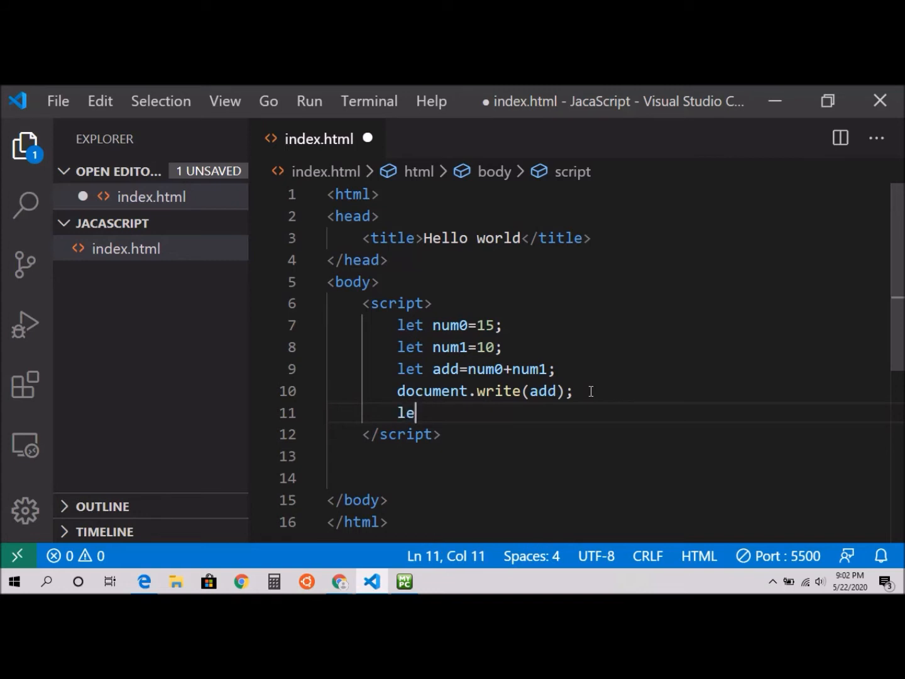
pyautogui.write('t')
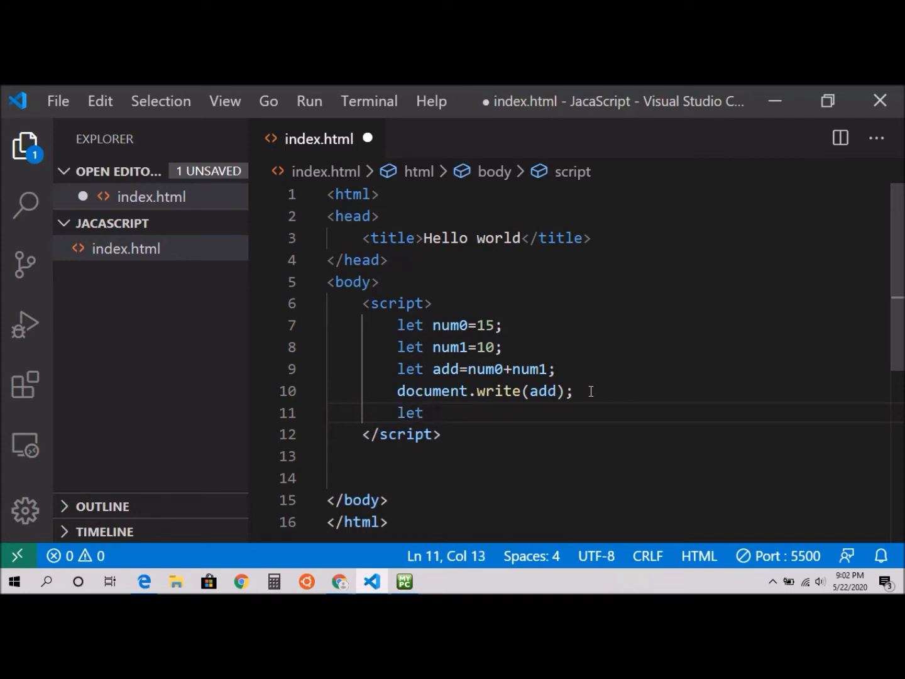
pyautogui.write('s')
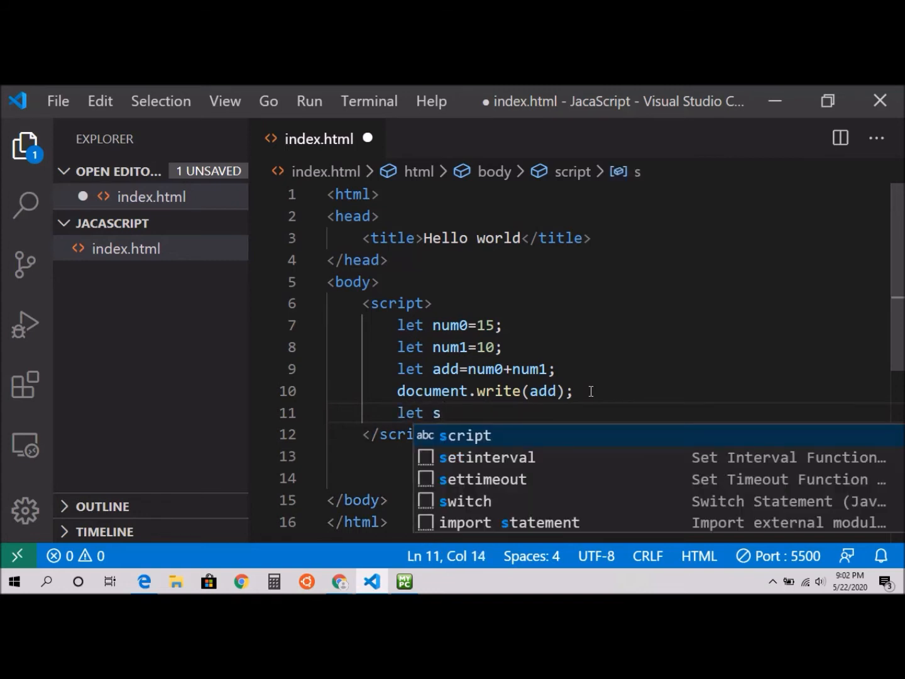
pyautogui.write('ub')
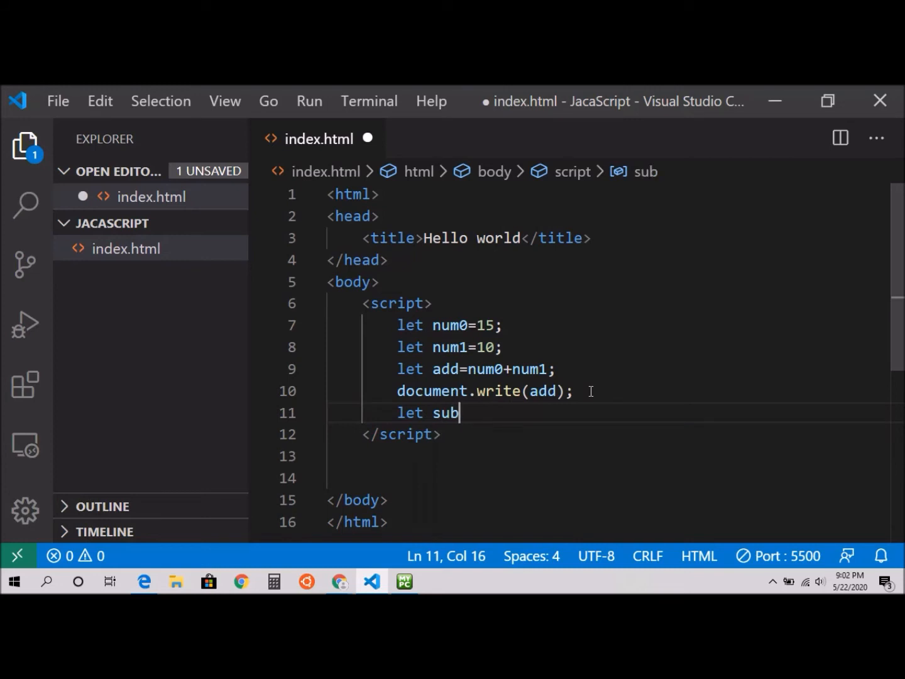
pyautogui.write('0 =')
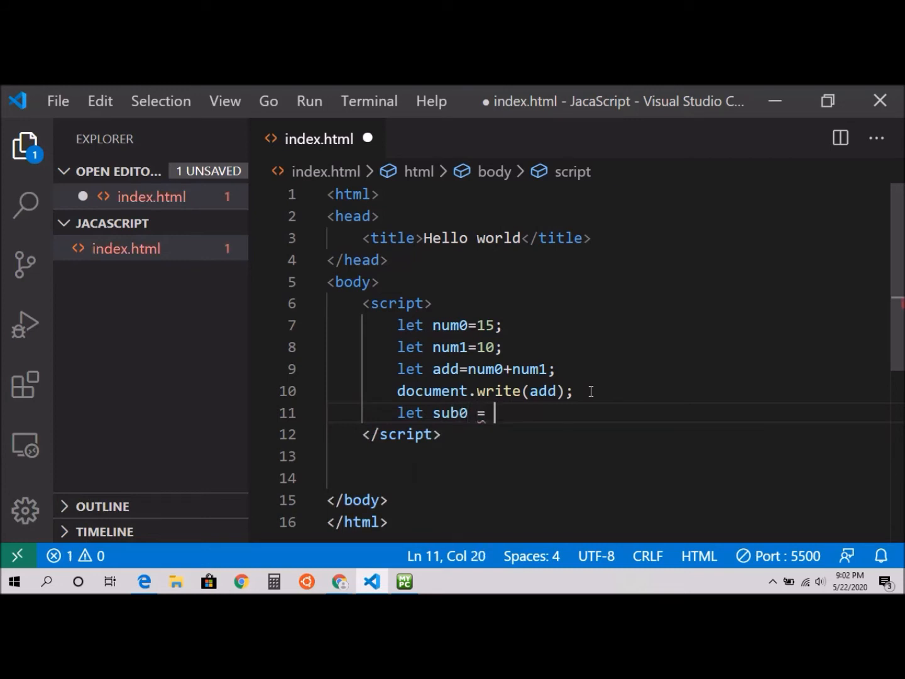
pyautogui.write('10;')
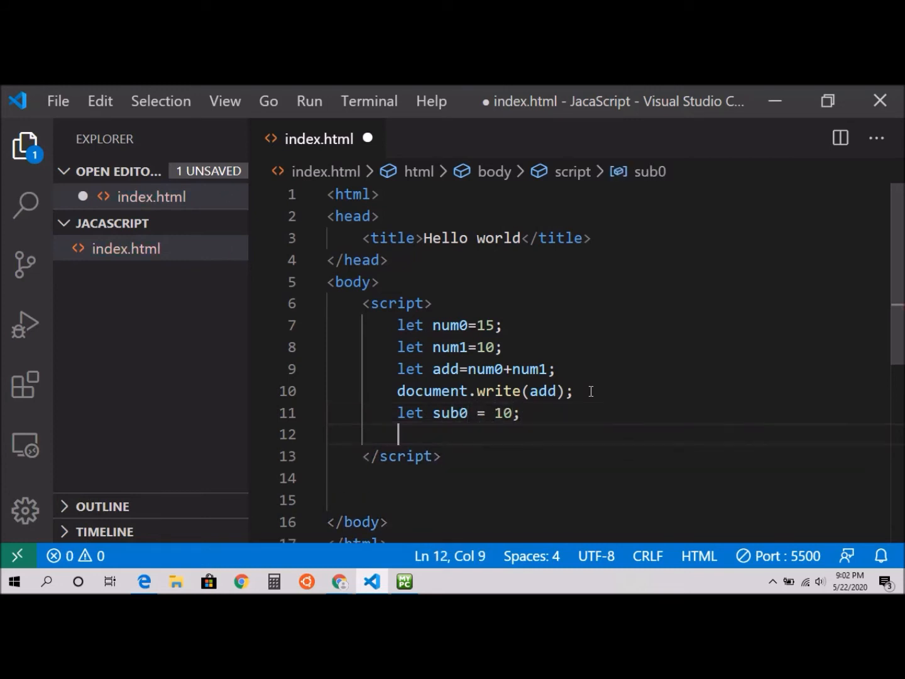
pyautogui.write('let sub1')
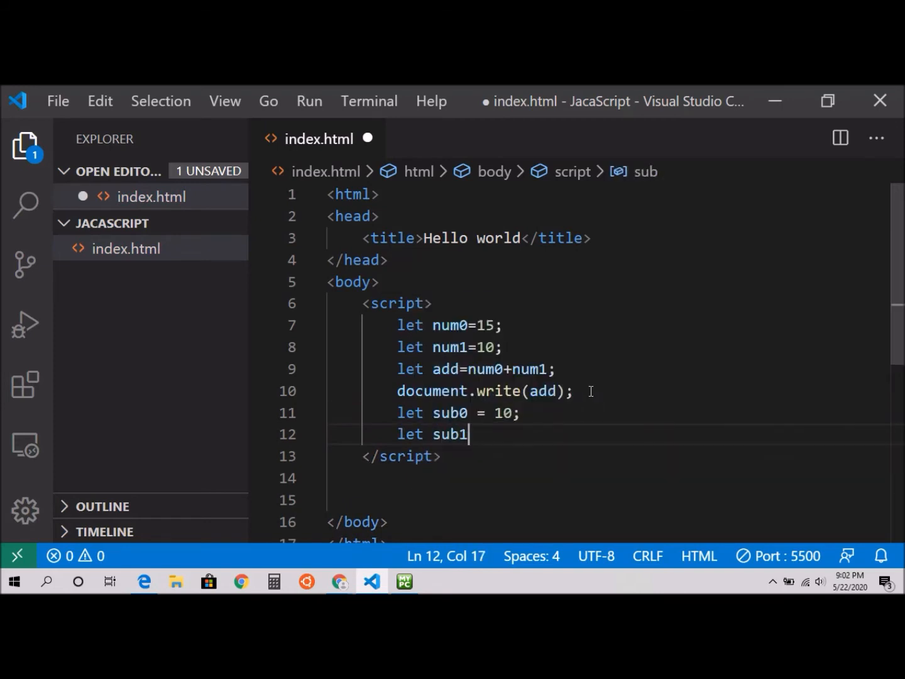
pyautogui.write('=')
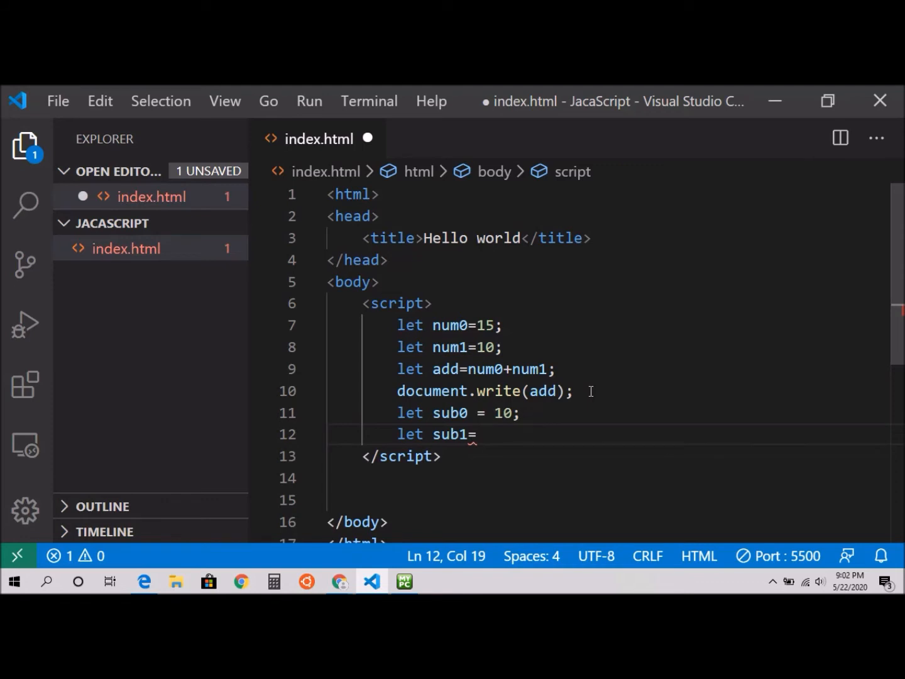
pyautogui.write('5;')
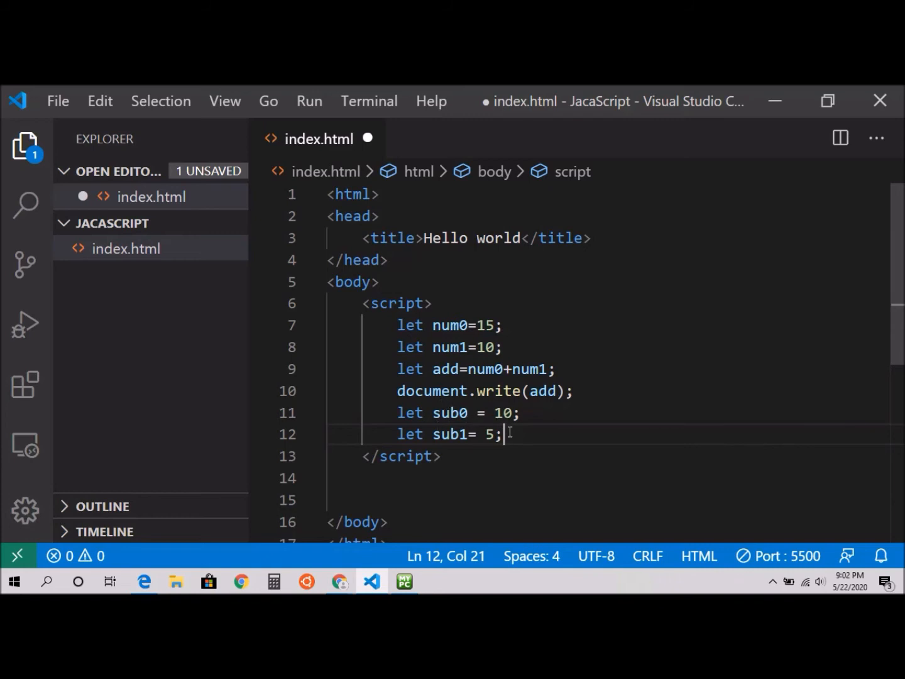
pyautogui.press('enter')
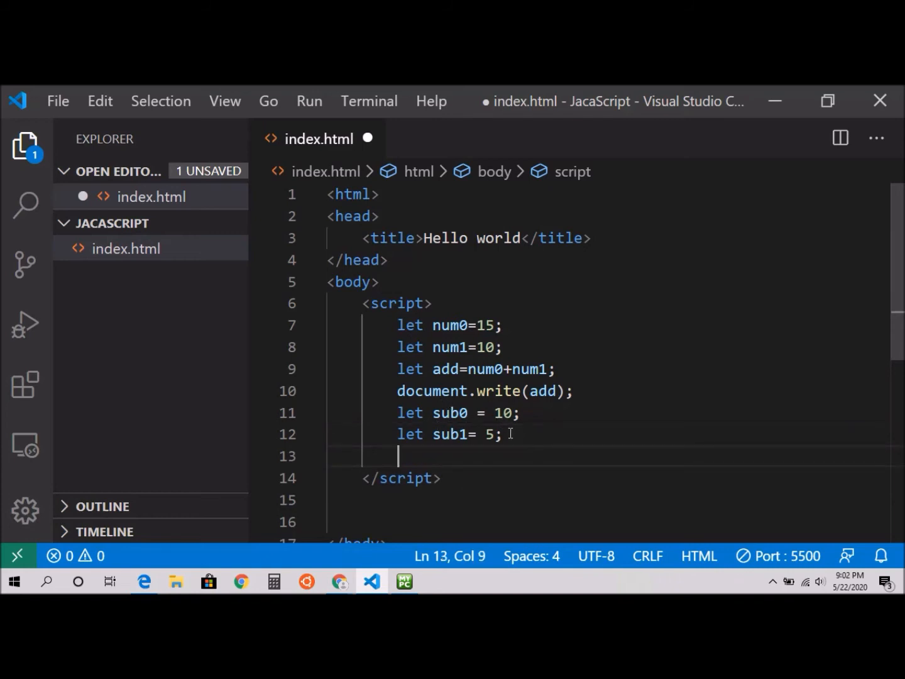
# Declare a sub variable equal to sub0-sub1.
pyautogui.write('let')
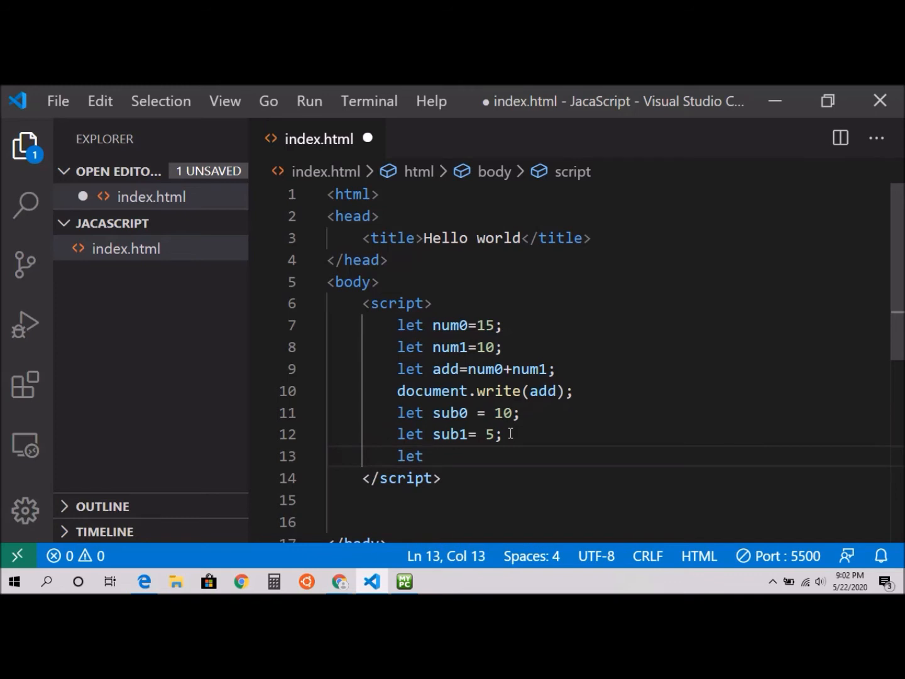
pyautogui.write('sub')
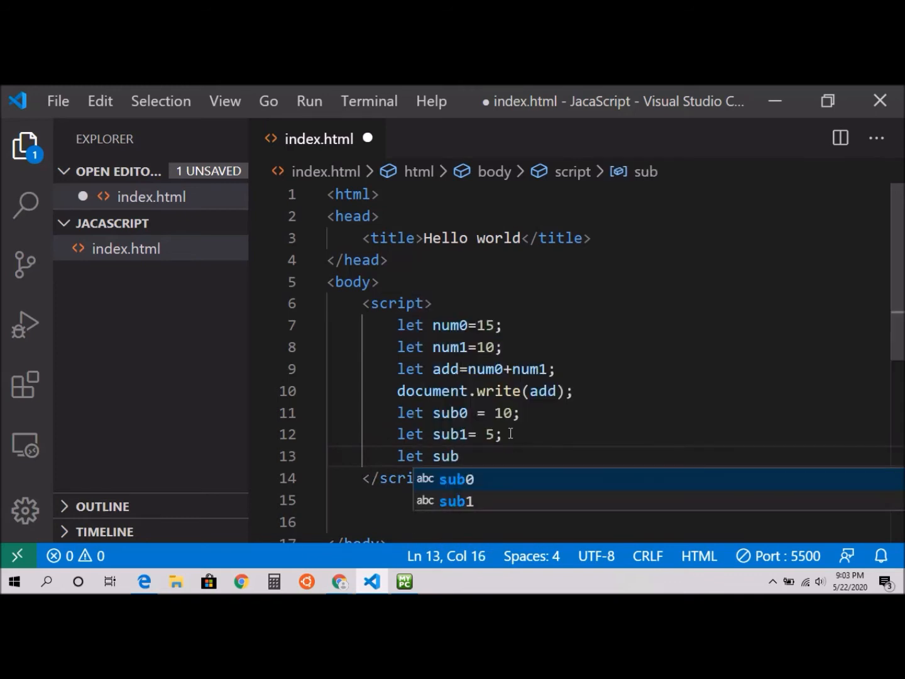
pyautogui.write('=')
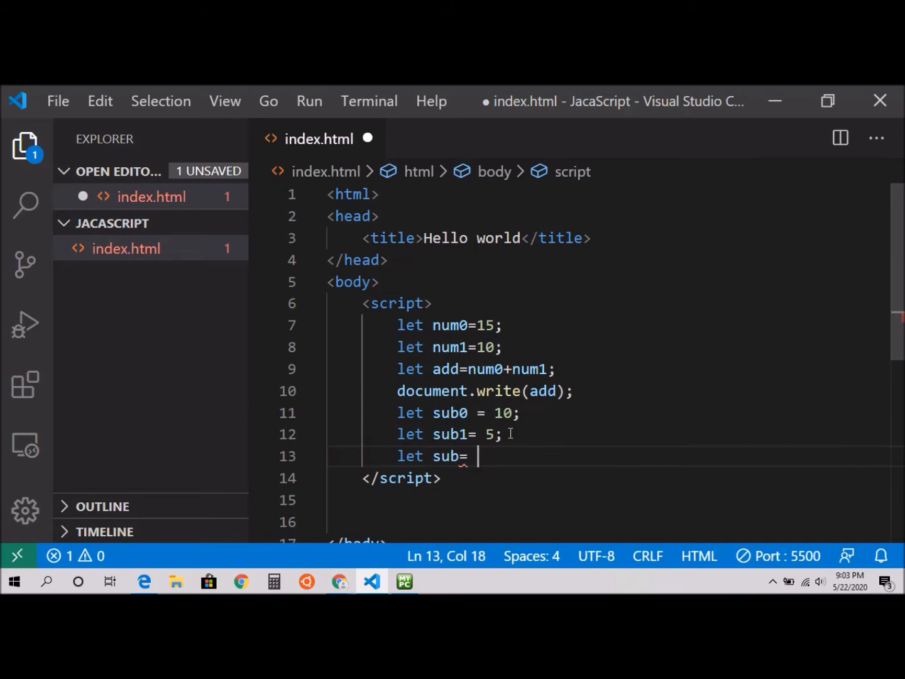
pyautogui.write('du')
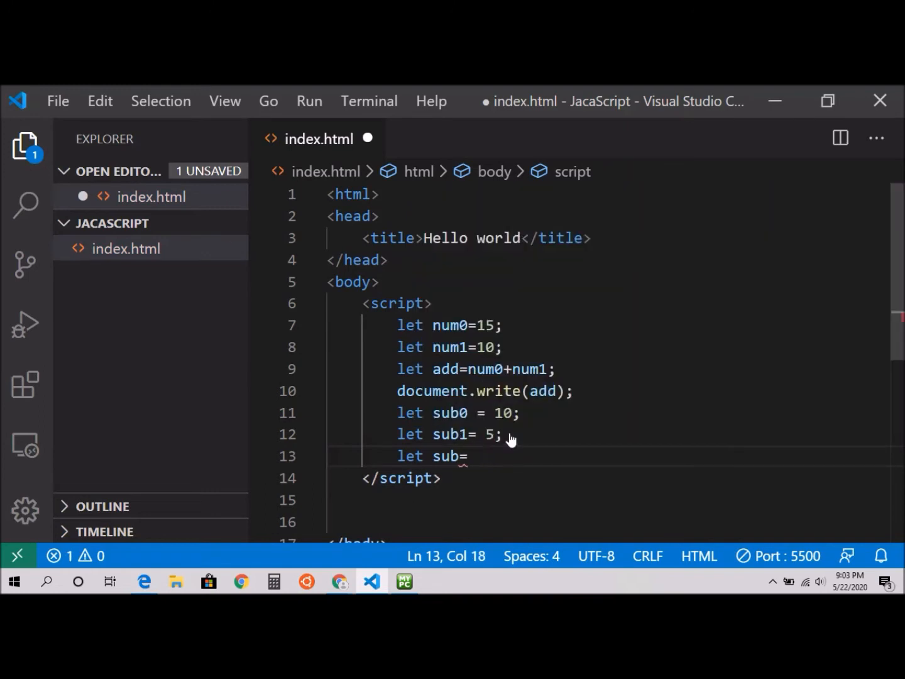
pyautogui.write('sub0-')
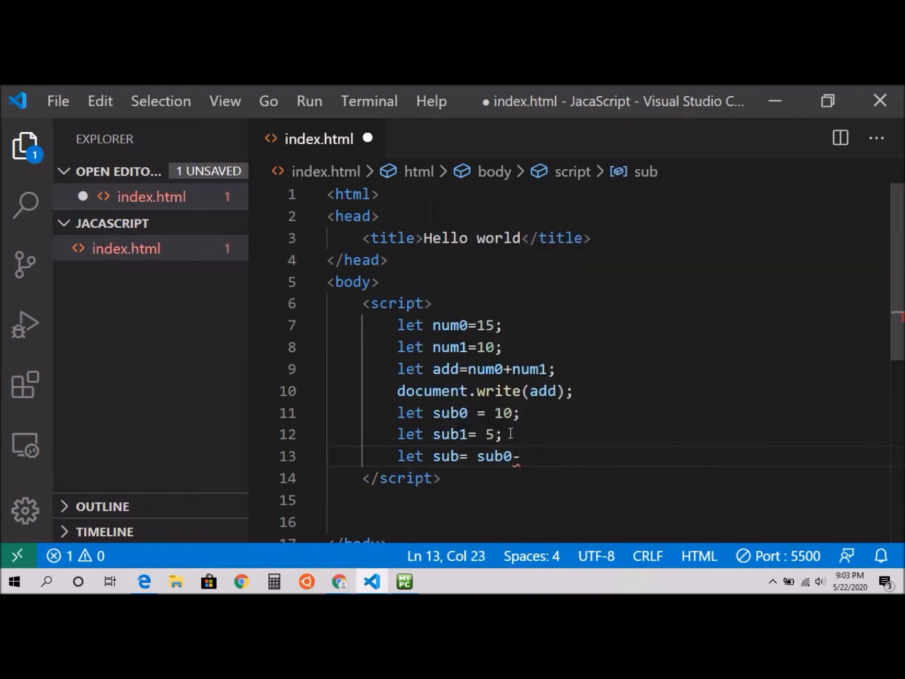
pyautogui.write('sub1;')
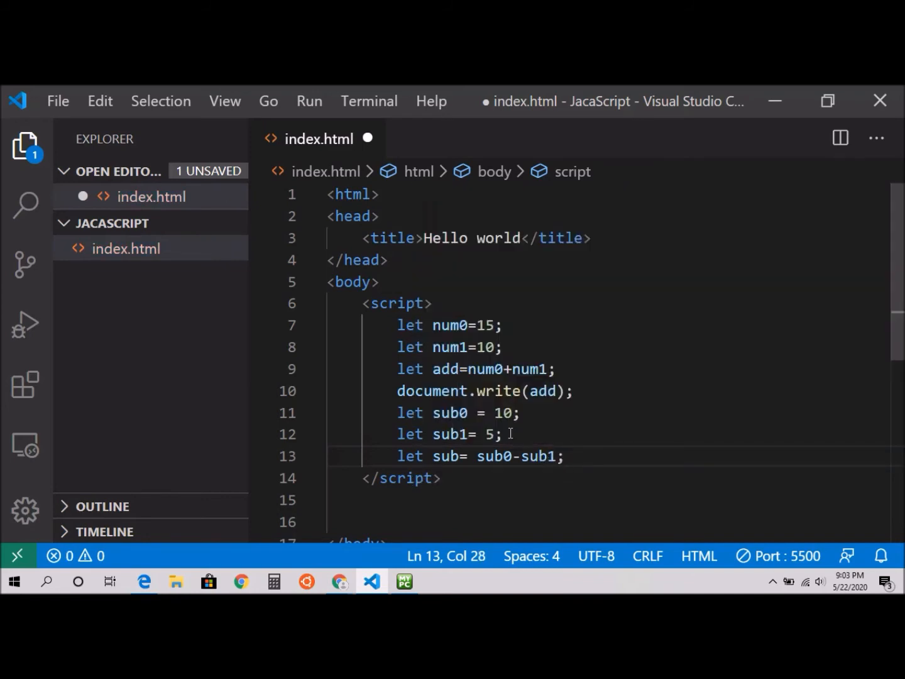
# Add document.write(sub); on line 14 and save index.html.
pyautogui.write('c')
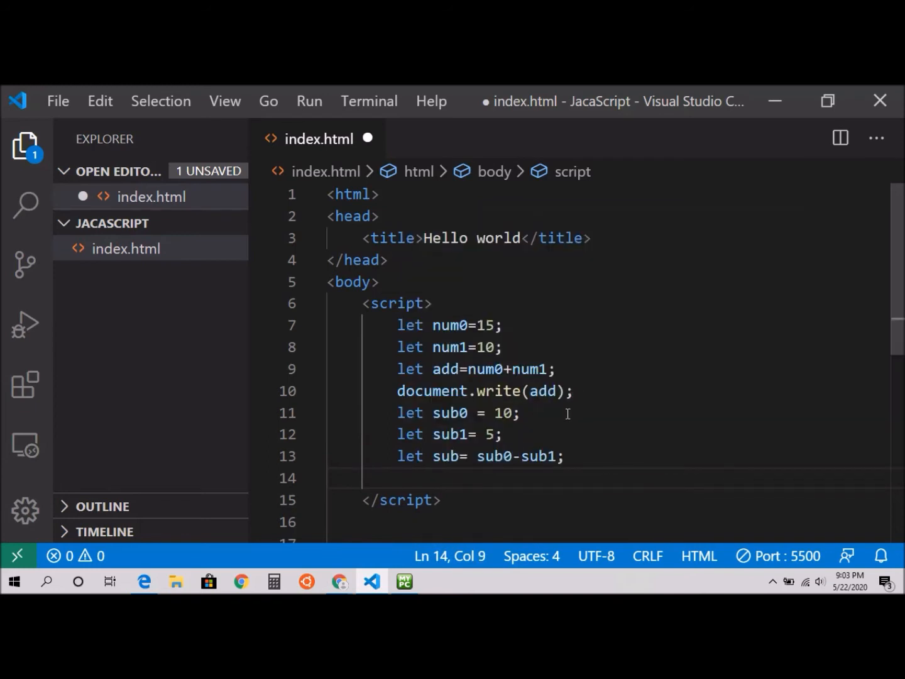
pyautogui.write('d')
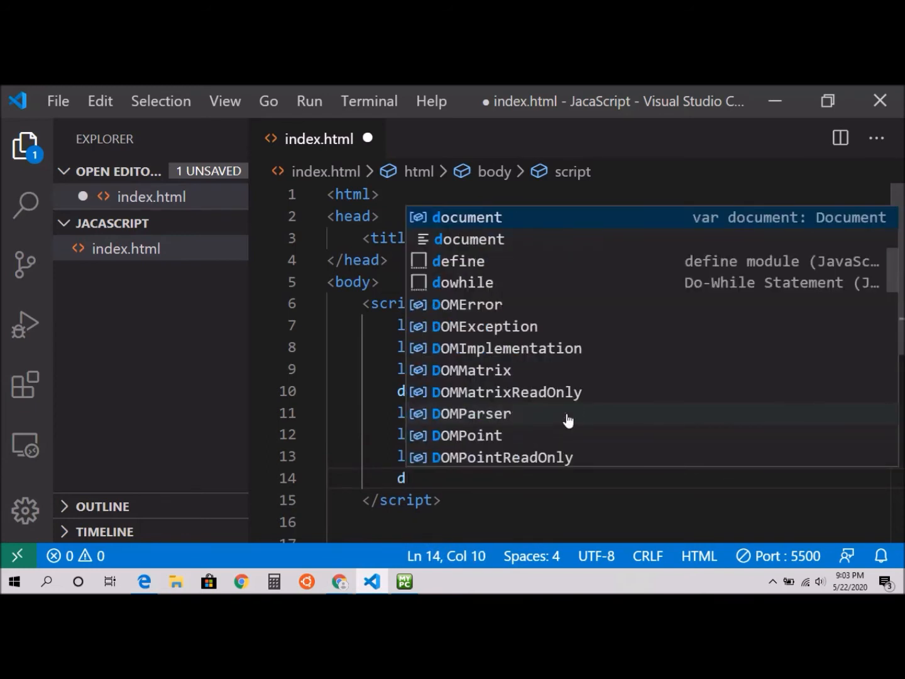
pyautogui.write('ocument.')
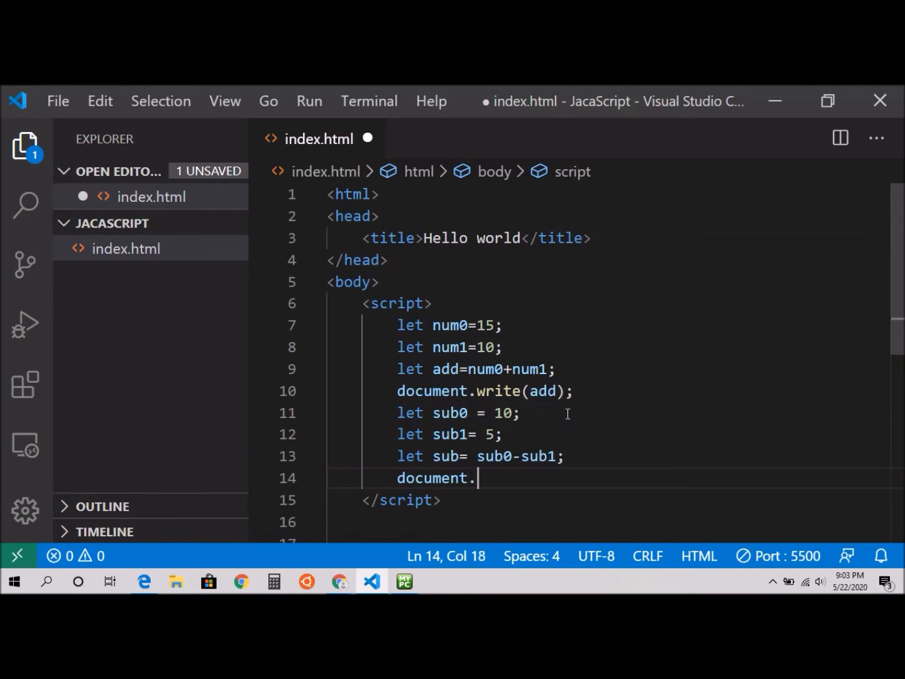
pyautogui.write('.')
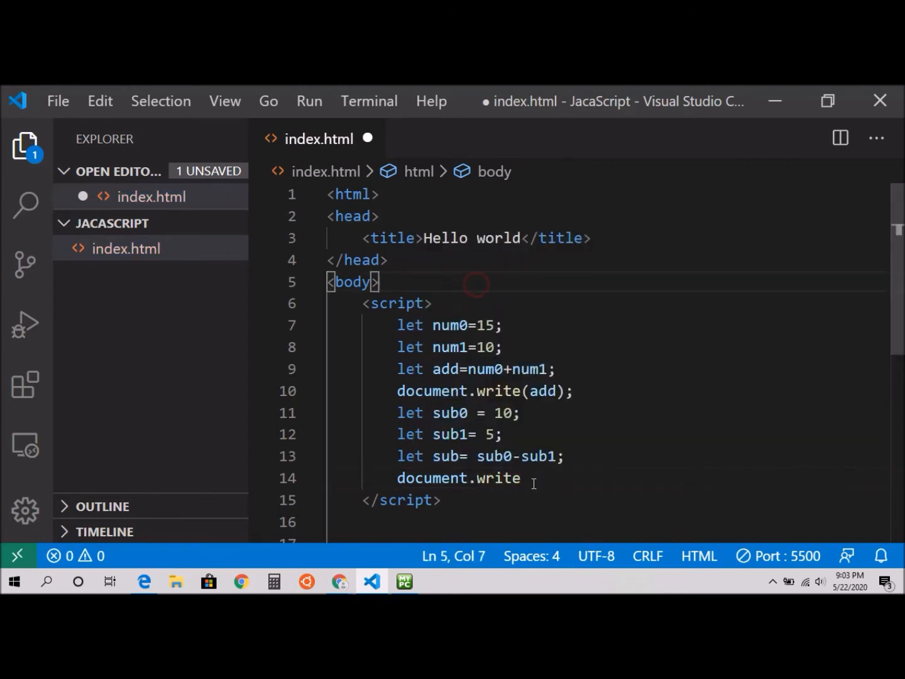
pyautogui.write('()')
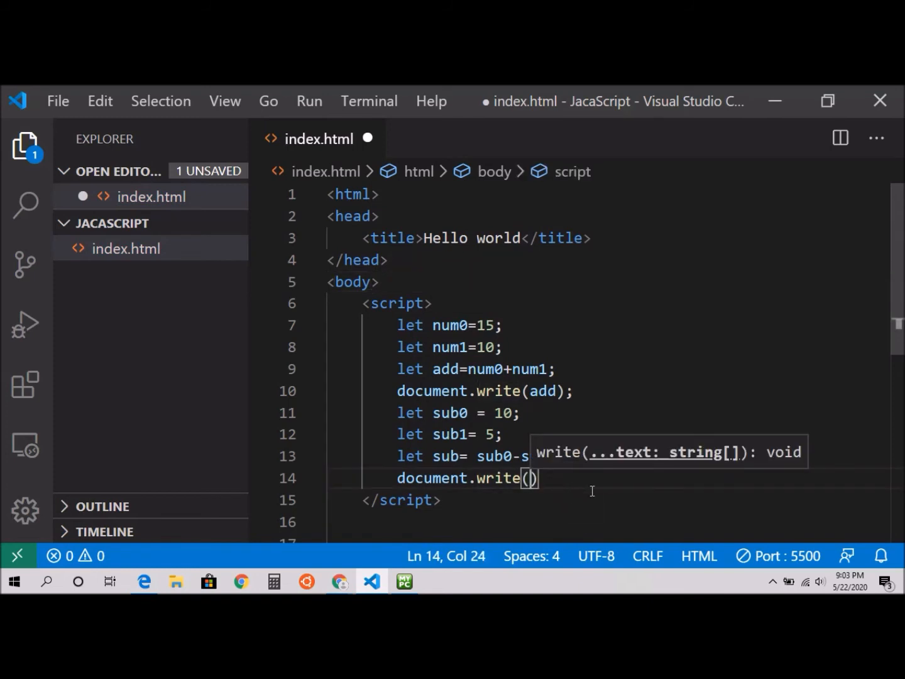
pyautogui.write('sub')
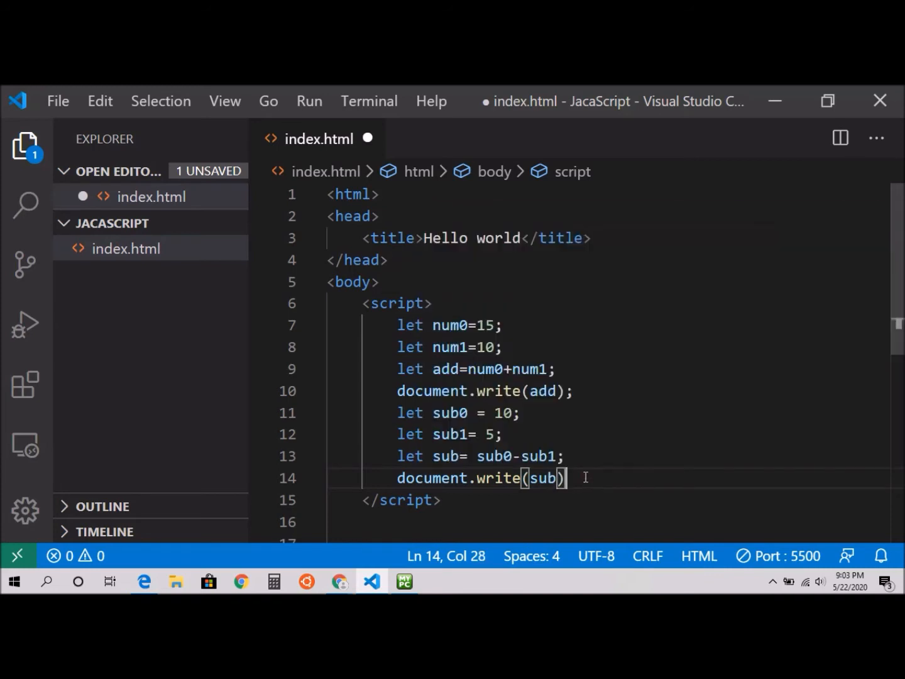
pyautogui.write(';')
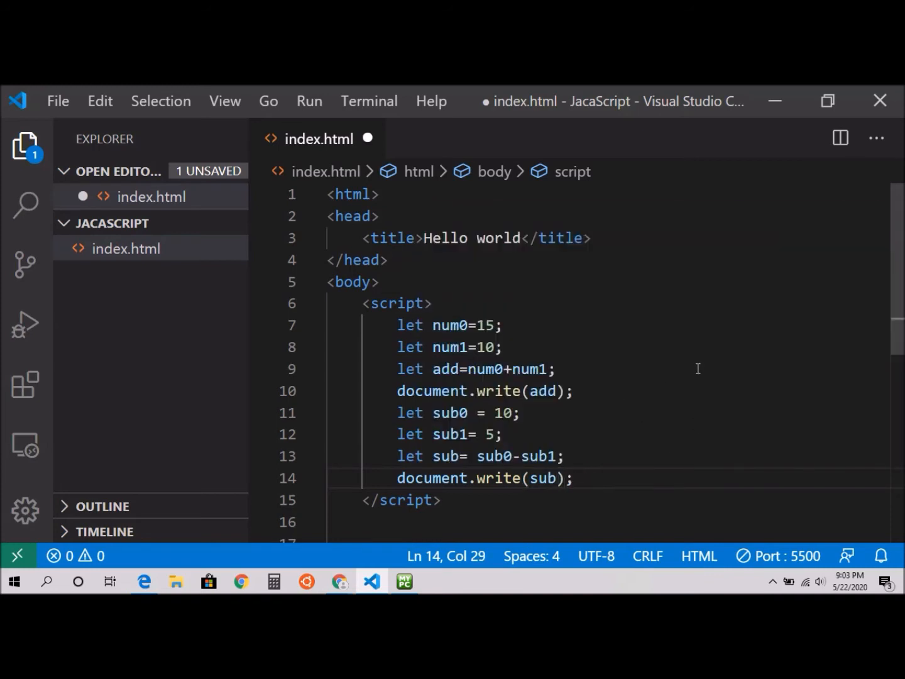
pyautogui.moveTo(458, 430)
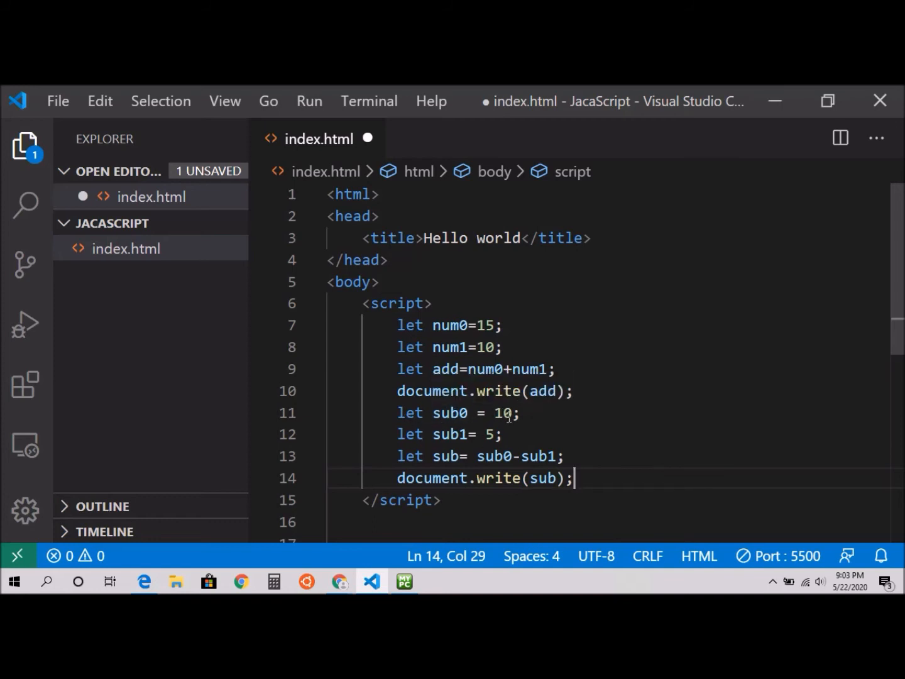
pyautogui.moveTo(449, 413)
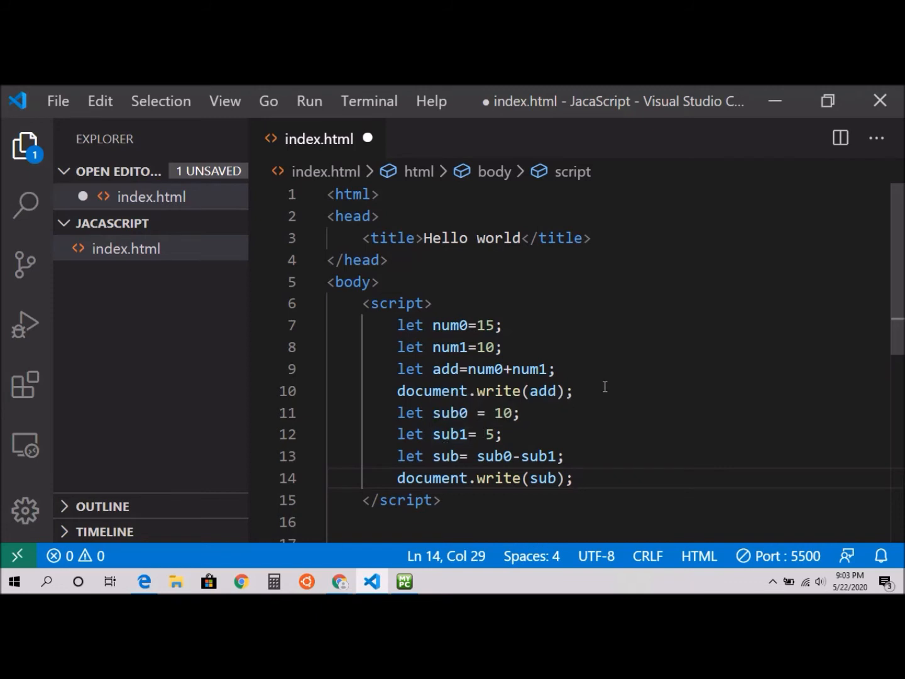
pyautogui.moveTo(483, 434)
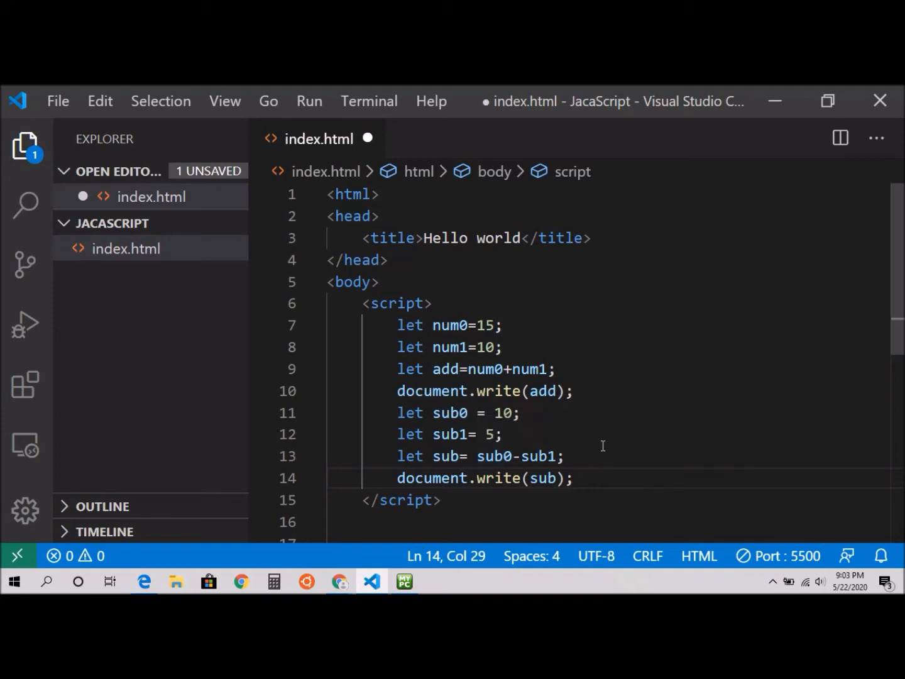
pyautogui.moveTo(591, 488)
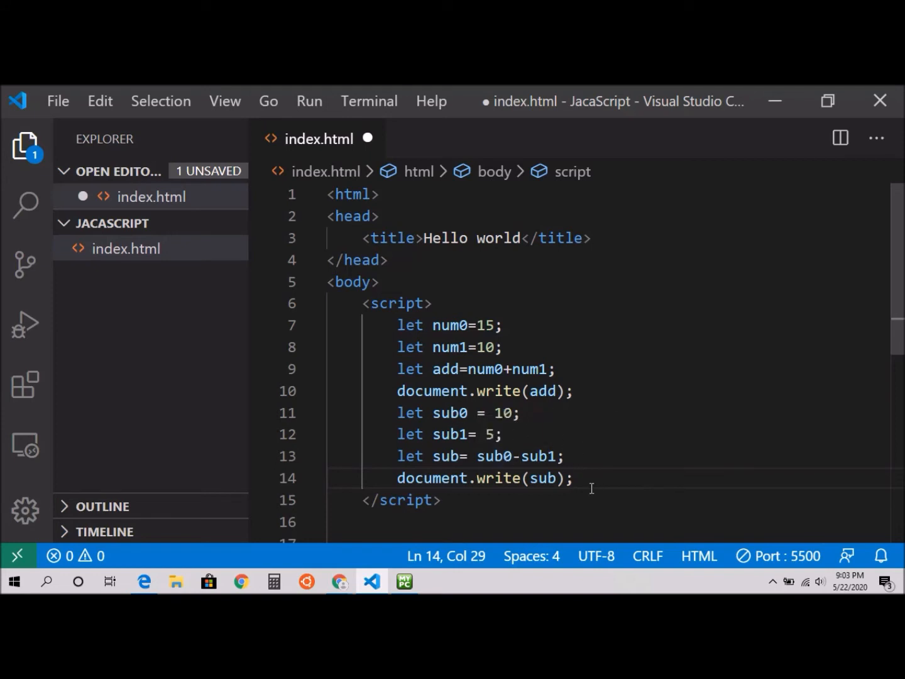
pyautogui.moveTo(565, 307)
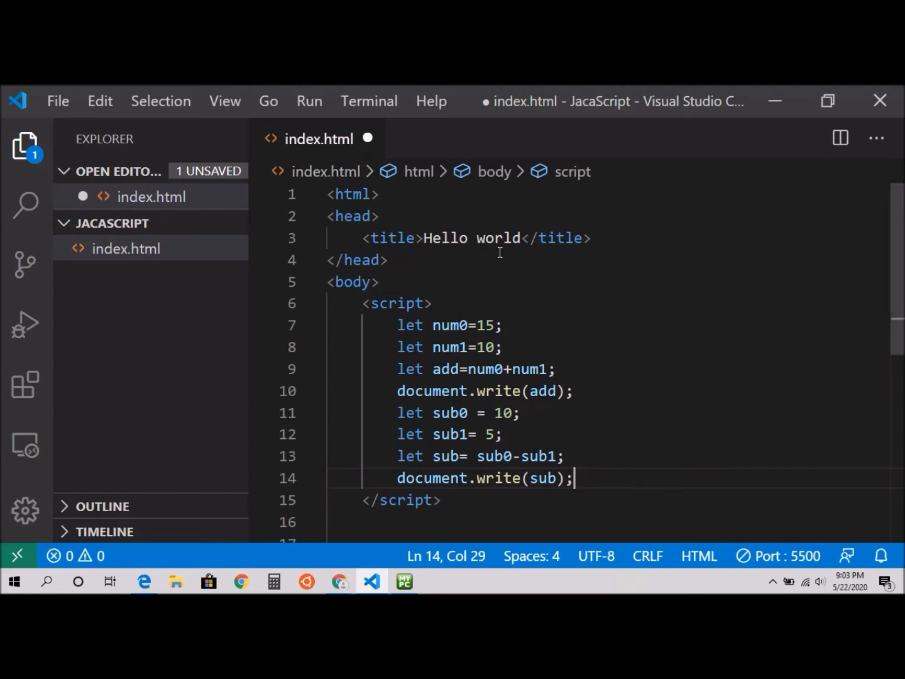
pyautogui.press('ctrl+s')
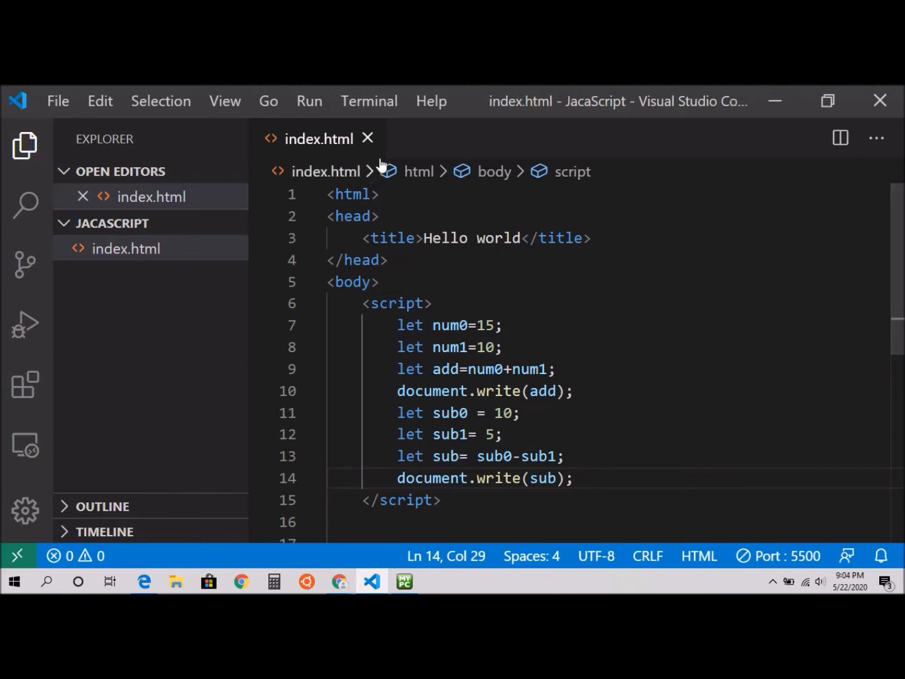
pyautogui.moveTo(387, 403)
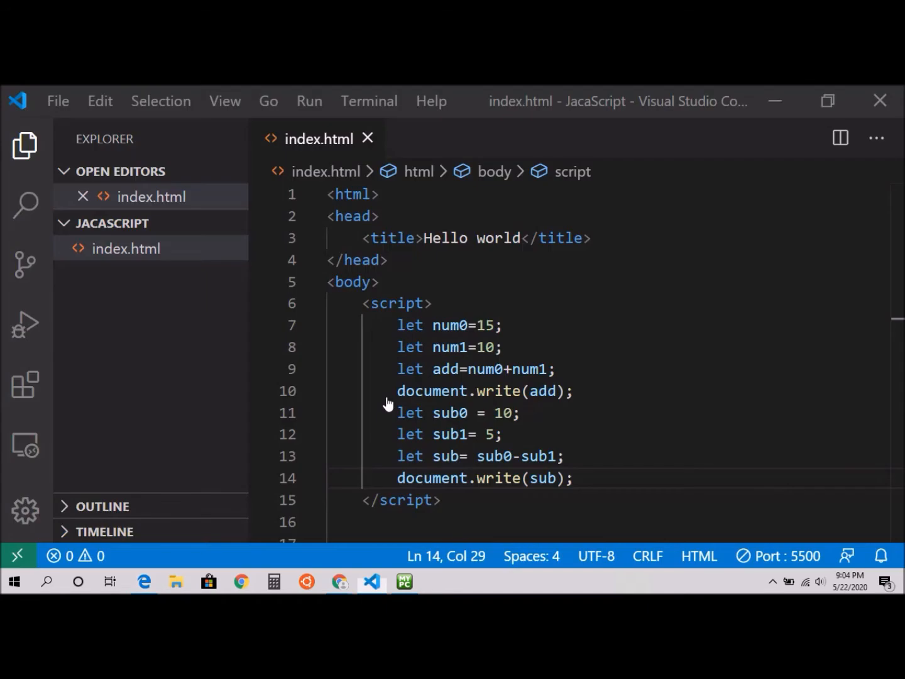
# Comment out document.write(add), change sub0 from 10 to 20, and save.
pyautogui.click(574, 478)
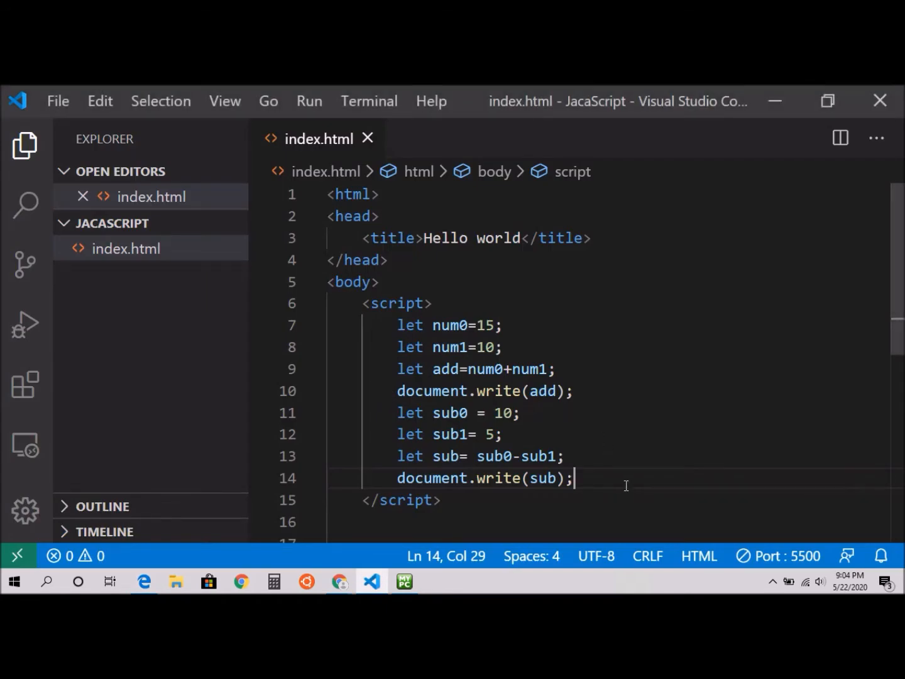
pyautogui.moveTo(585, 391)
pyautogui.write('// ')
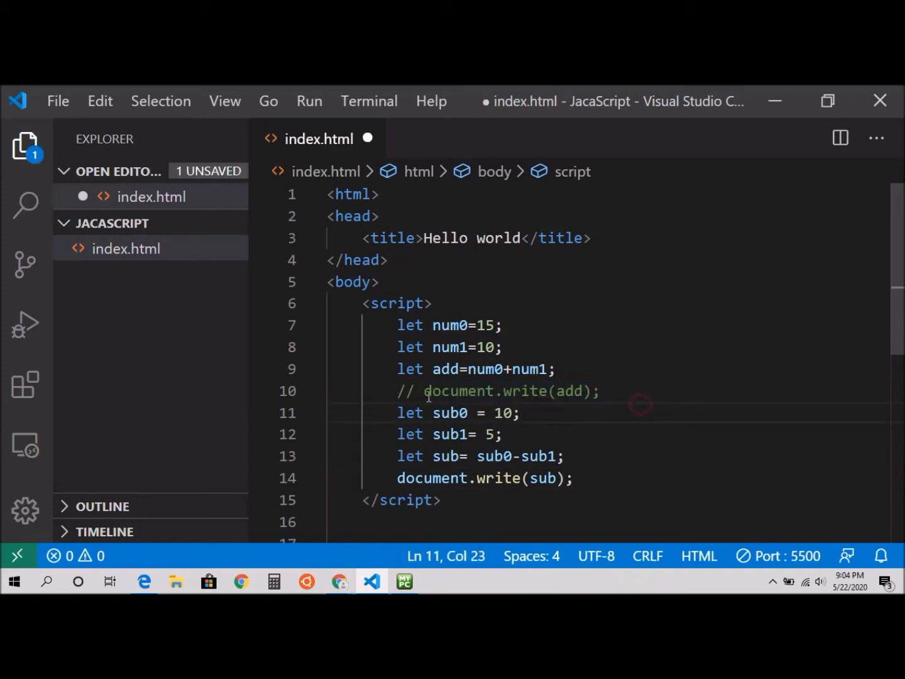
pyautogui.press('ctrl+s')
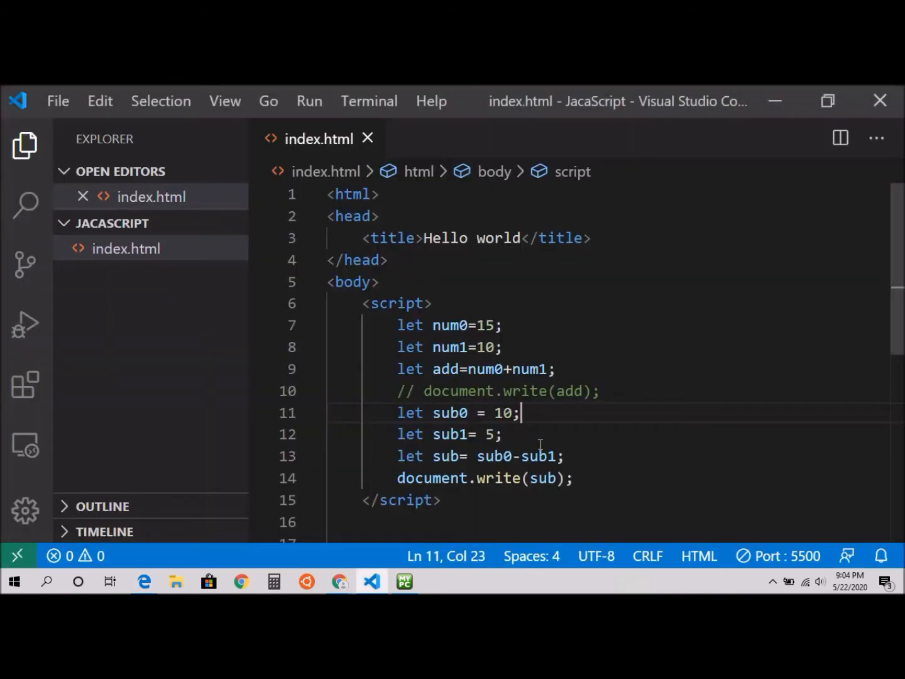
pyautogui.click(508, 412)
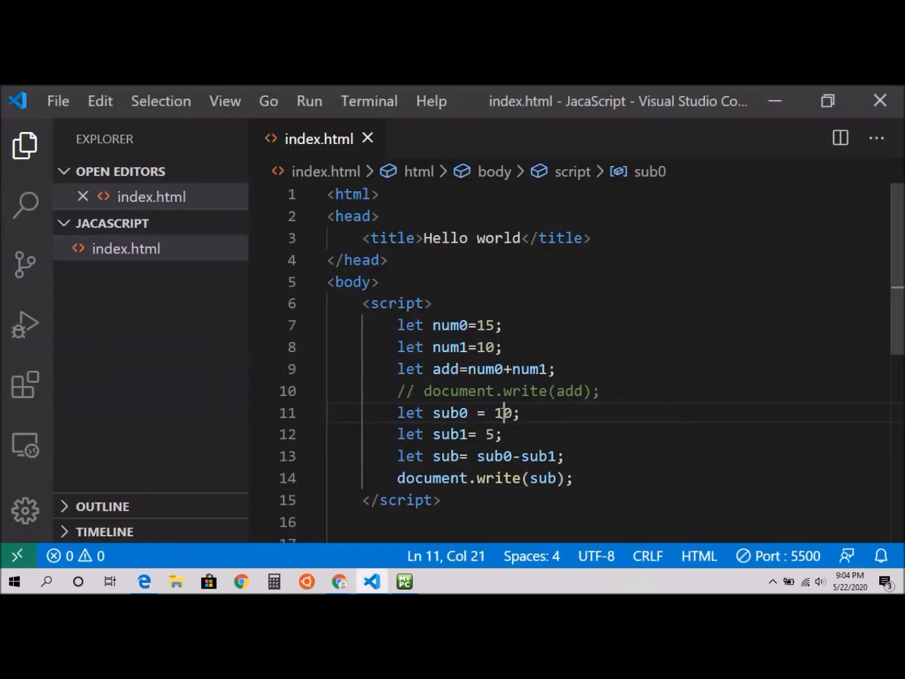
pyautogui.write('2')
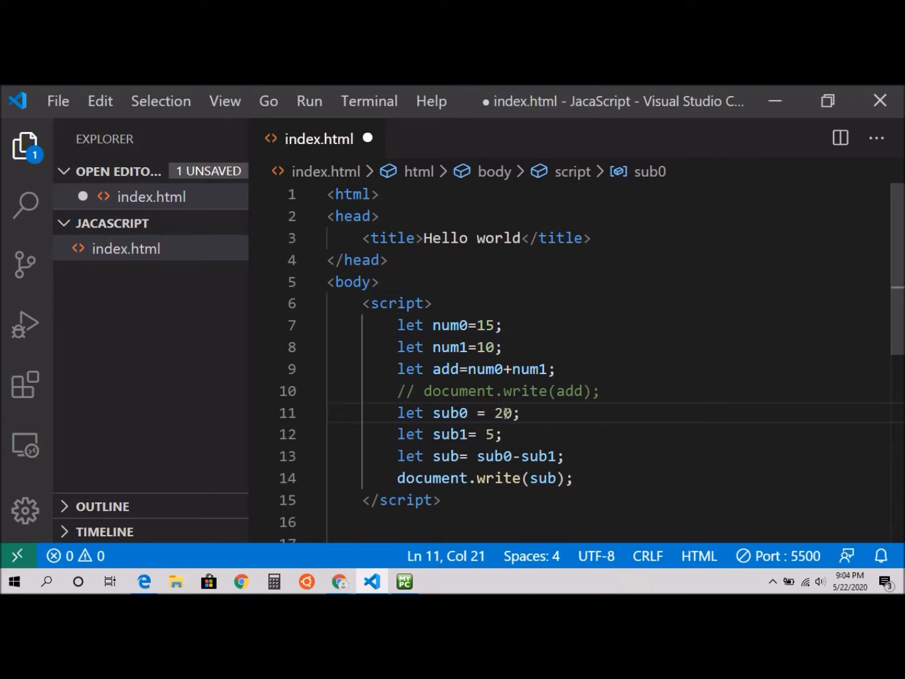
pyautogui.press('ctrl+s')
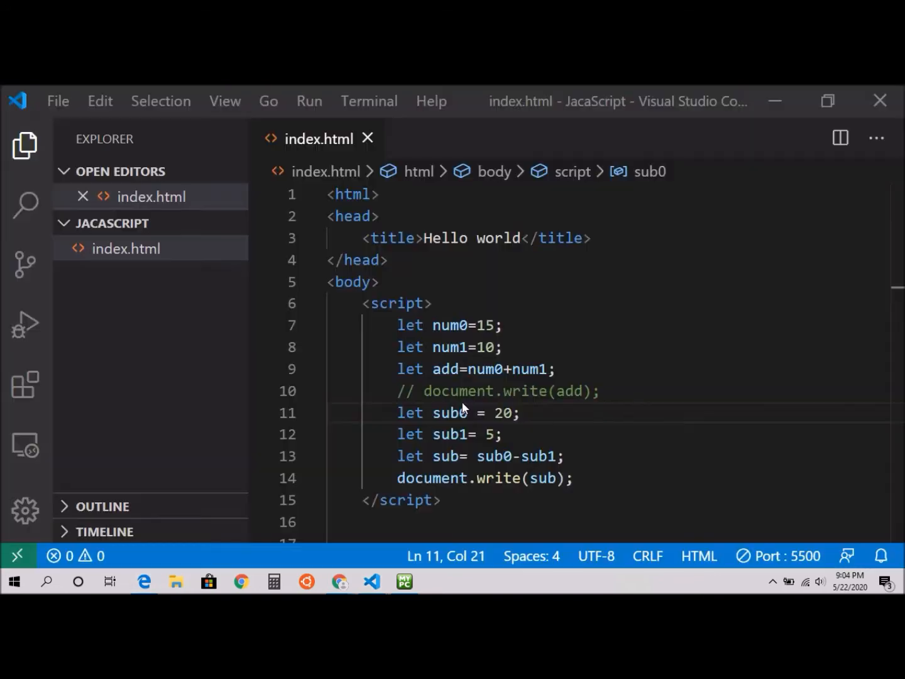
pyautogui.click(572, 478)
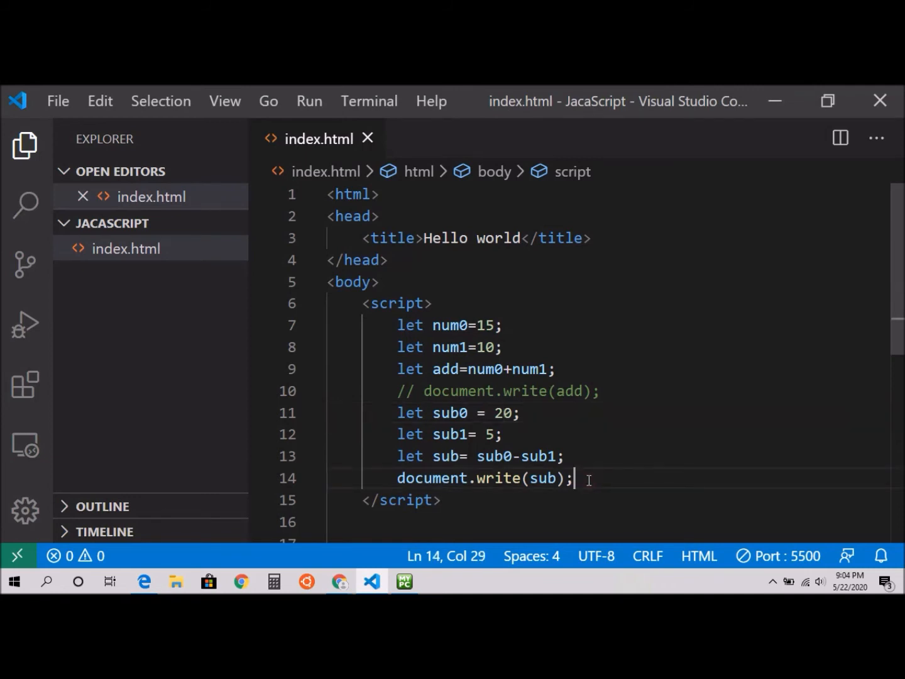
# Declare div0 as 10 on a new line below the subtraction output.
pyautogui.press('enter')
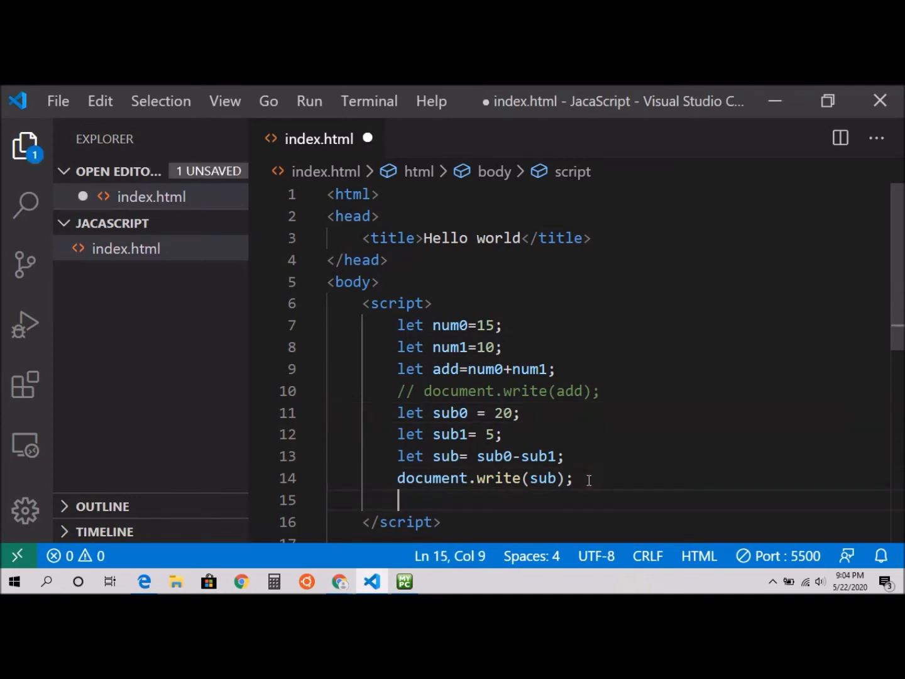
pyautogui.write('let')
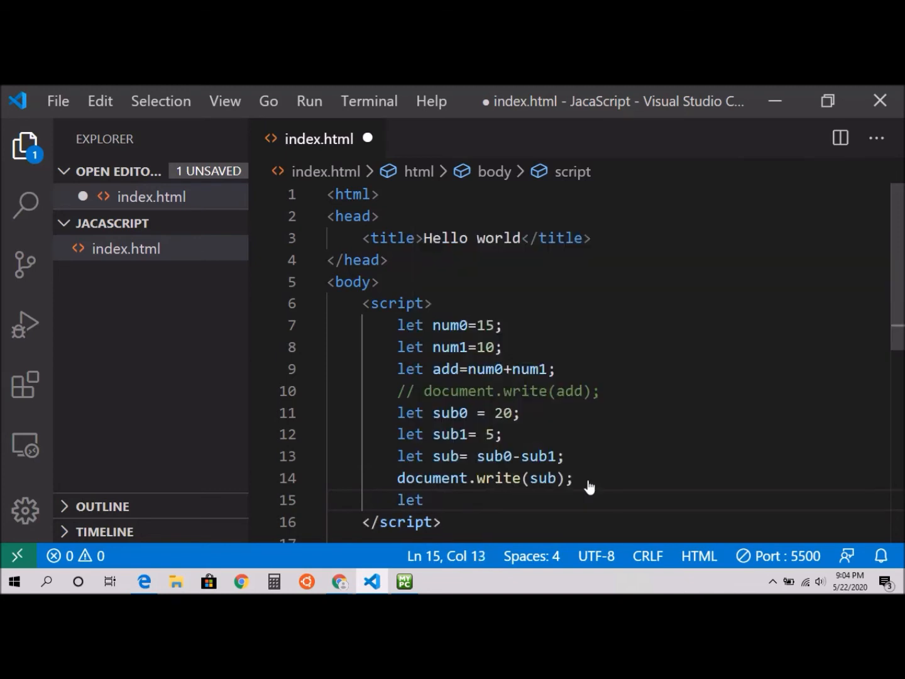
pyautogui.write('div')
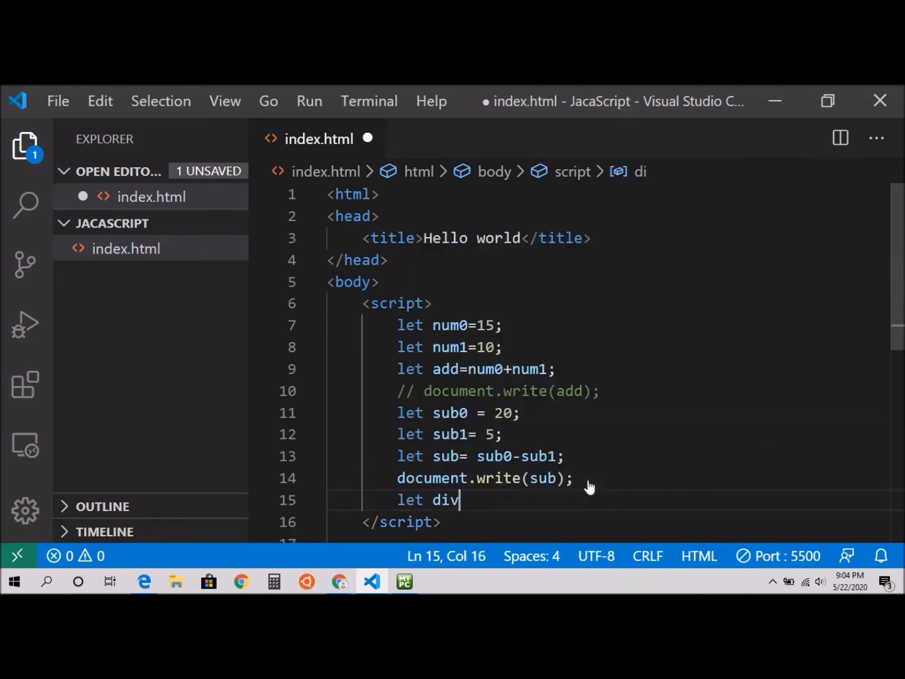
pyautogui.write('0= 1')
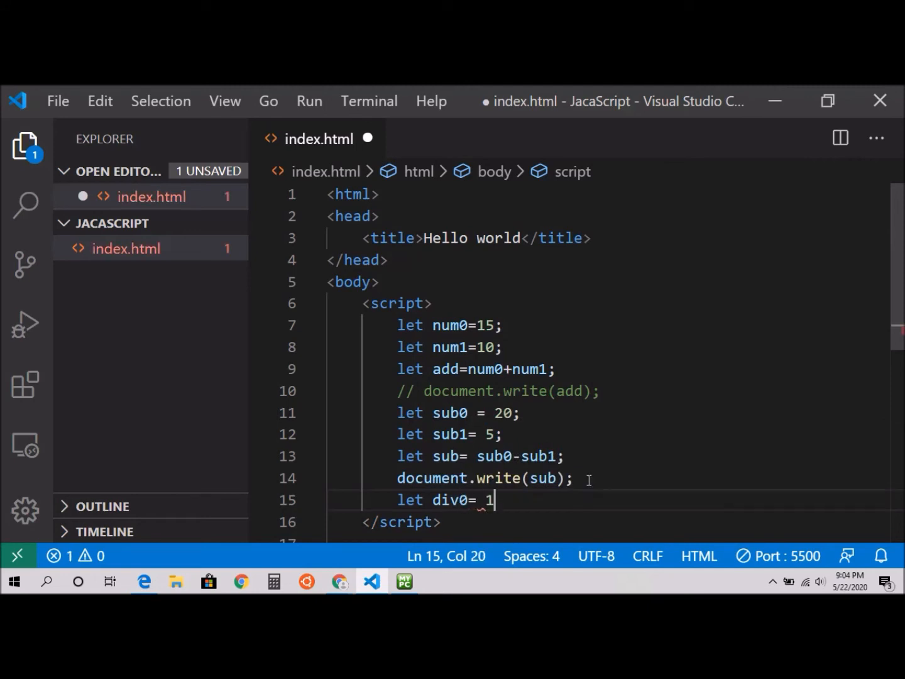
pyautogui.write('0;')
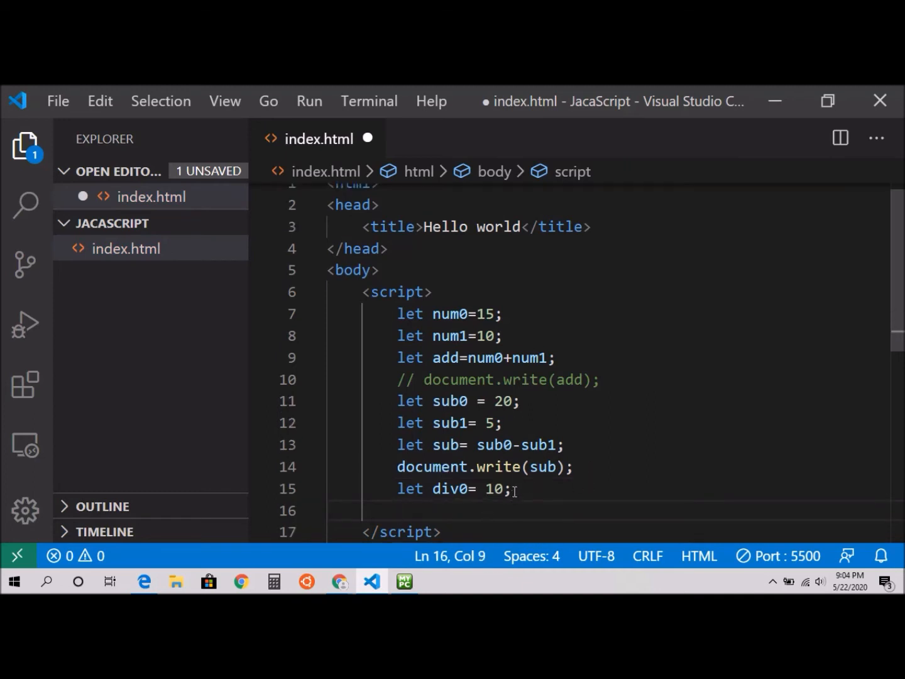
# Insert a blank line before the division code and declare div1 as 5.
pyautogui.click(573, 466)
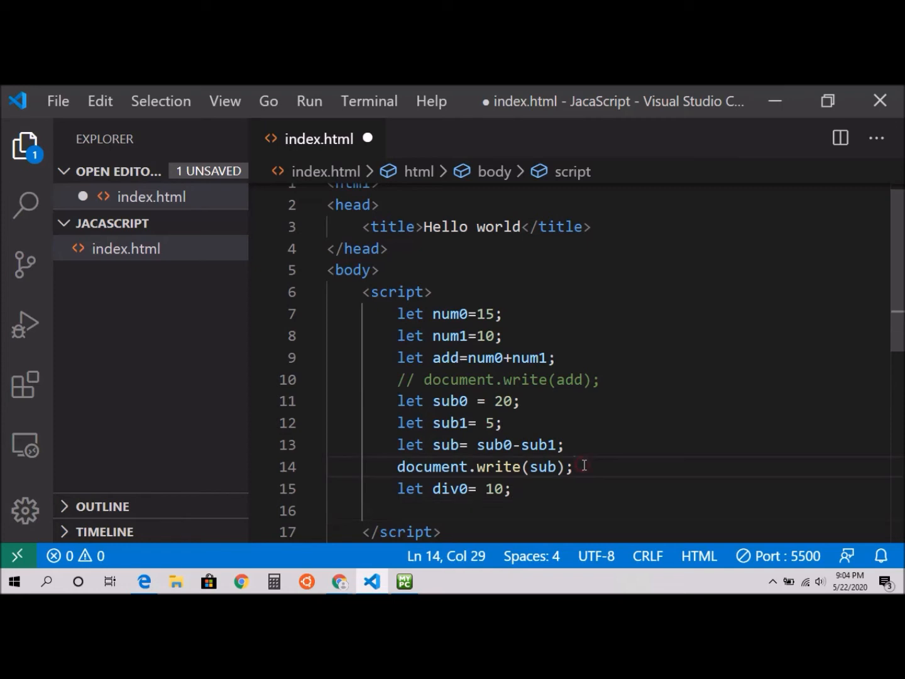
pyautogui.press('Enter')
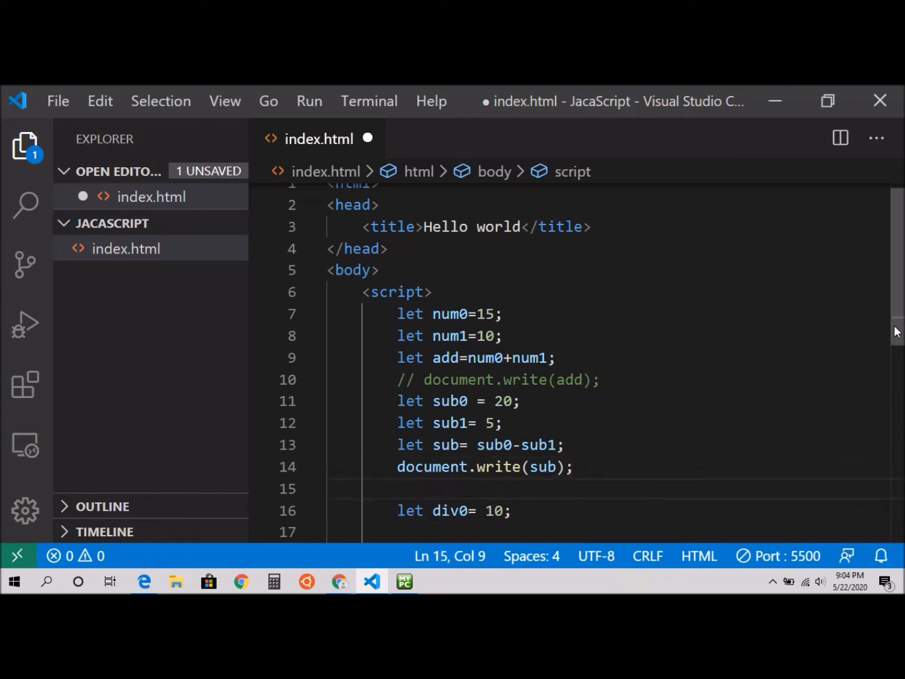
pyautogui.scroll(-3)
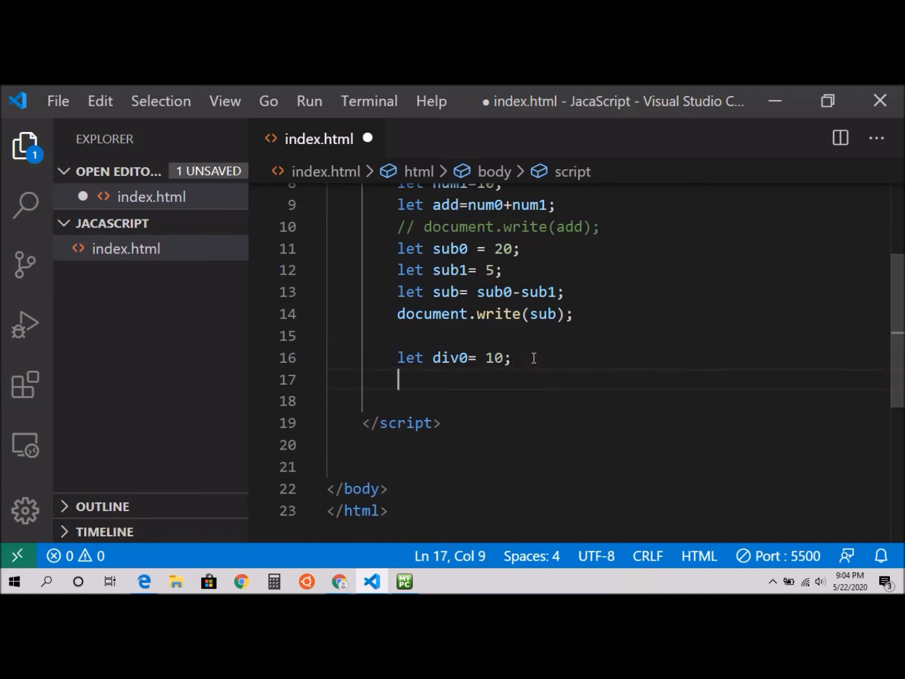
pyautogui.write('let')
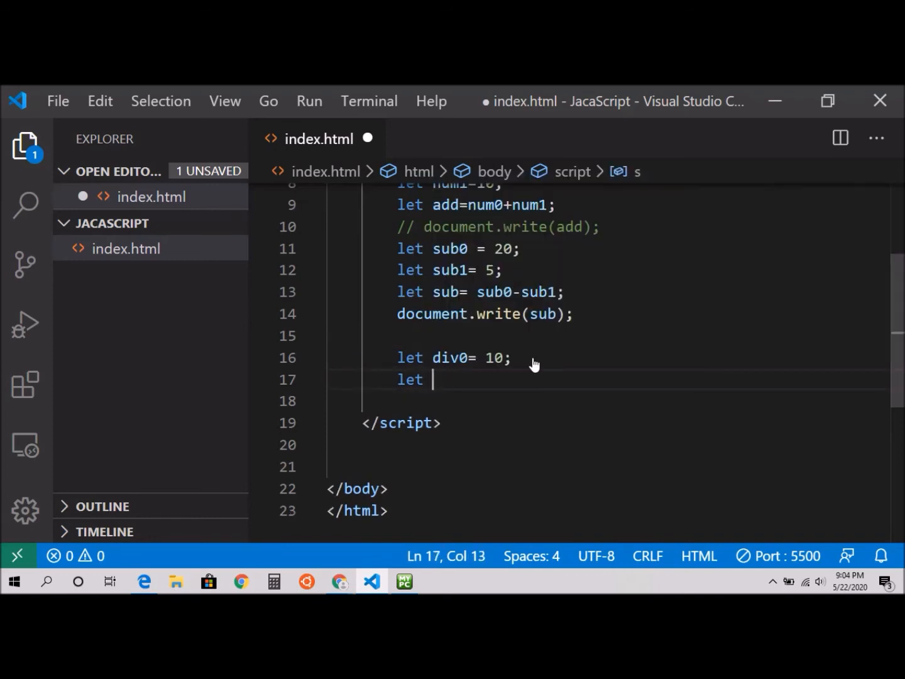
pyautogui.write('div')
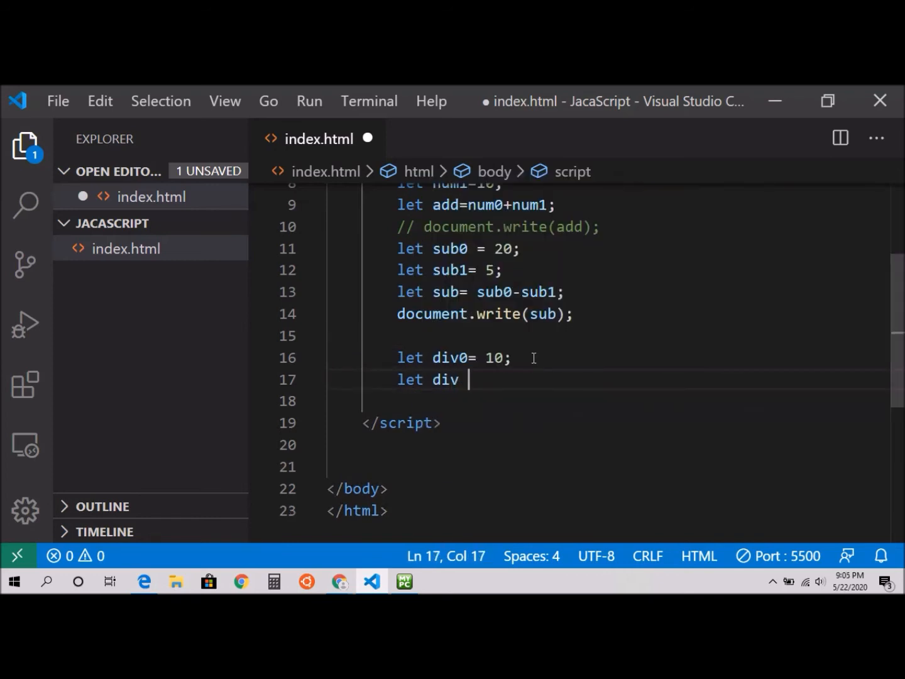
pyautogui.write('1=')
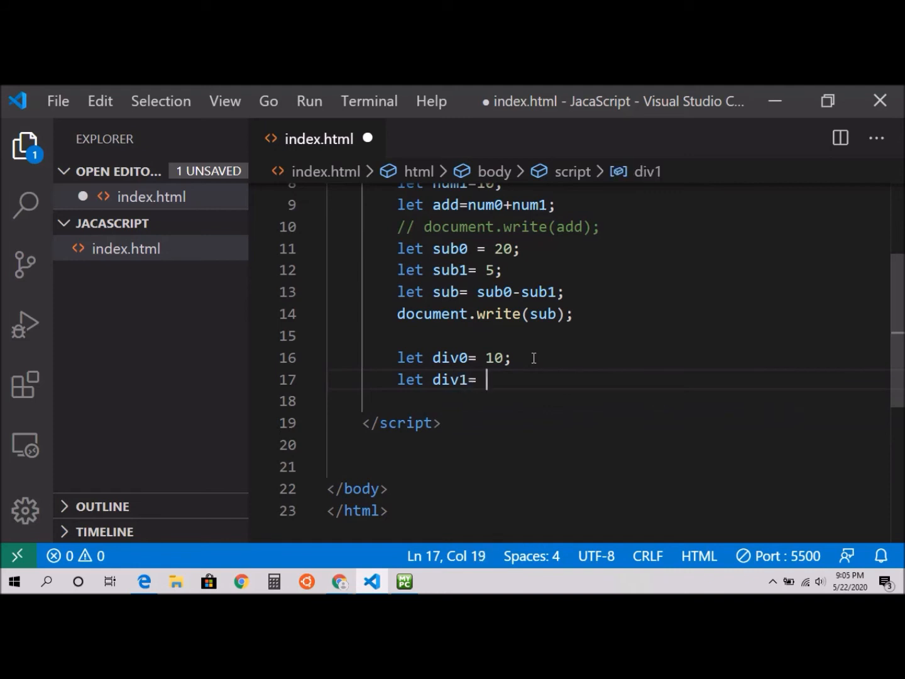
pyautogui.write('5')
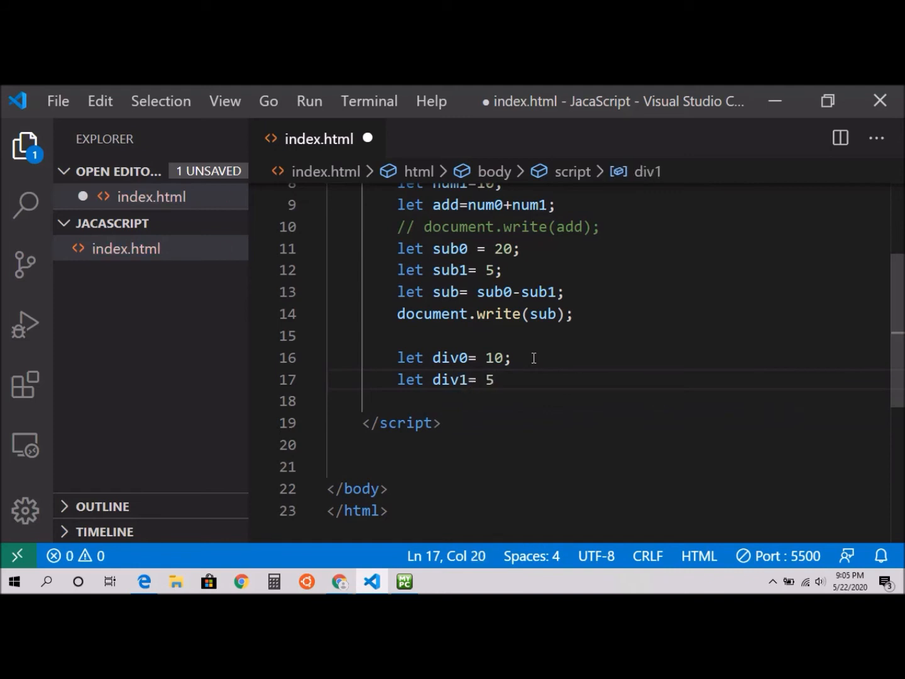
pyautogui.write(';4')
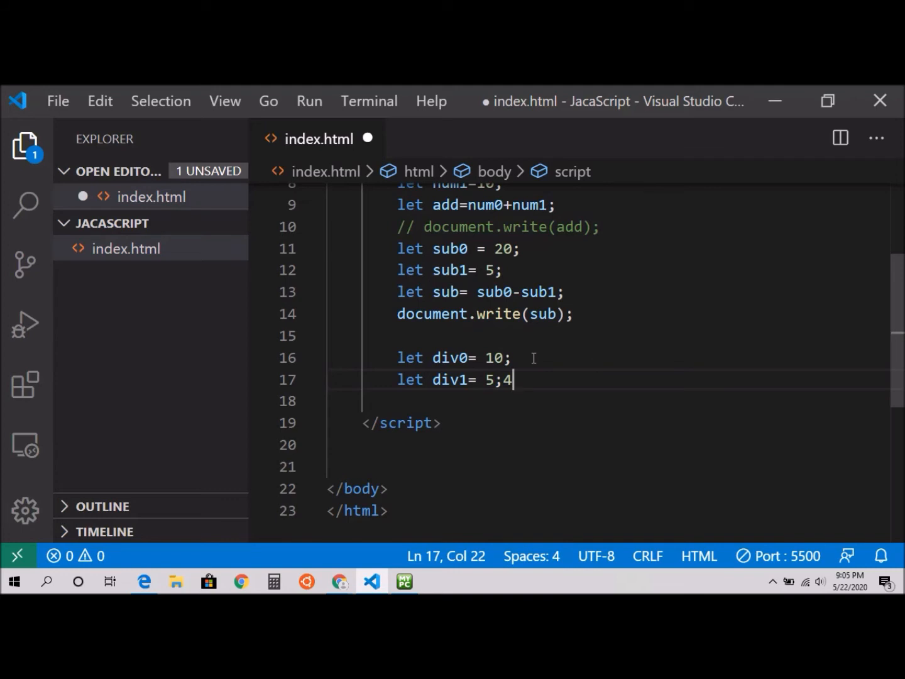
# Compute div as div0 divided by div1 on a new line.
pyautogui.press('Enter')
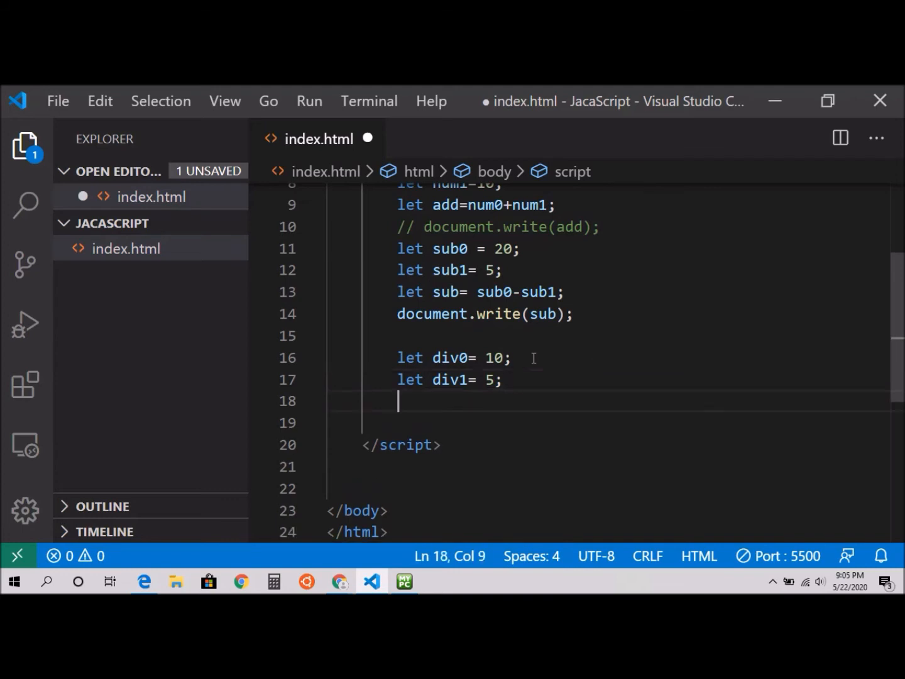
pyautogui.write('let div')
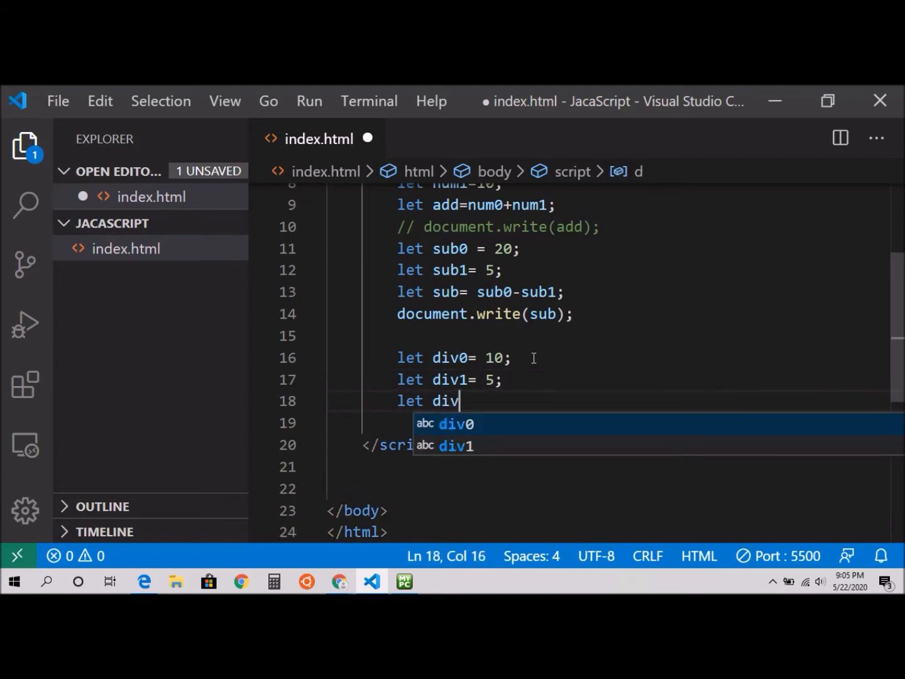
pyautogui.write('=')
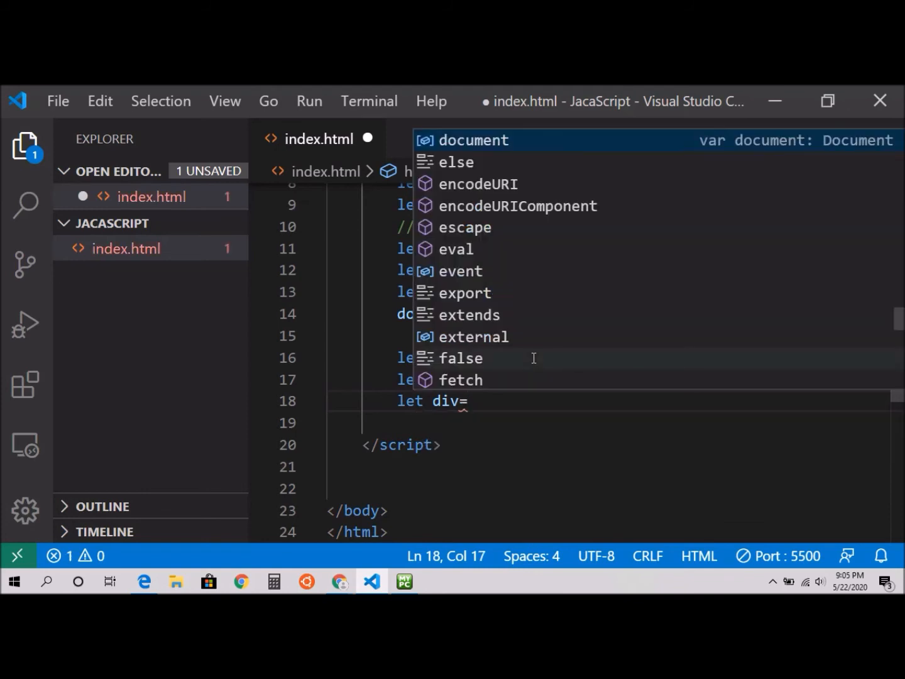
pyautogui.write('div')
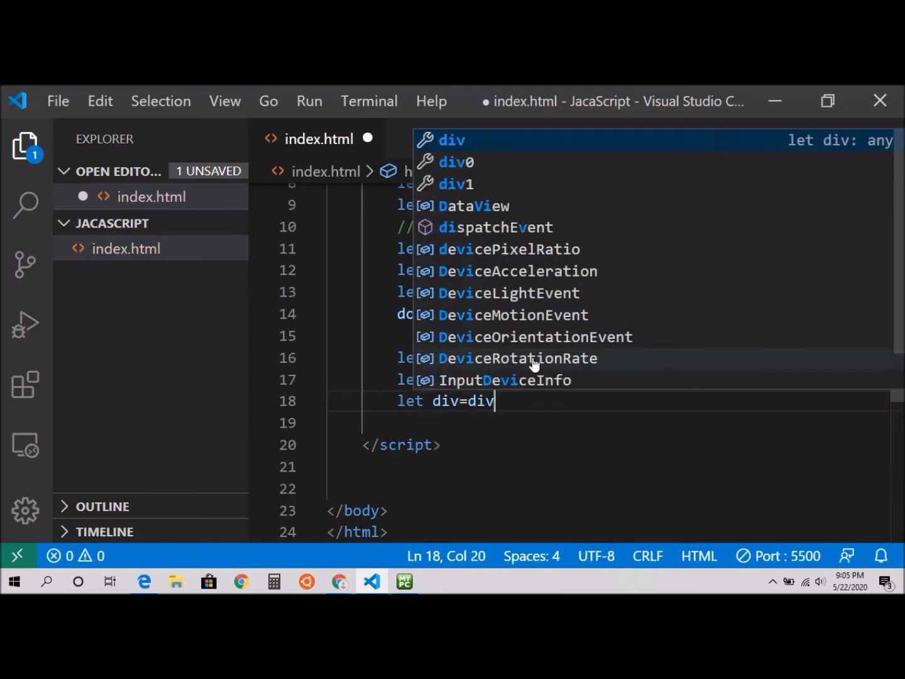
pyautogui.write('0')
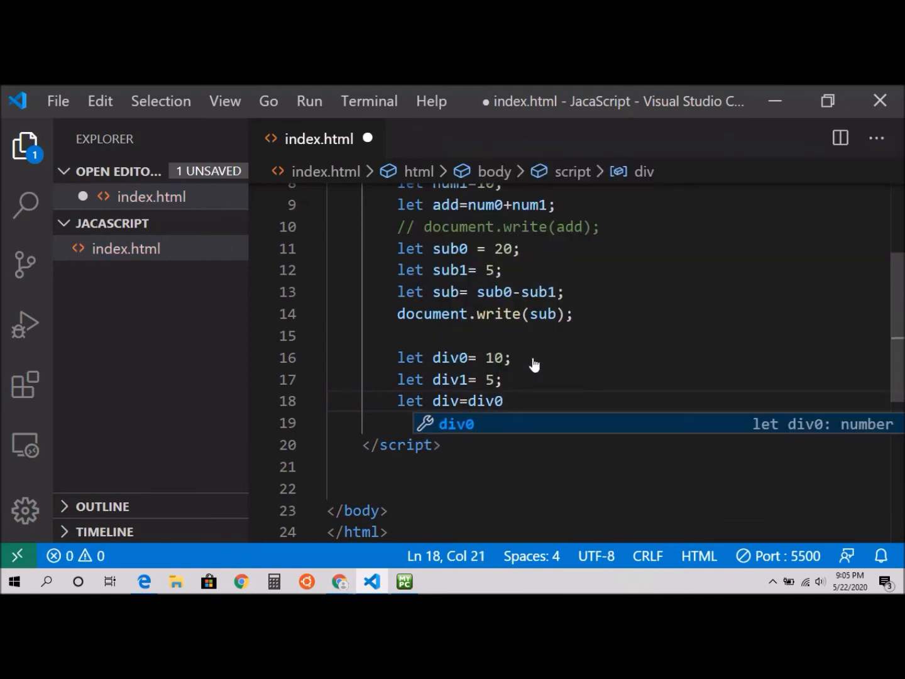
pyautogui.press('Escape')
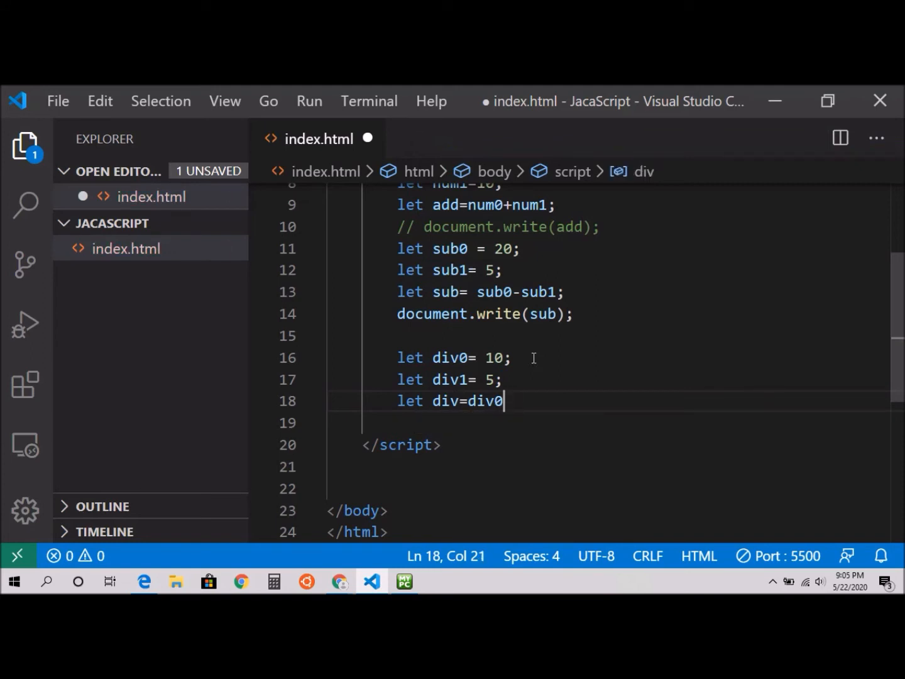
pyautogui.write('/')
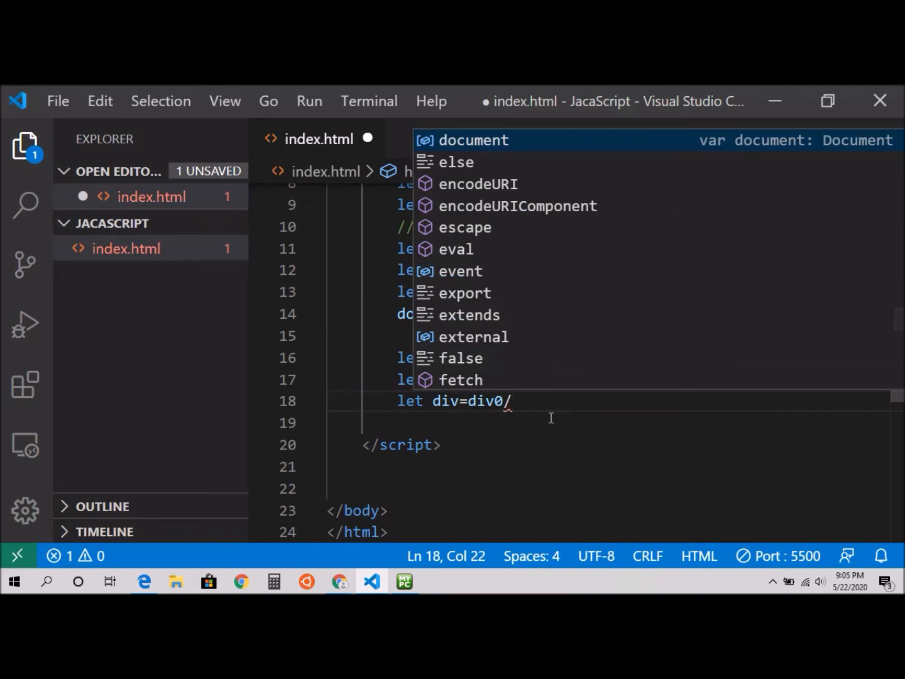
pyautogui.write('div1;')
pyautogui.click(609, 422)
pyautogui.write('document.write(sub);')
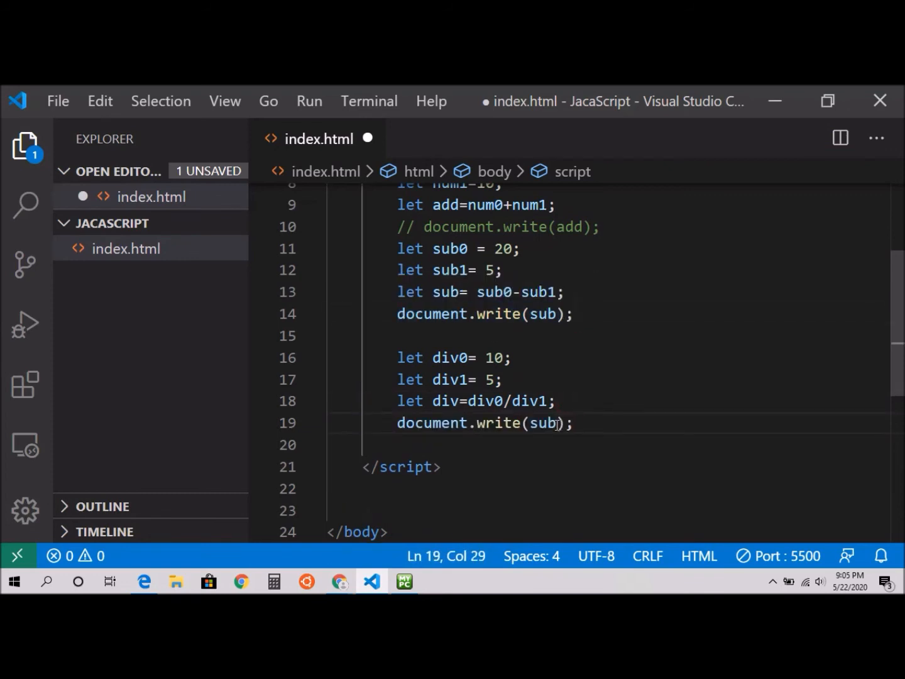
# Print div instead of sub, comment out the subtraction output, and save.
pyautogui.press('Backspace')
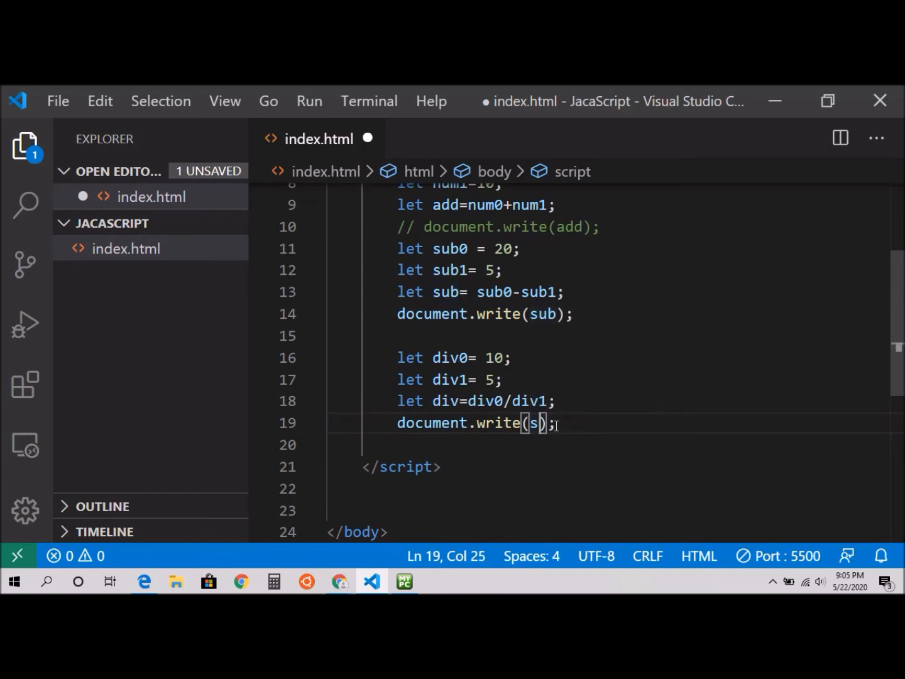
pyautogui.write('iv')
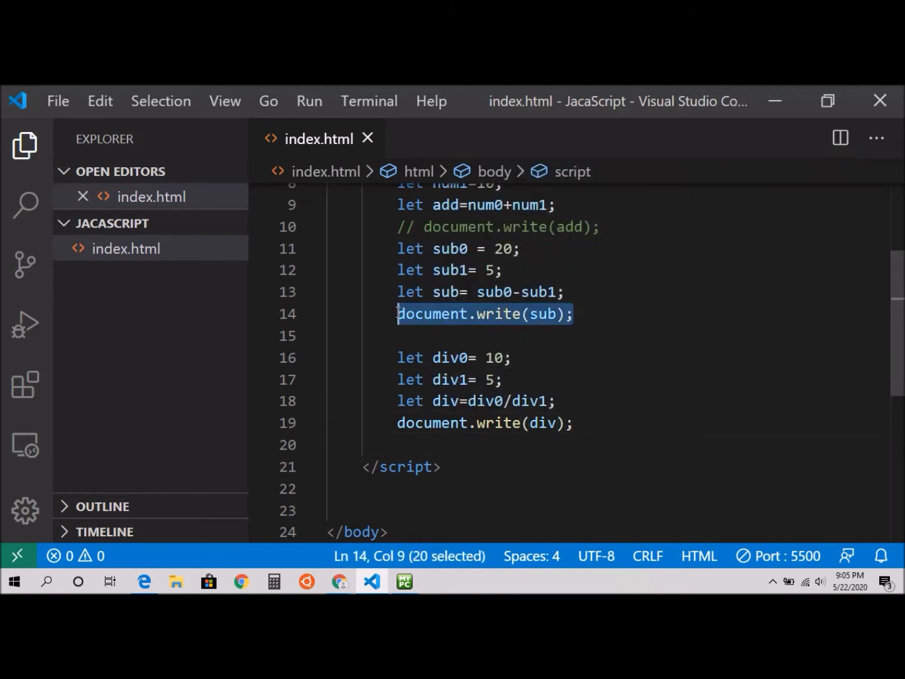
pyautogui.write('//')
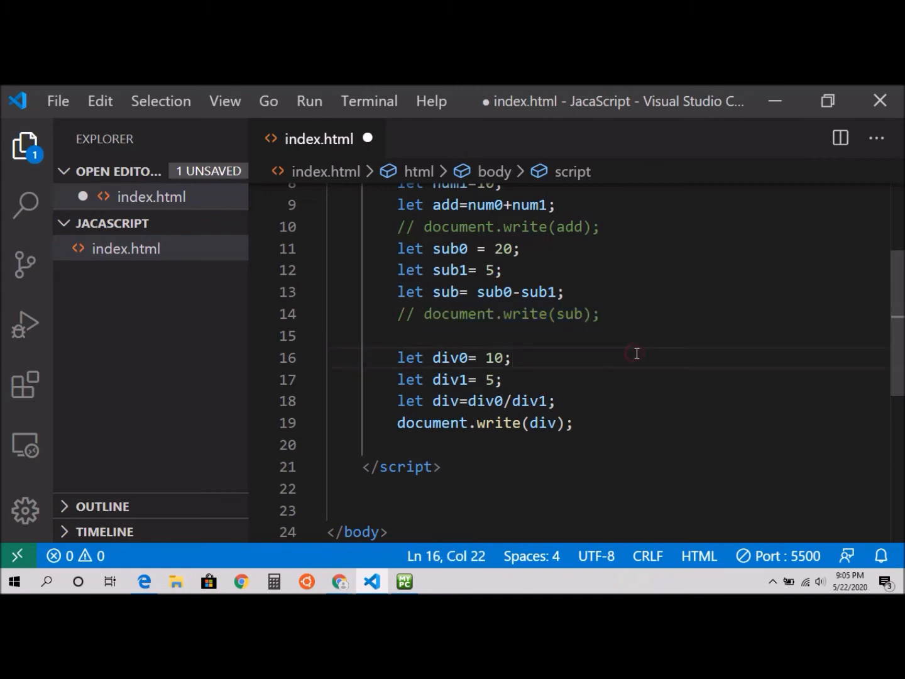
pyautogui.press('ctrl+s')
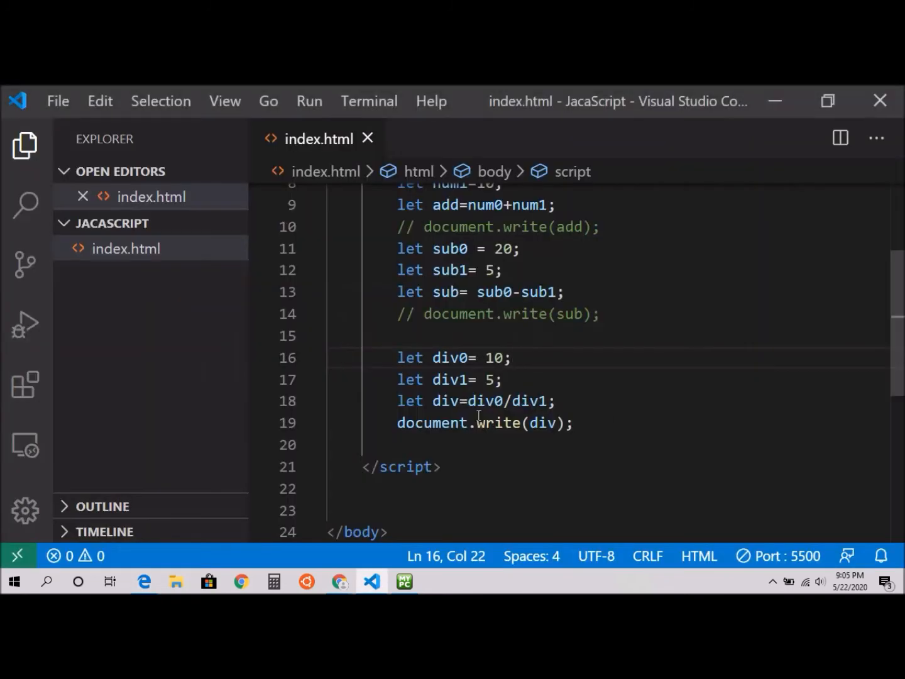
# Change div0's value from 10 to 20 and save the file.
pyautogui.click(490, 357)
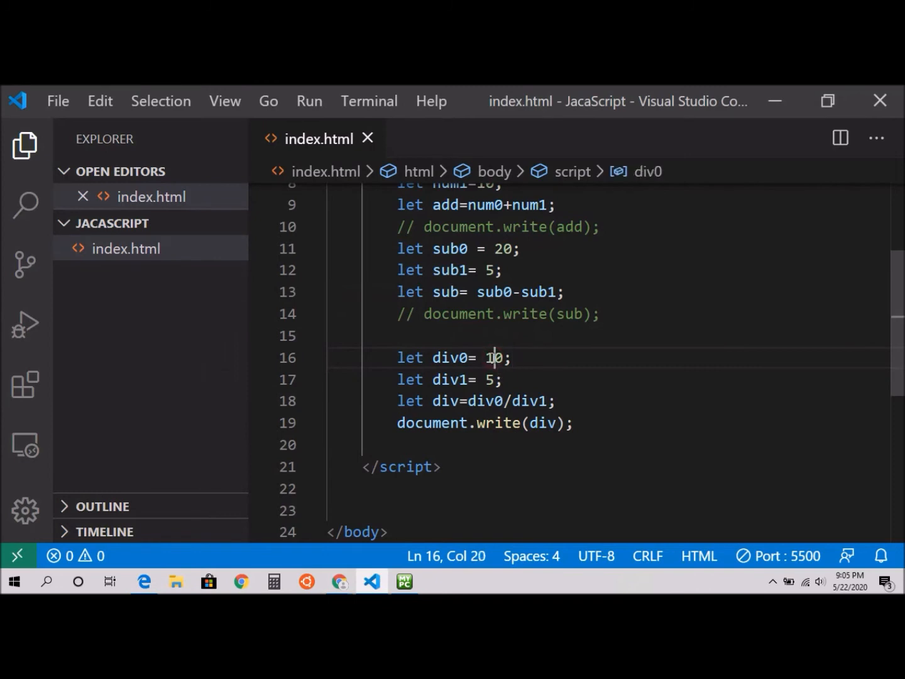
pyautogui.write('20')
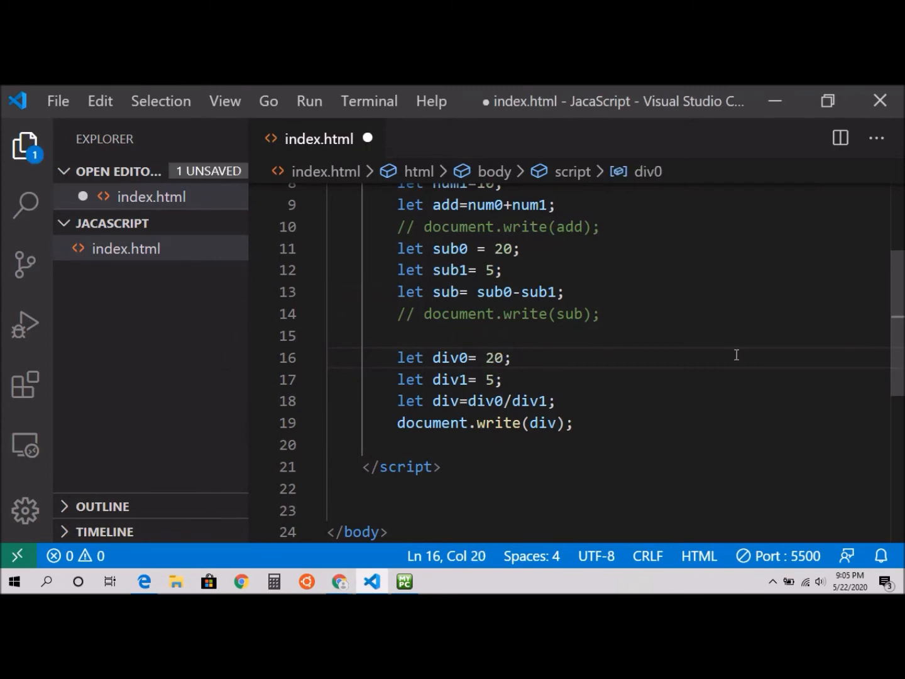
pyautogui.press('ctrl+s')
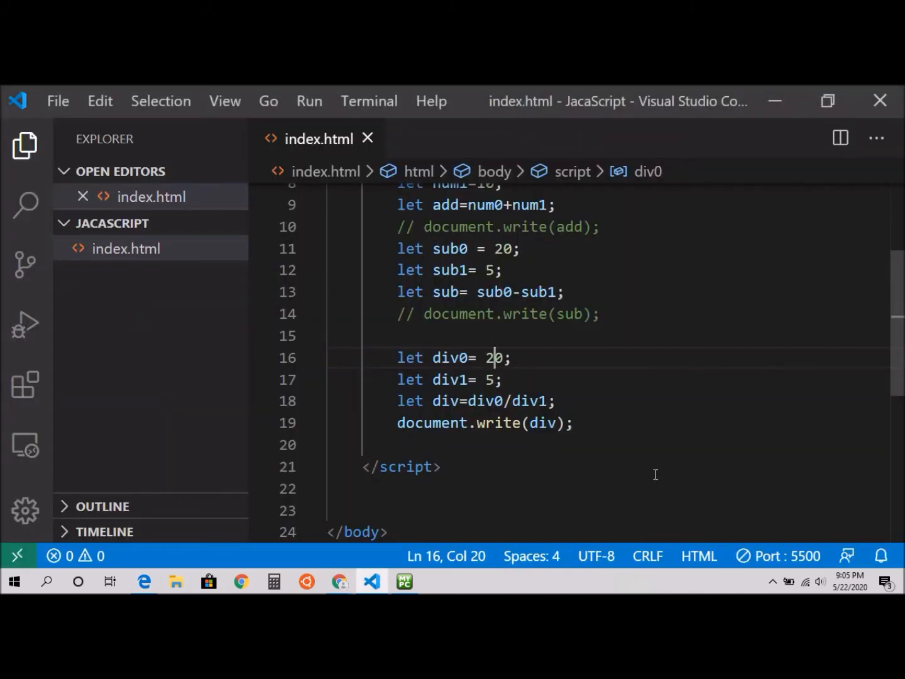
pyautogui.click(582, 423)
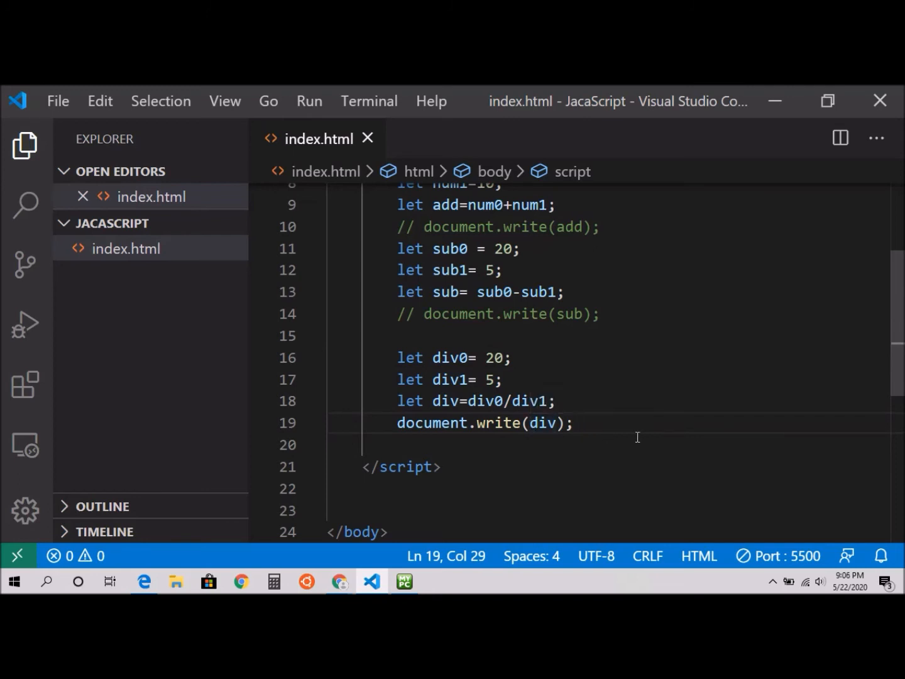
# Make the division output write "Division of two number is "+div.
pyautogui.doubleClick(541, 422)
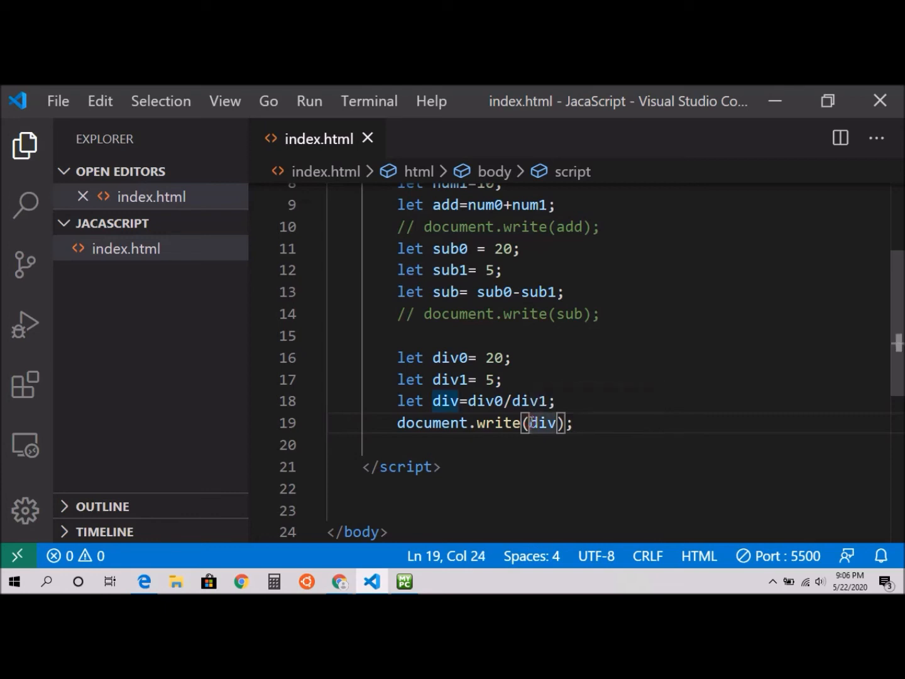
pyautogui.write('"')
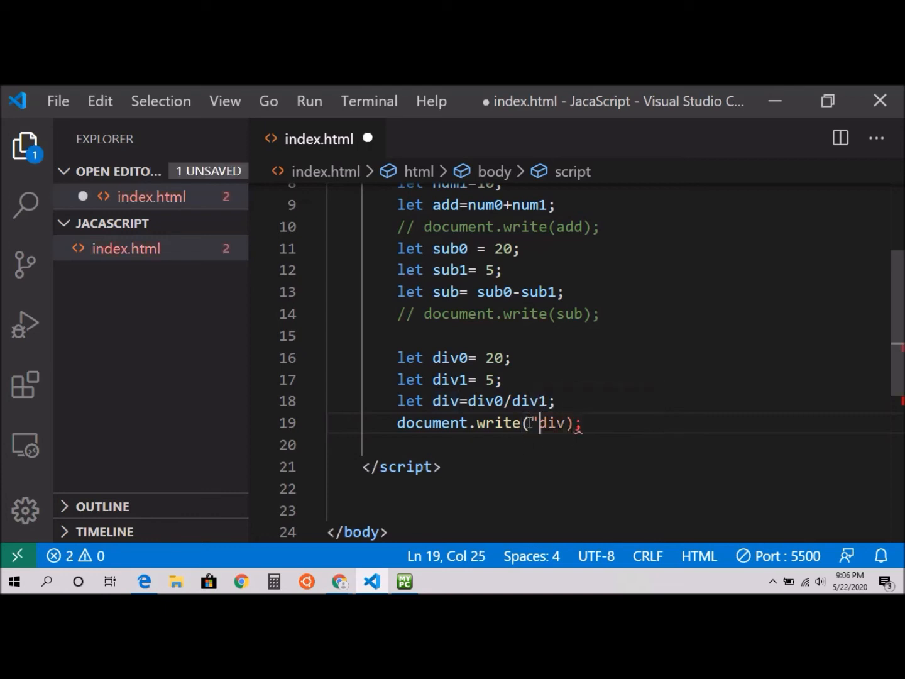
pyautogui.write('"')
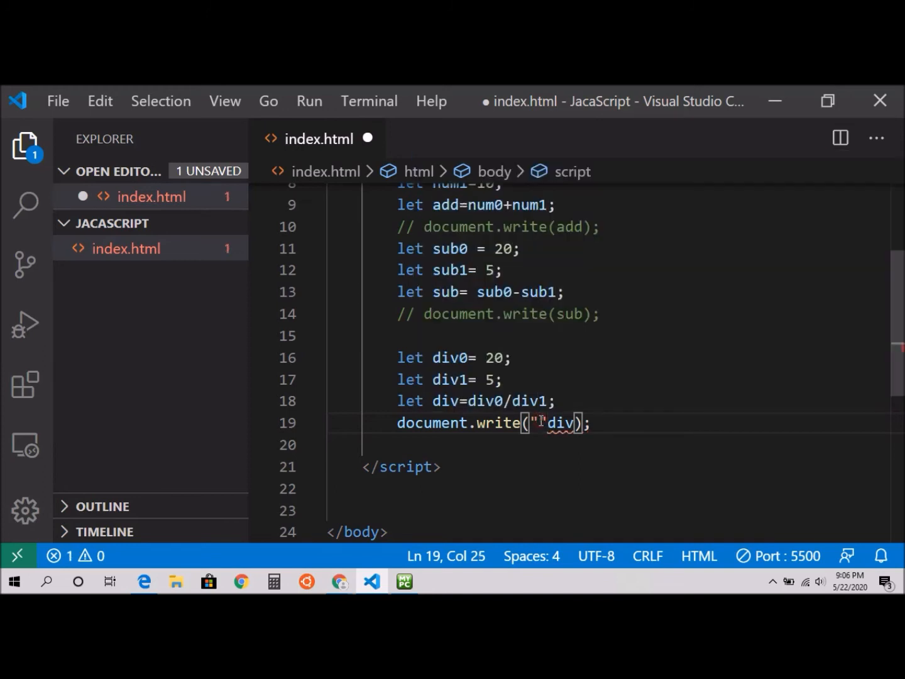
pyautogui.write('Division of')
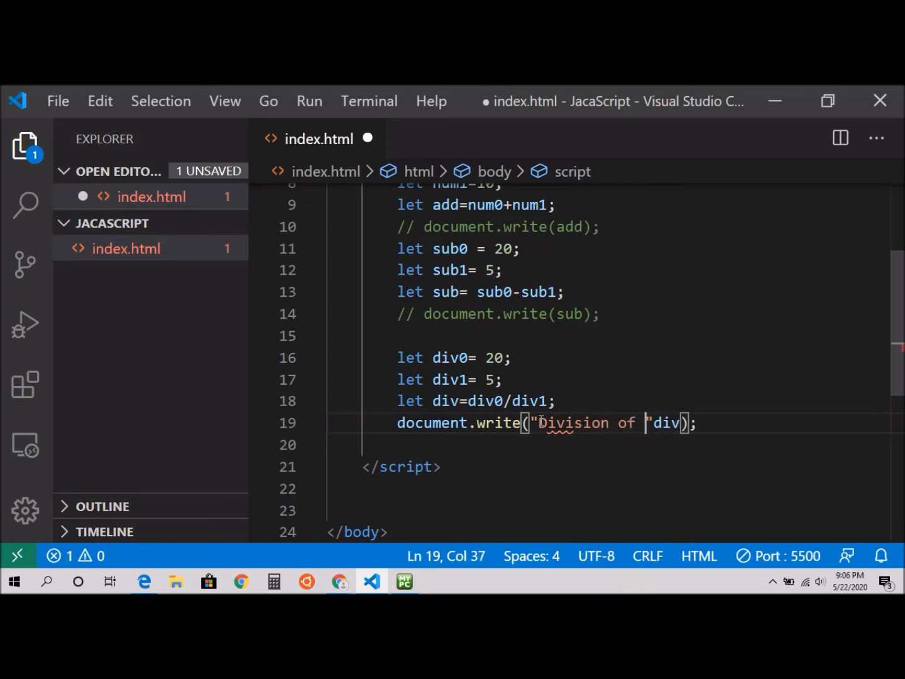
pyautogui.write('two num')
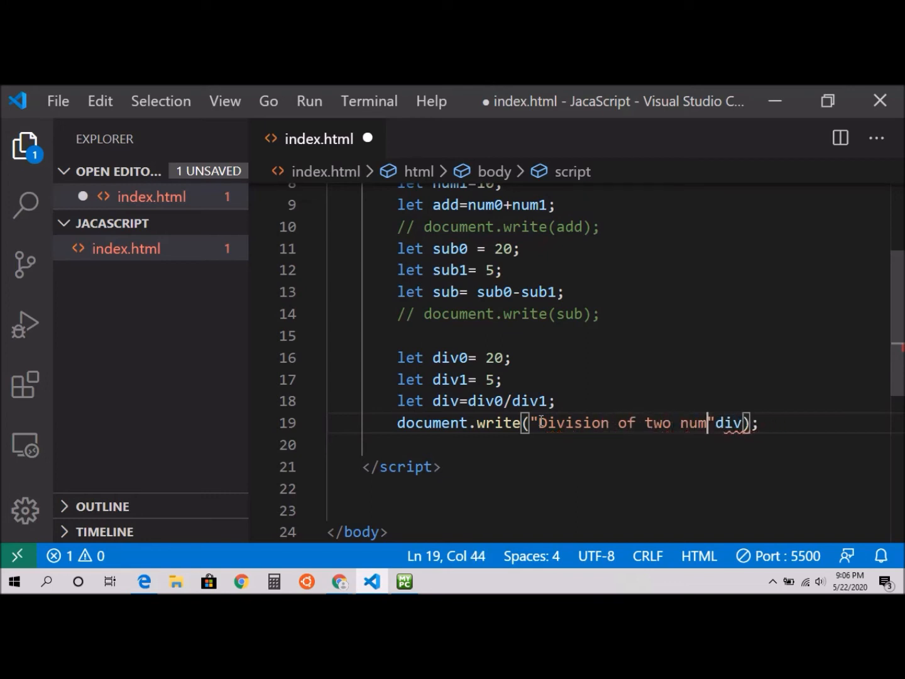
pyautogui.write('ber is')
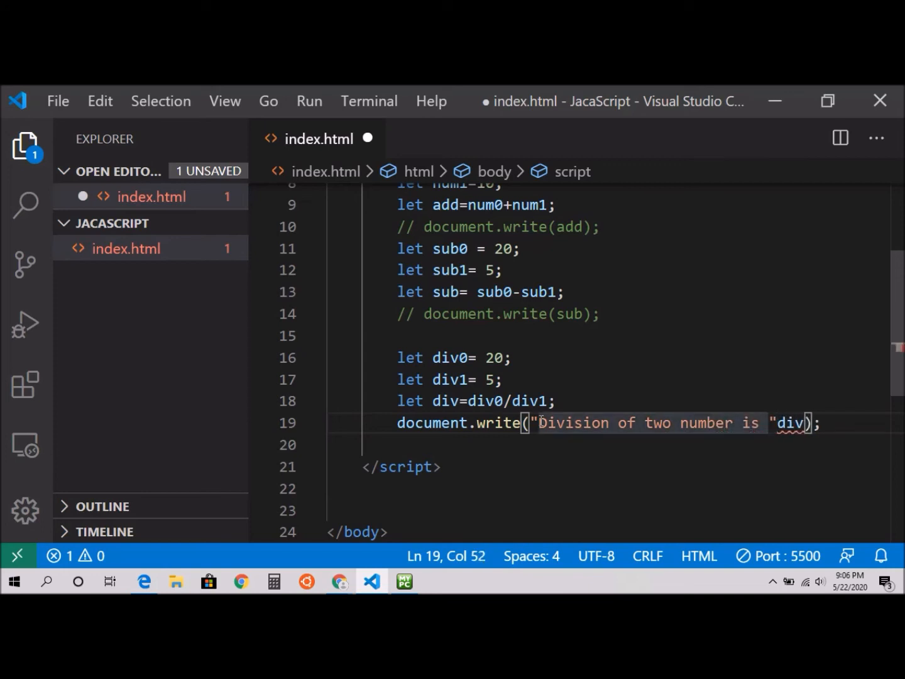
pyautogui.write('+')
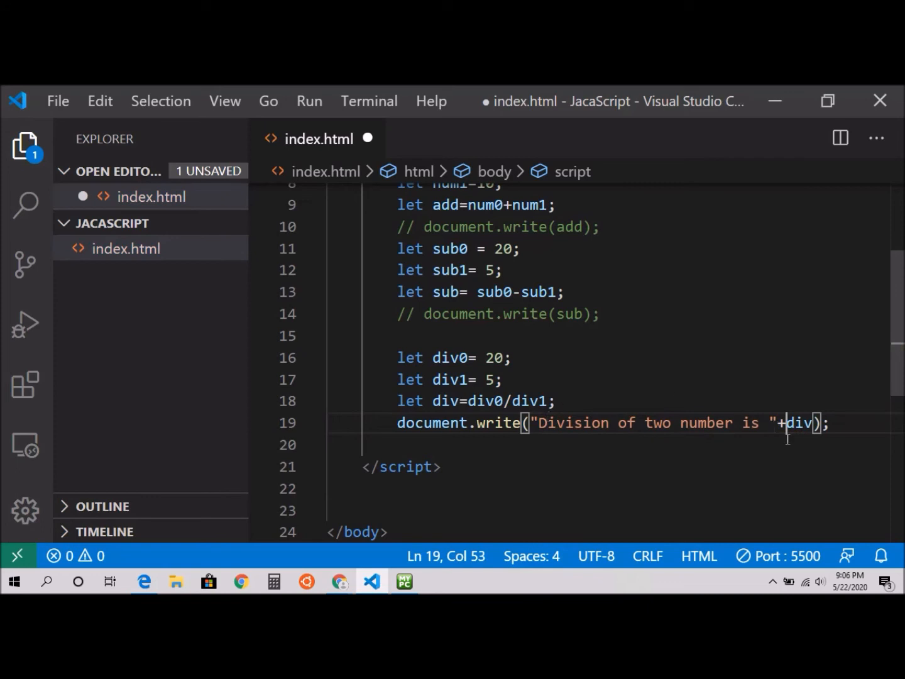
pyautogui.moveTo(804, 414)
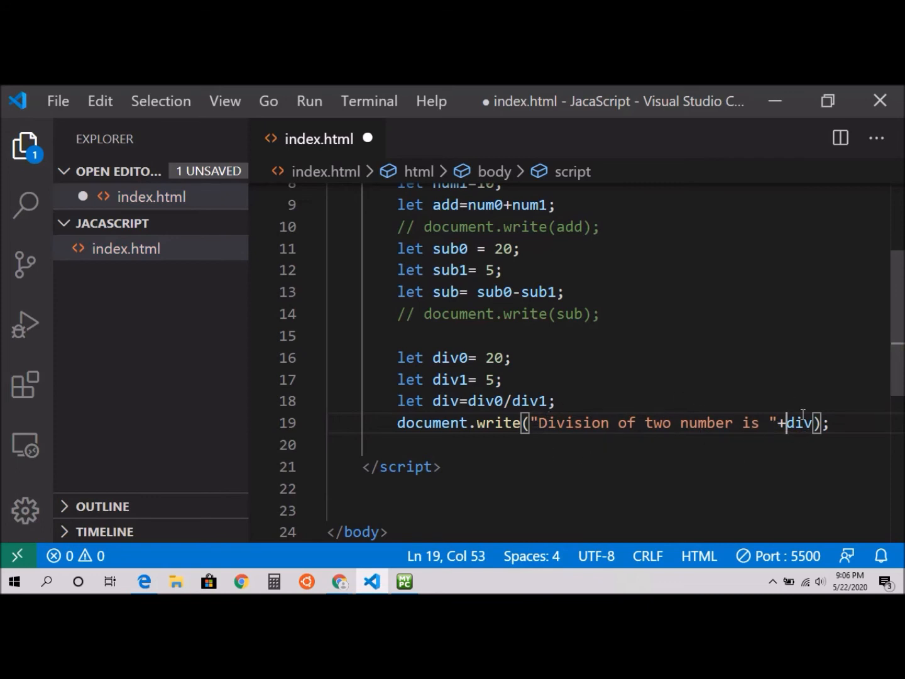
pyautogui.press('ctrl+s')
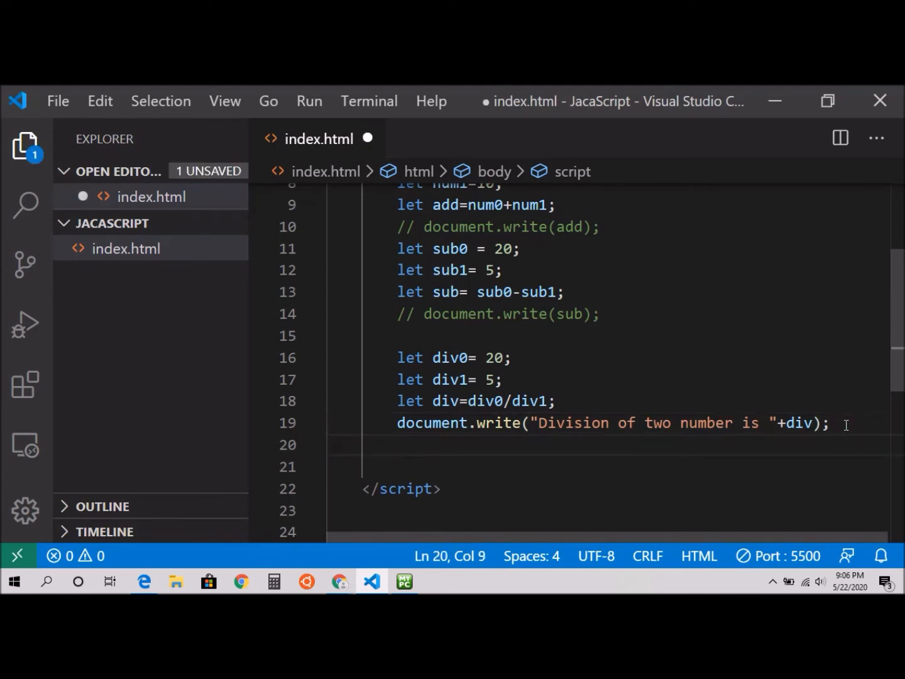
# Declare mul0 as 5 and mul1 as 2 below the division output.
pyautogui.write('let n')
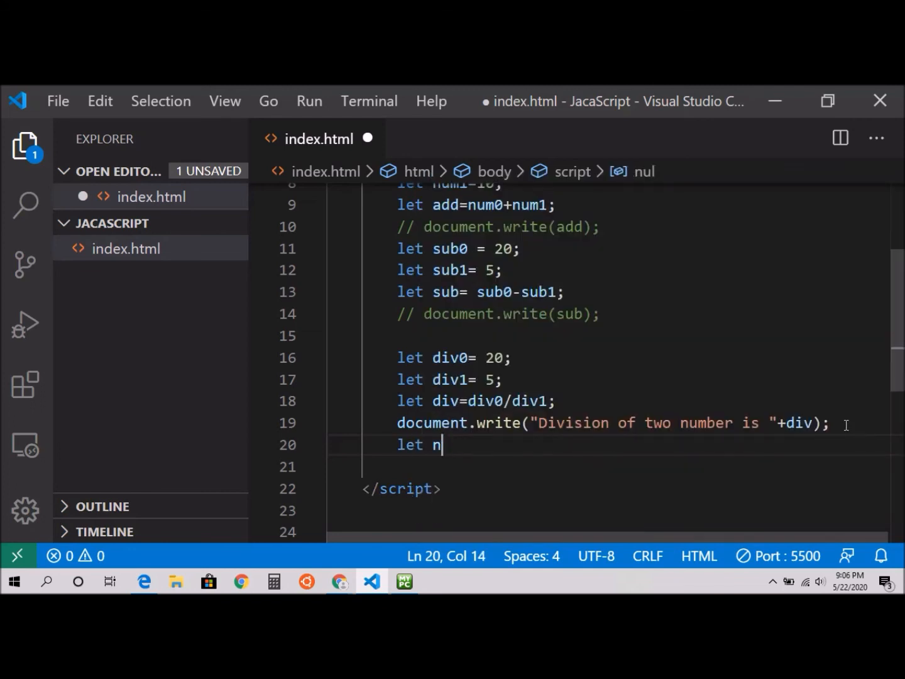
pyautogui.write('ul')
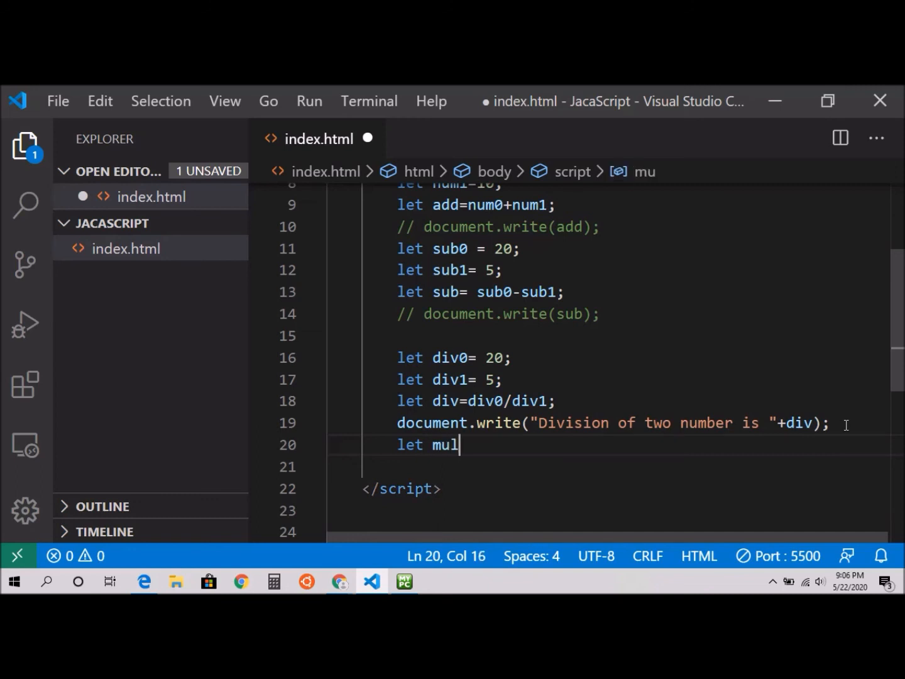
pyautogui.write('0 =')
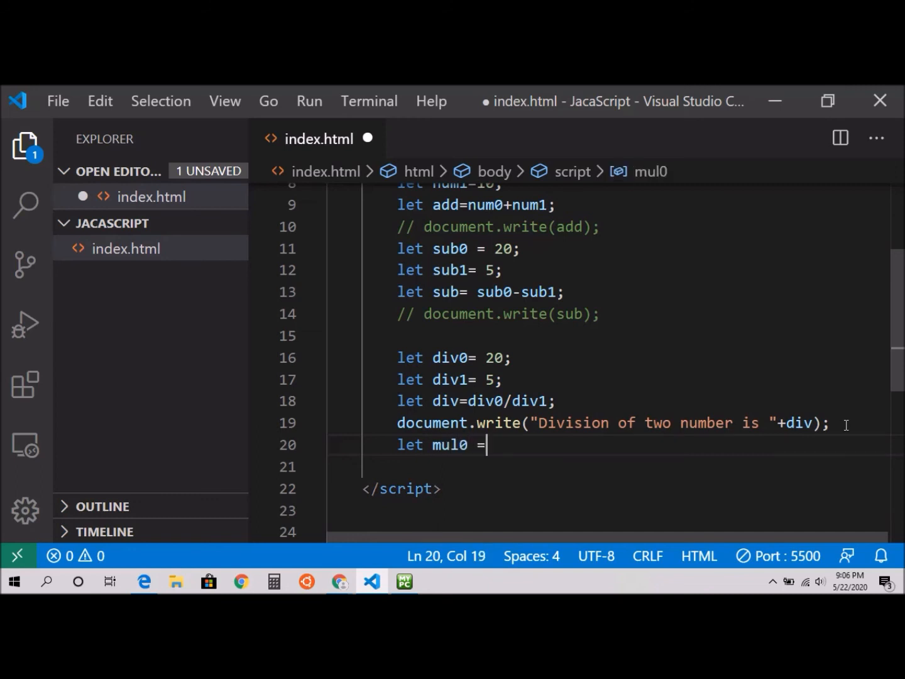
pyautogui.write('5')
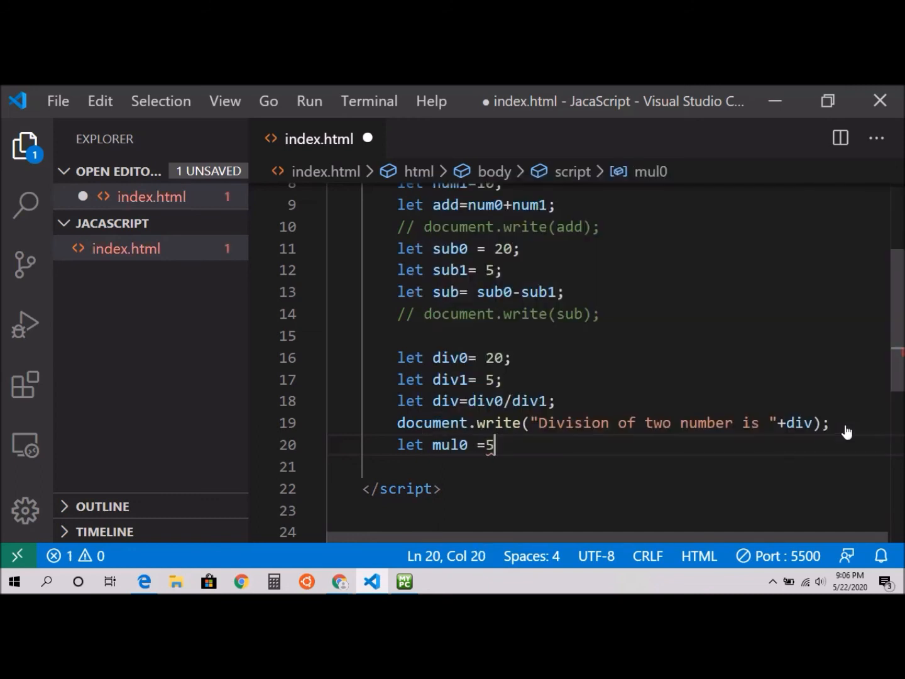
pyautogui.write(';')
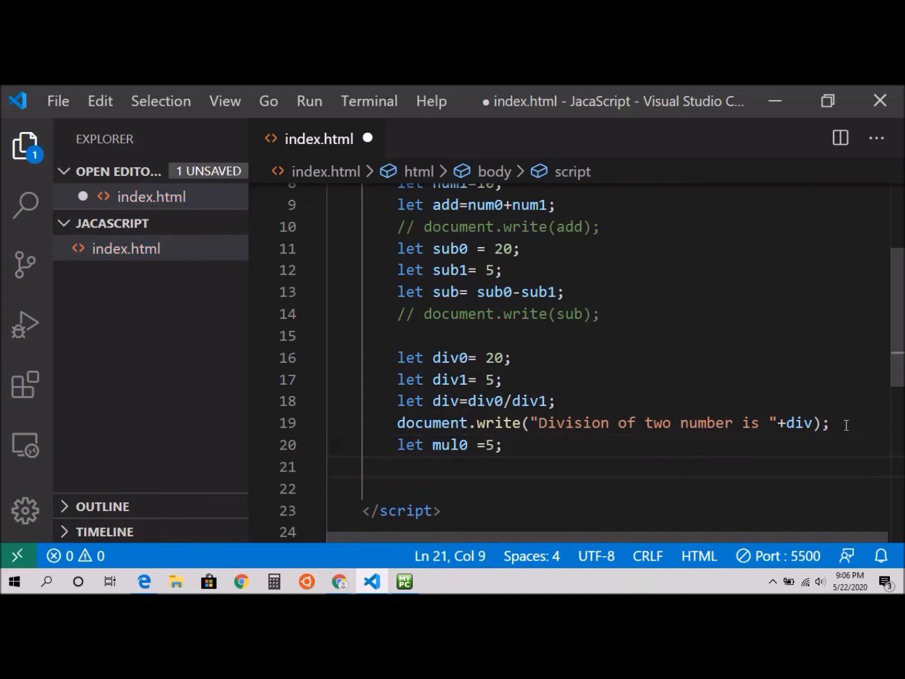
pyautogui.write('let')
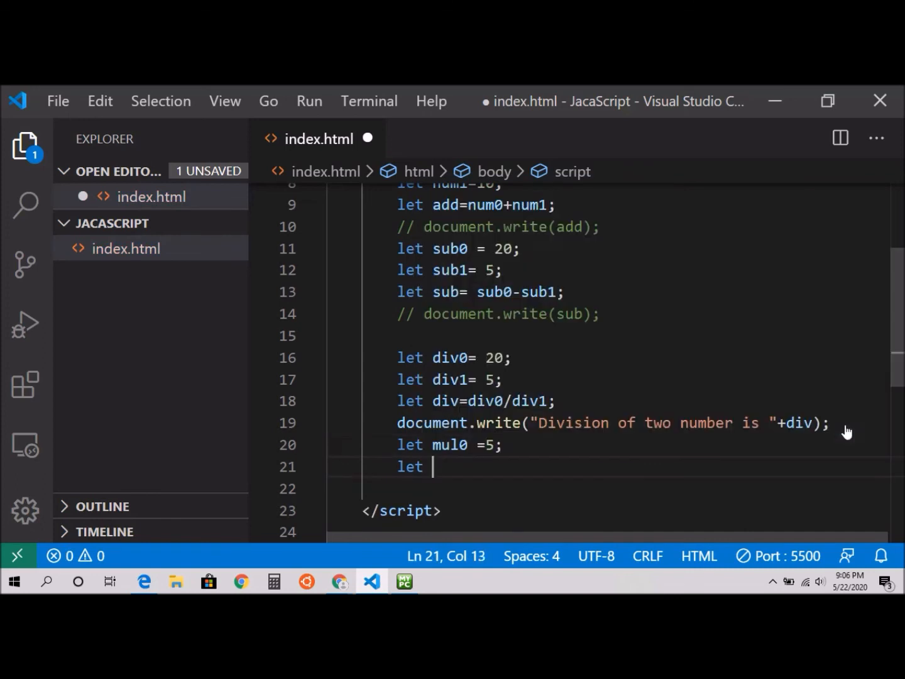
pyautogui.write('mul1')
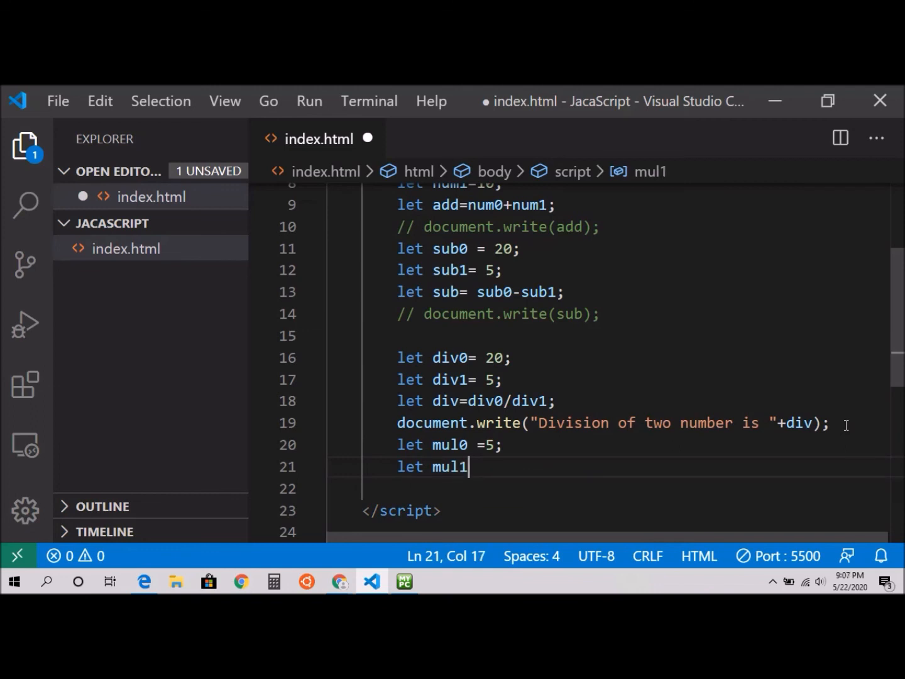
pyautogui.write('=')
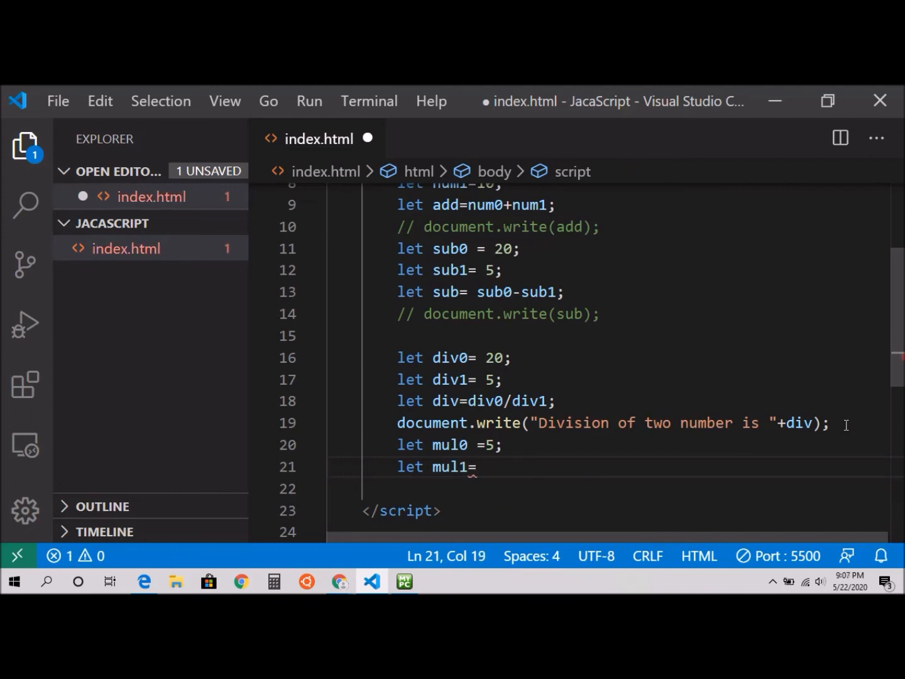
pyautogui.write('2;')
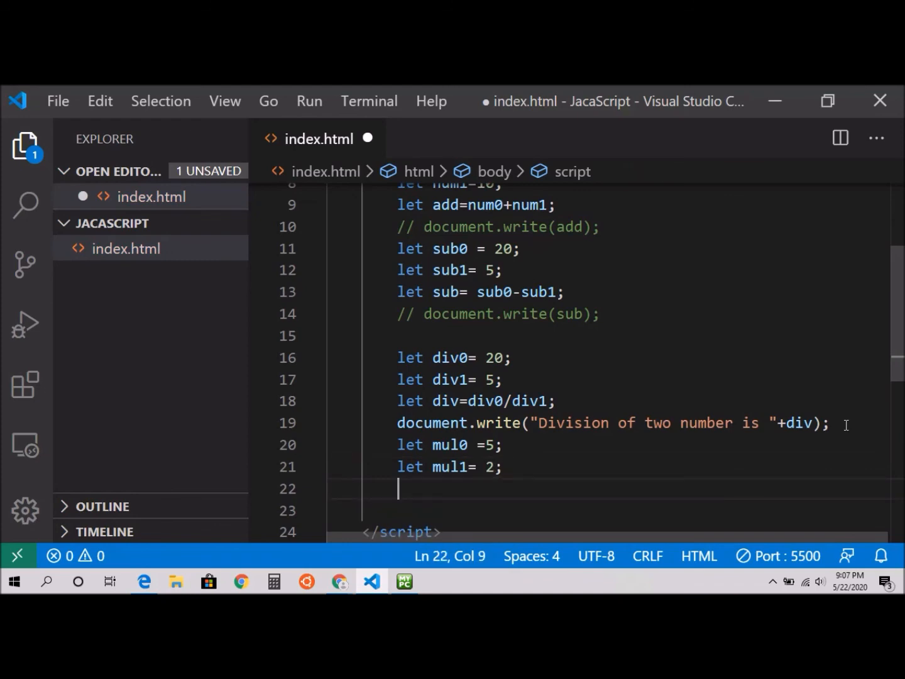
# Compute mul as mul0 * mul1.
pyautogui.write('let')
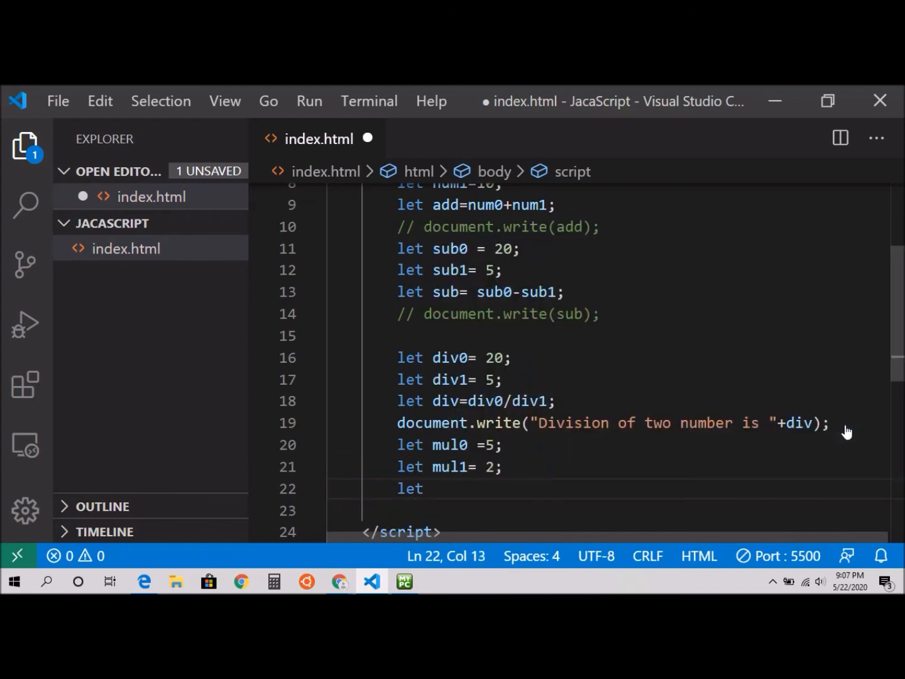
pyautogui.write('mul')
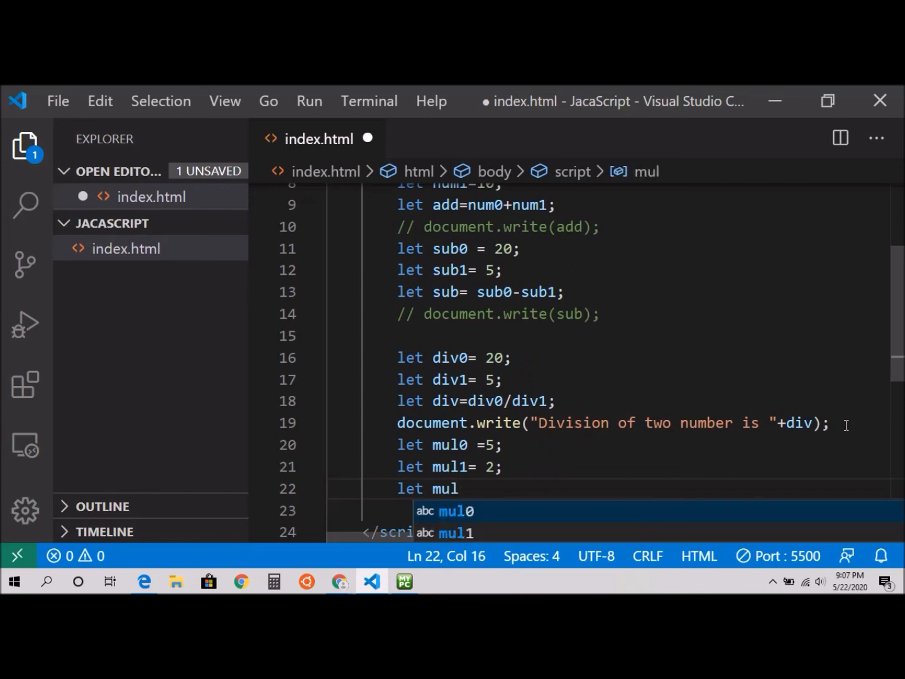
pyautogui.write('=')
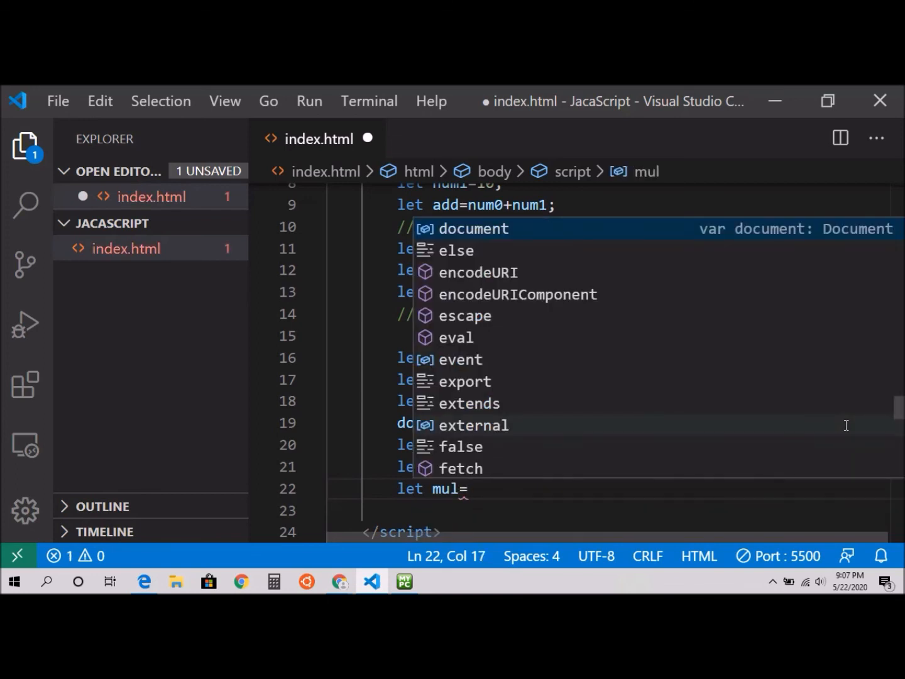
pyautogui.write('mul0')
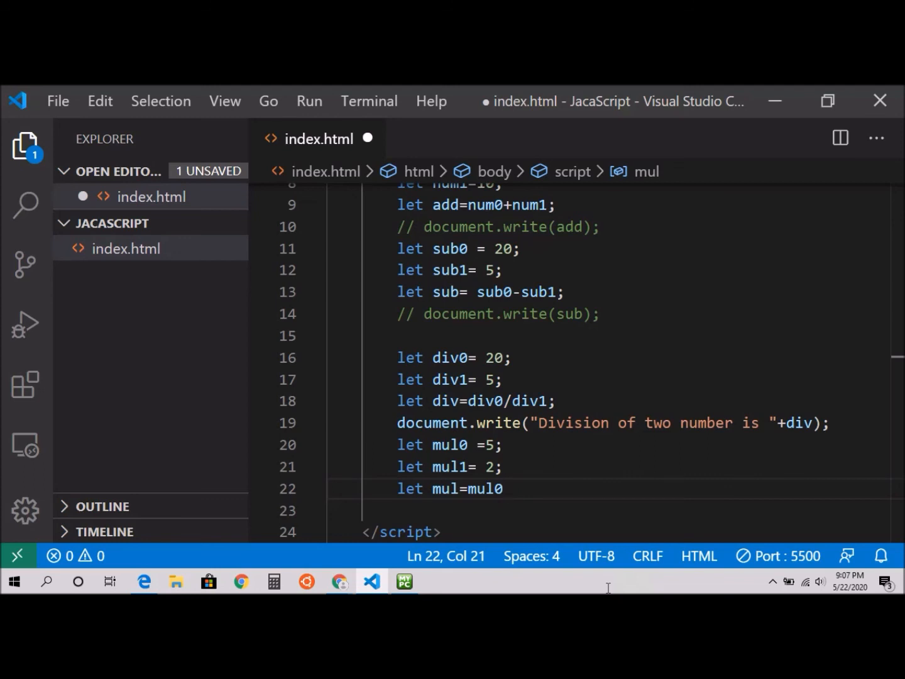
pyautogui.write('*')
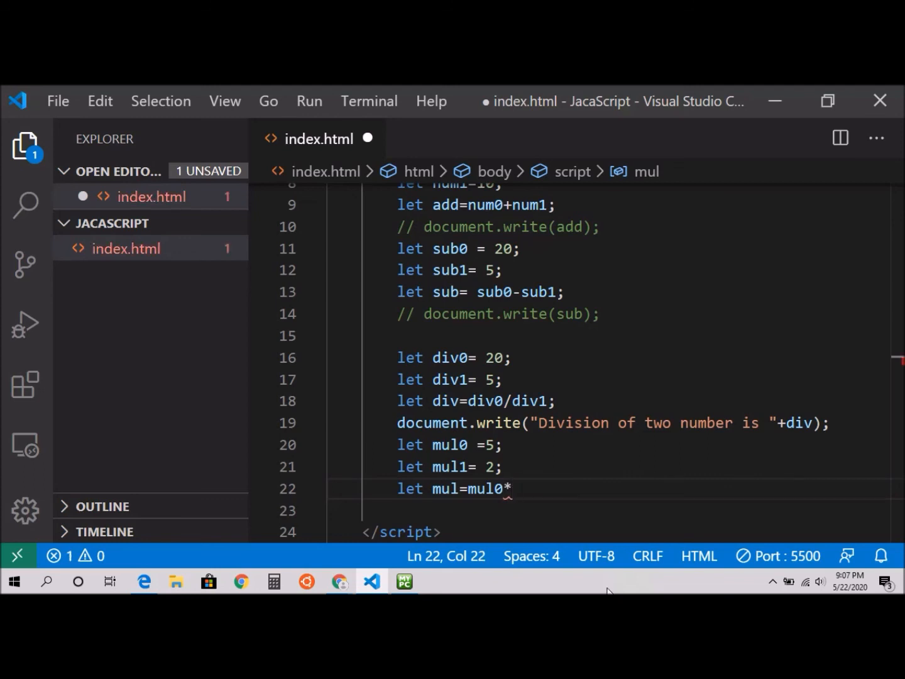
pyautogui.moveTo(494, 489)
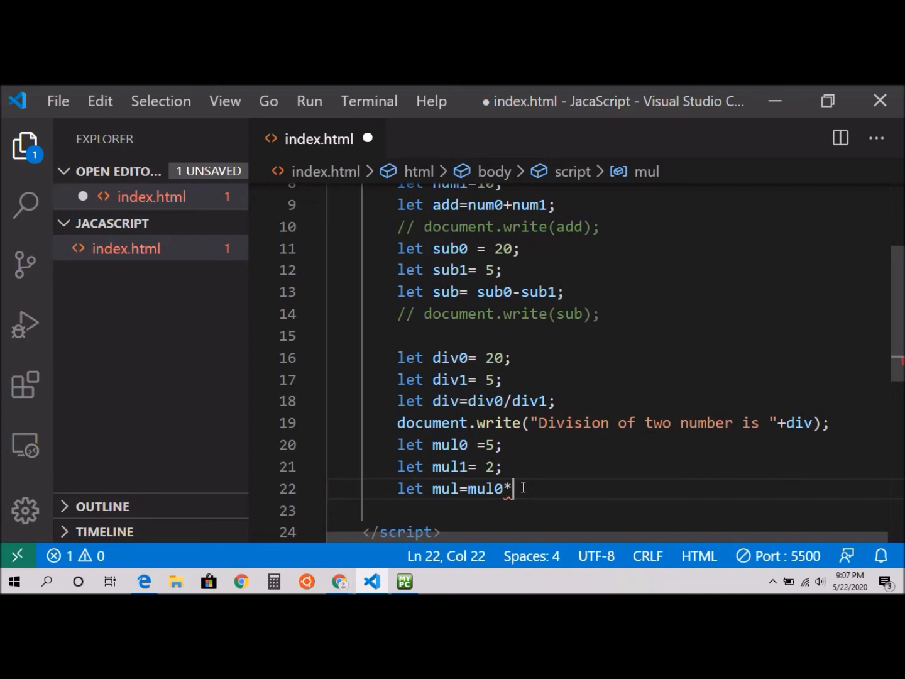
pyautogui.write('mul1')
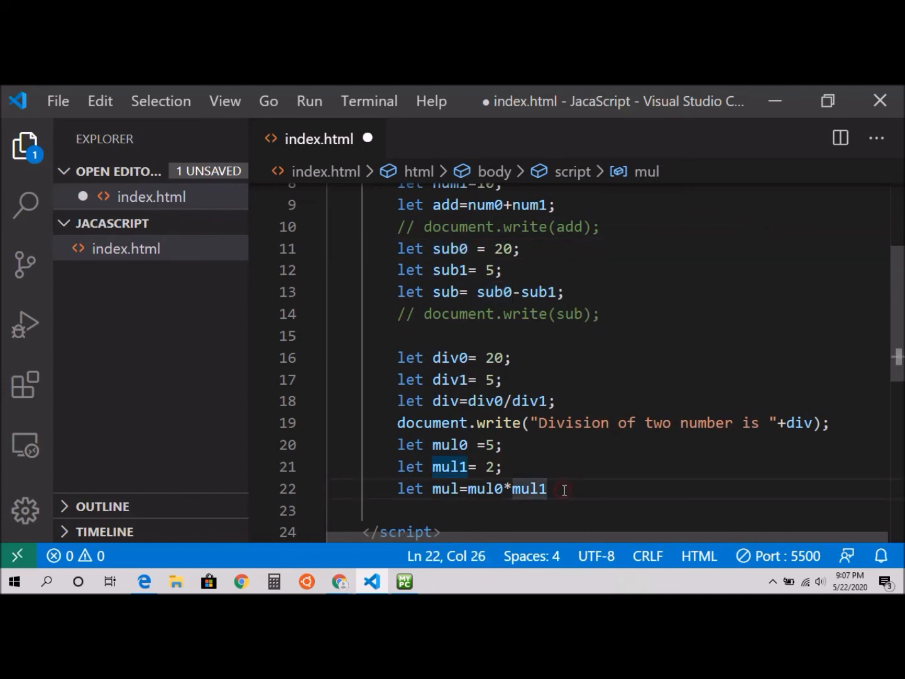
pyautogui.write(';')
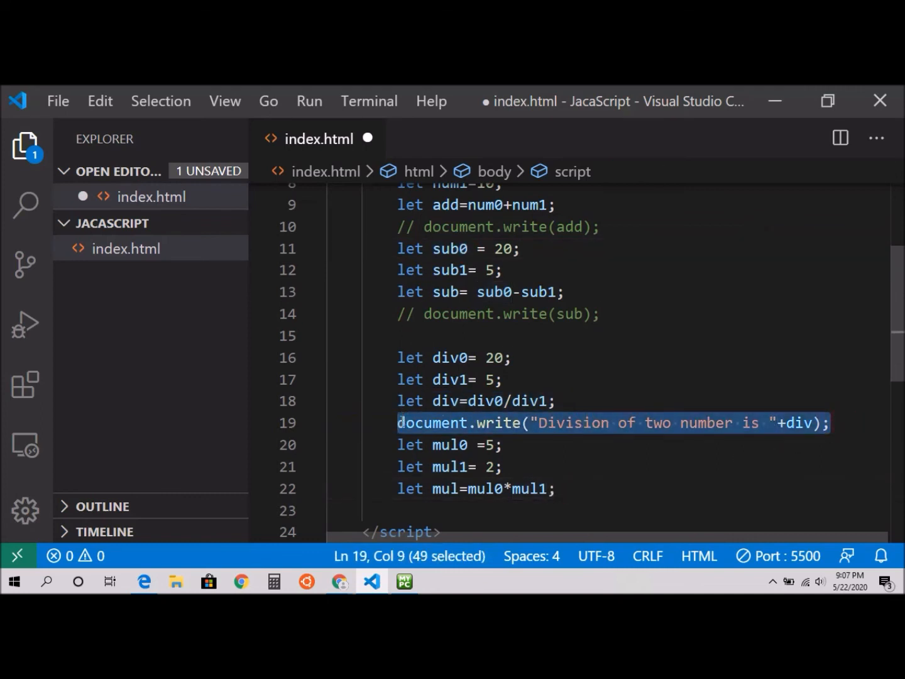
# Add a write of "Multiplication of two number is "+mul and comment out the division output.
pyautogui.click(569, 489)
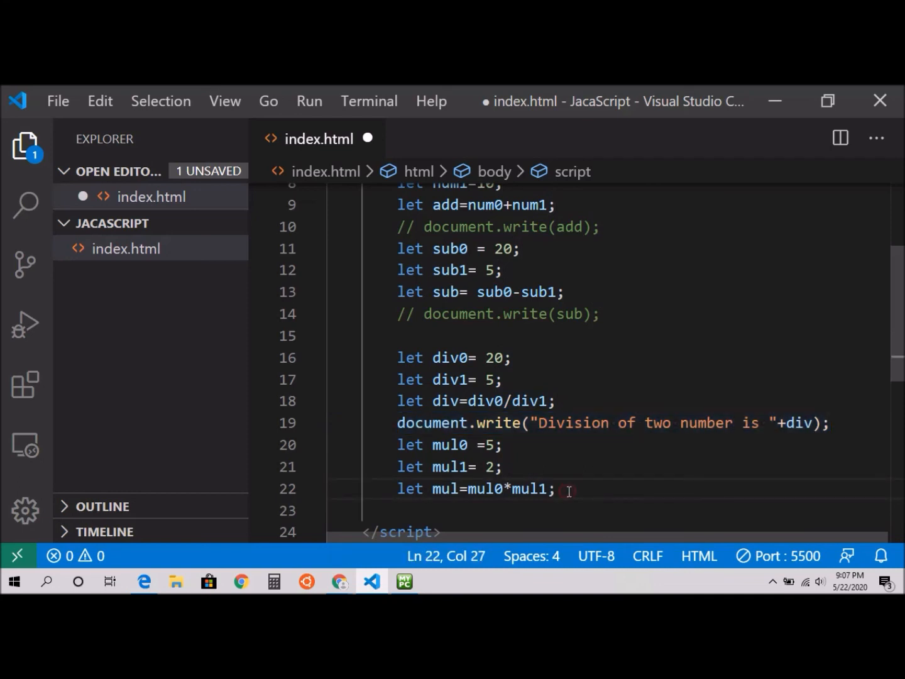
pyautogui.write('document.write("Division of two number is "+div);')
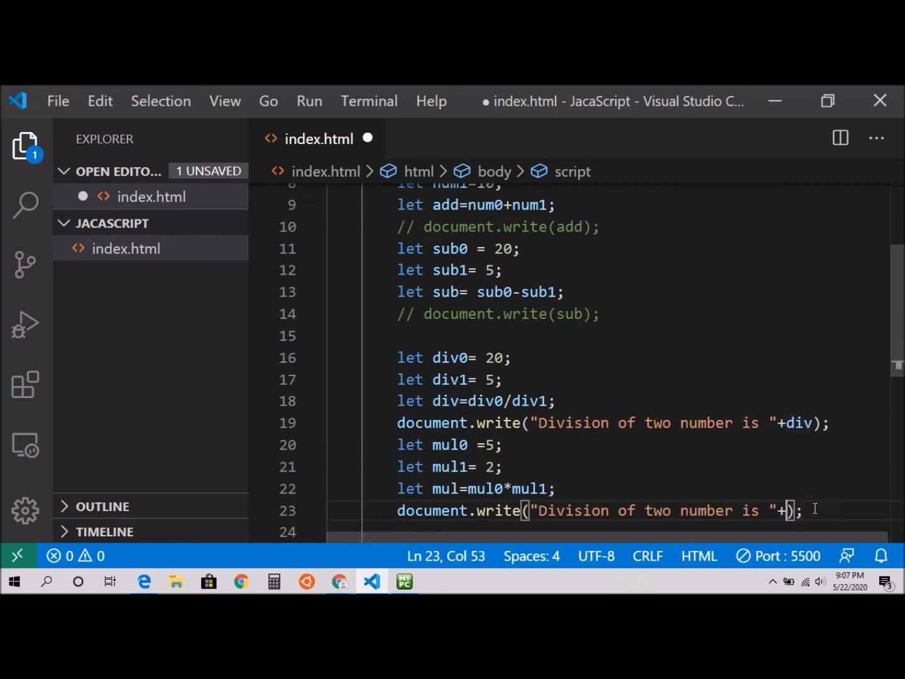
pyautogui.write('mul')
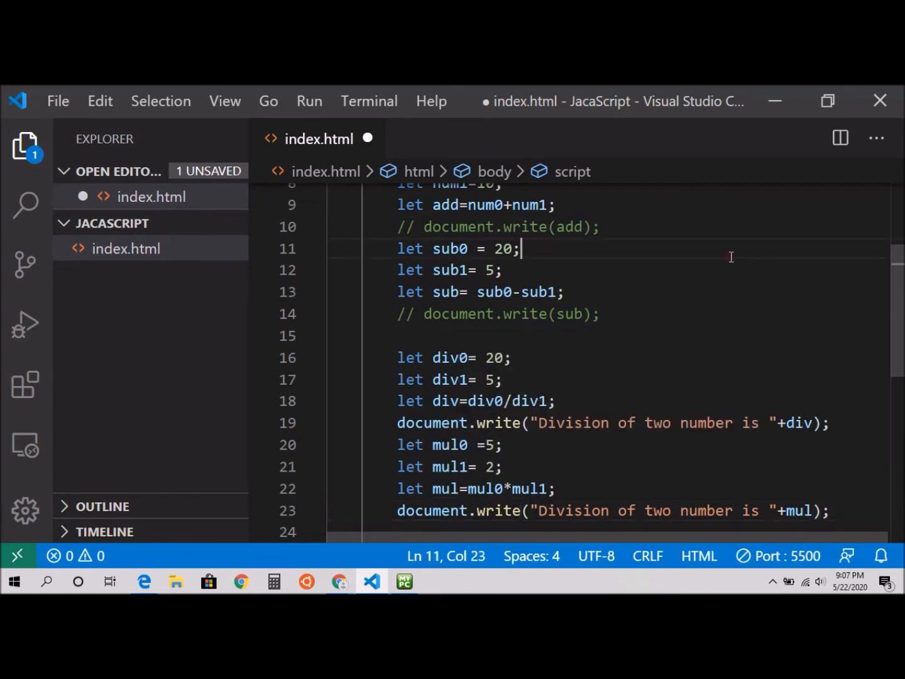
pyautogui.click(397, 423)
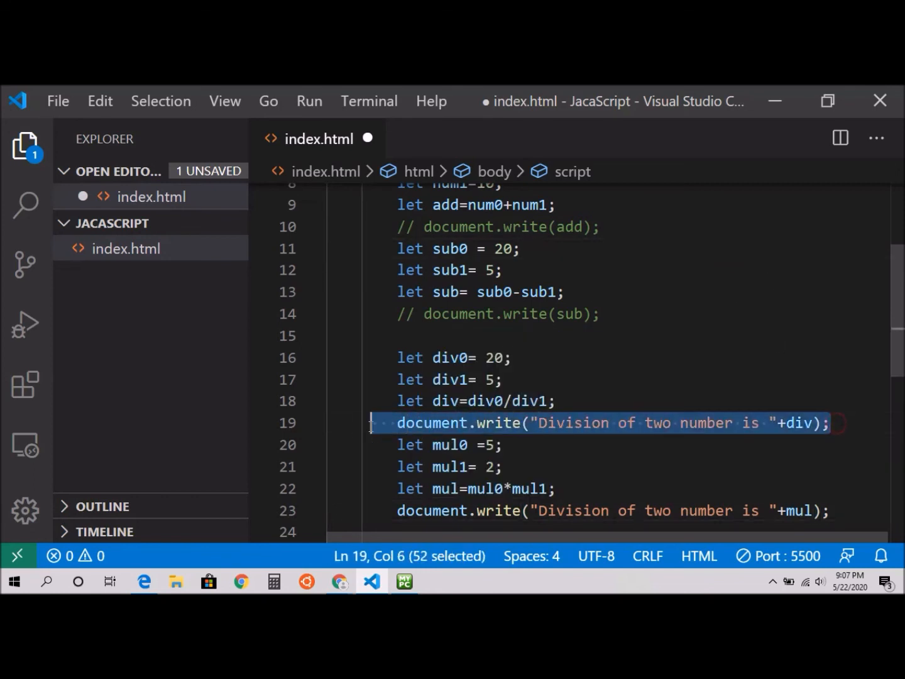
pyautogui.press('ctrl+/')
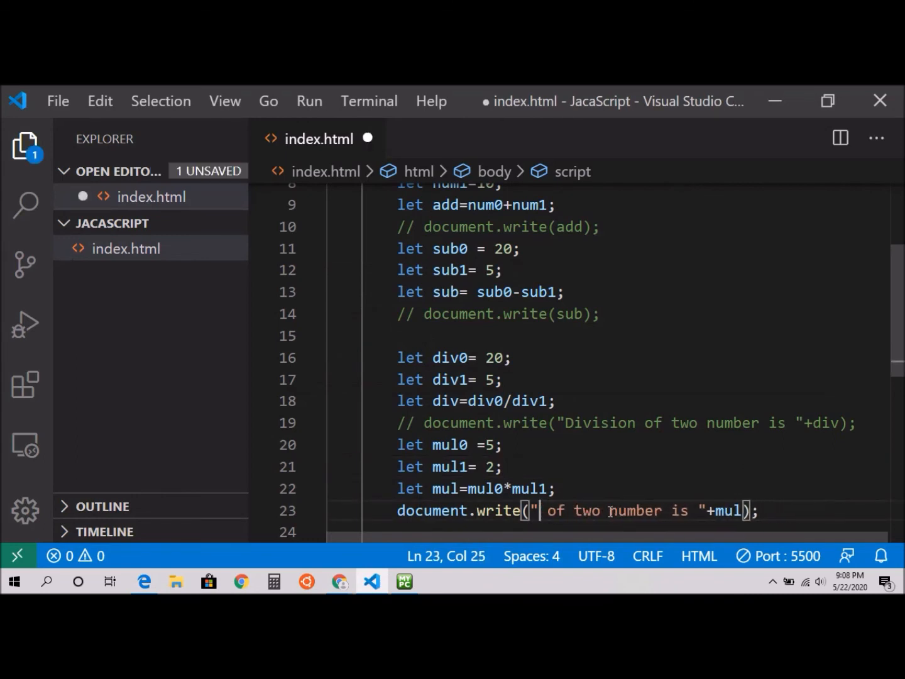
pyautogui.write('Mult')
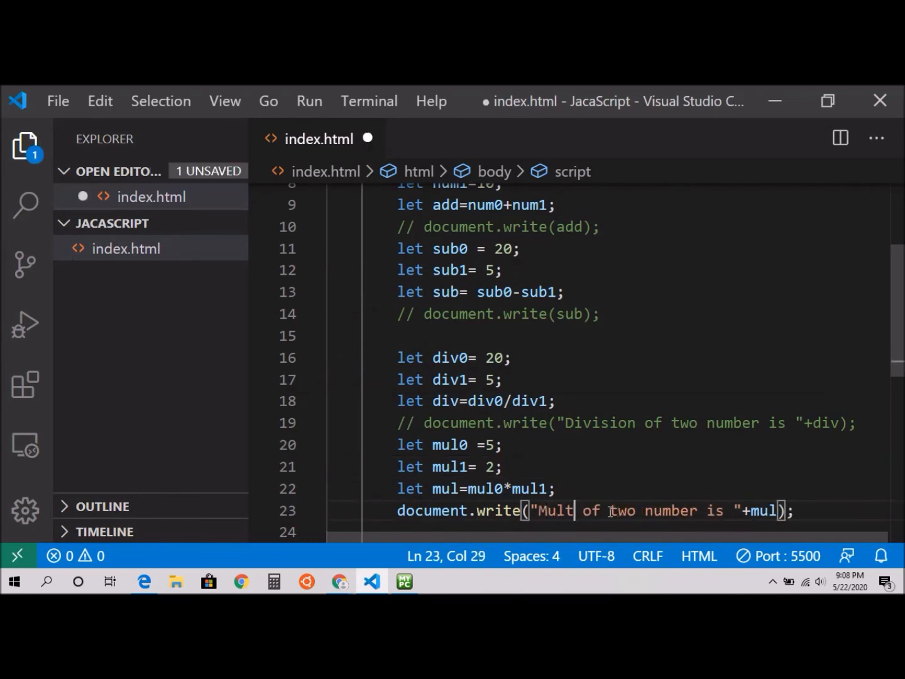
pyautogui.write('iplicatio')
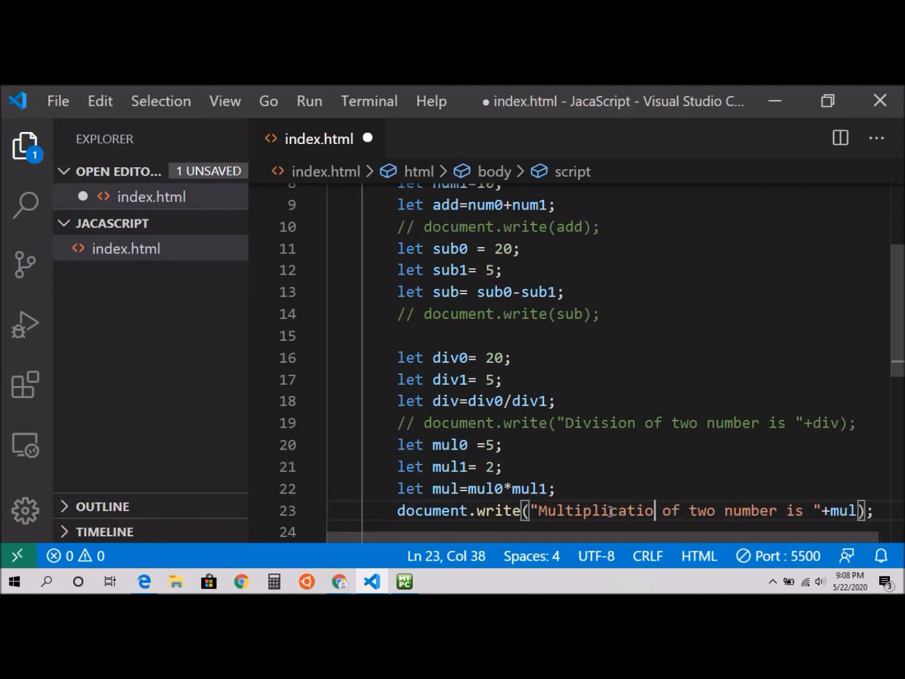
pyautogui.write('n')
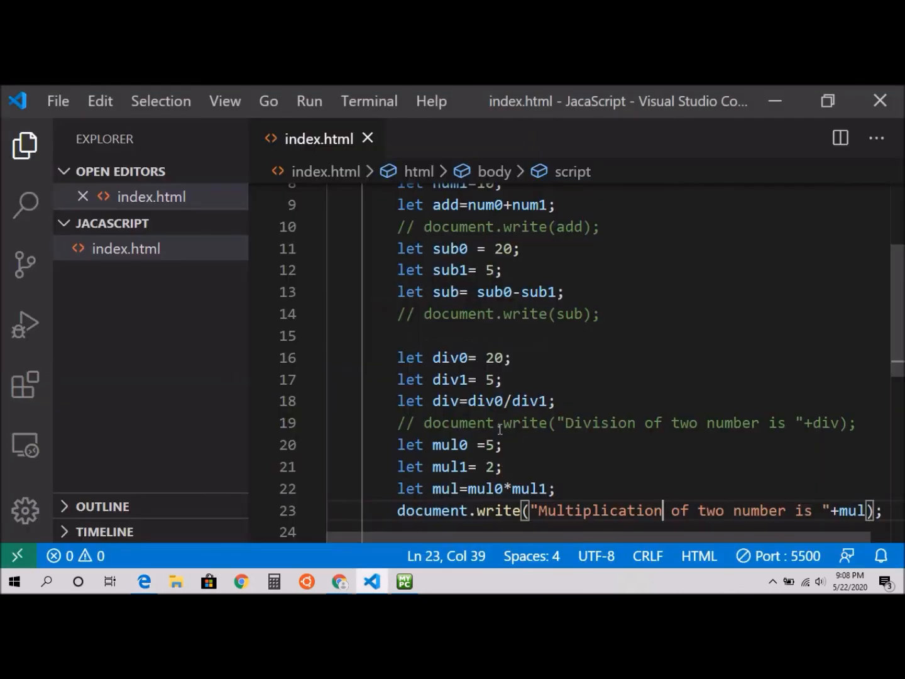
pyautogui.moveTo(498, 466)
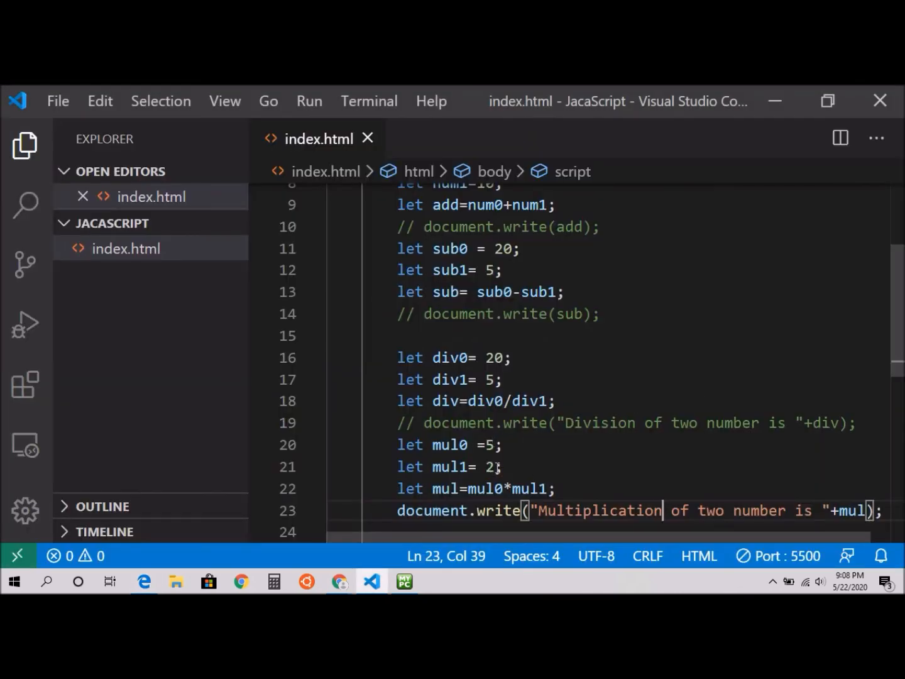
# Place the cursor in mul0's value to change 5 to 15.
pyautogui.click(484, 444)
pyautogui.write('1')
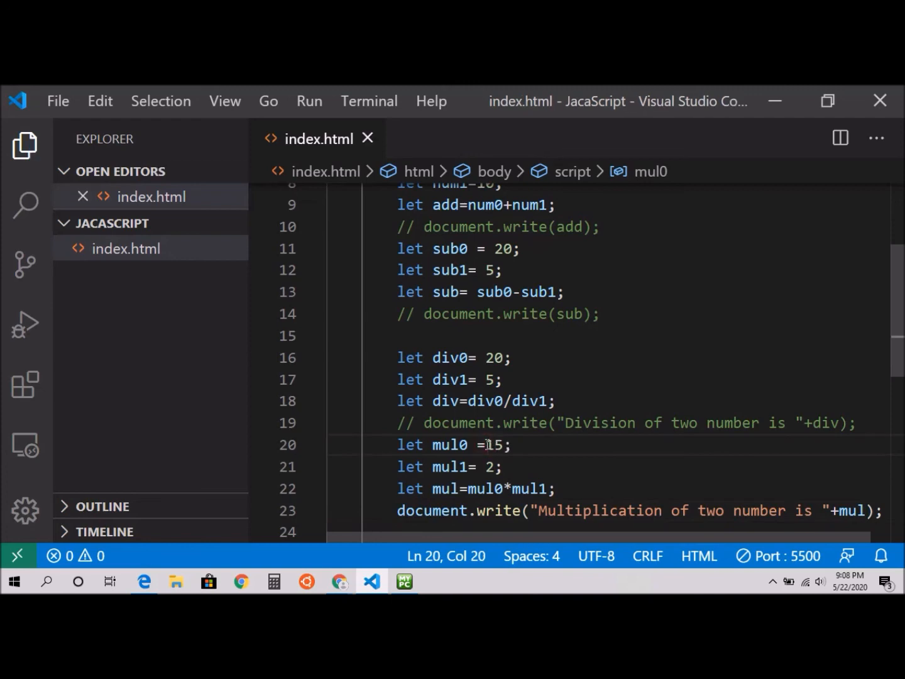
pyautogui.moveTo(296, 264)
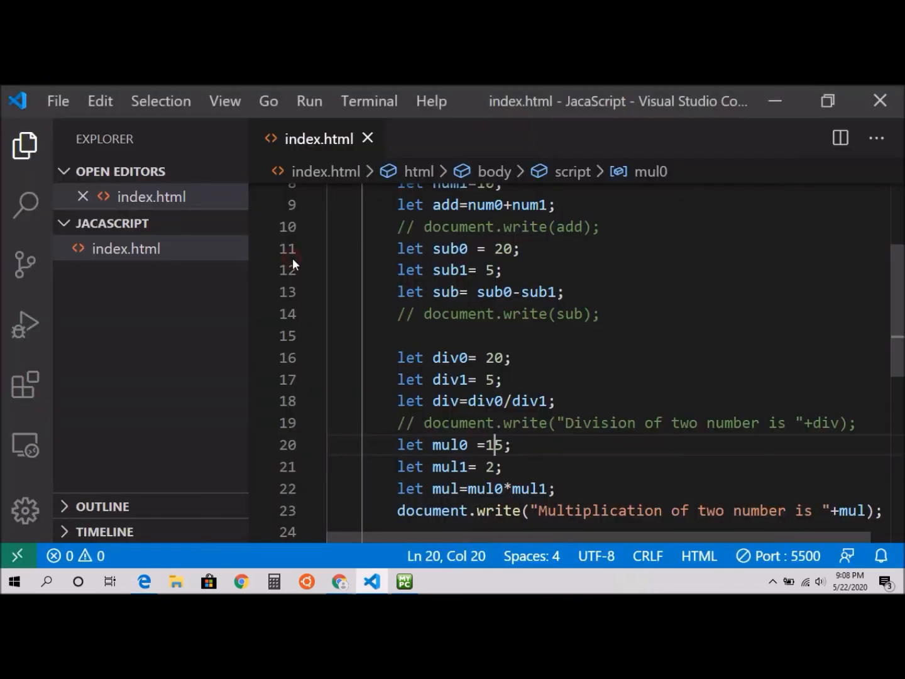